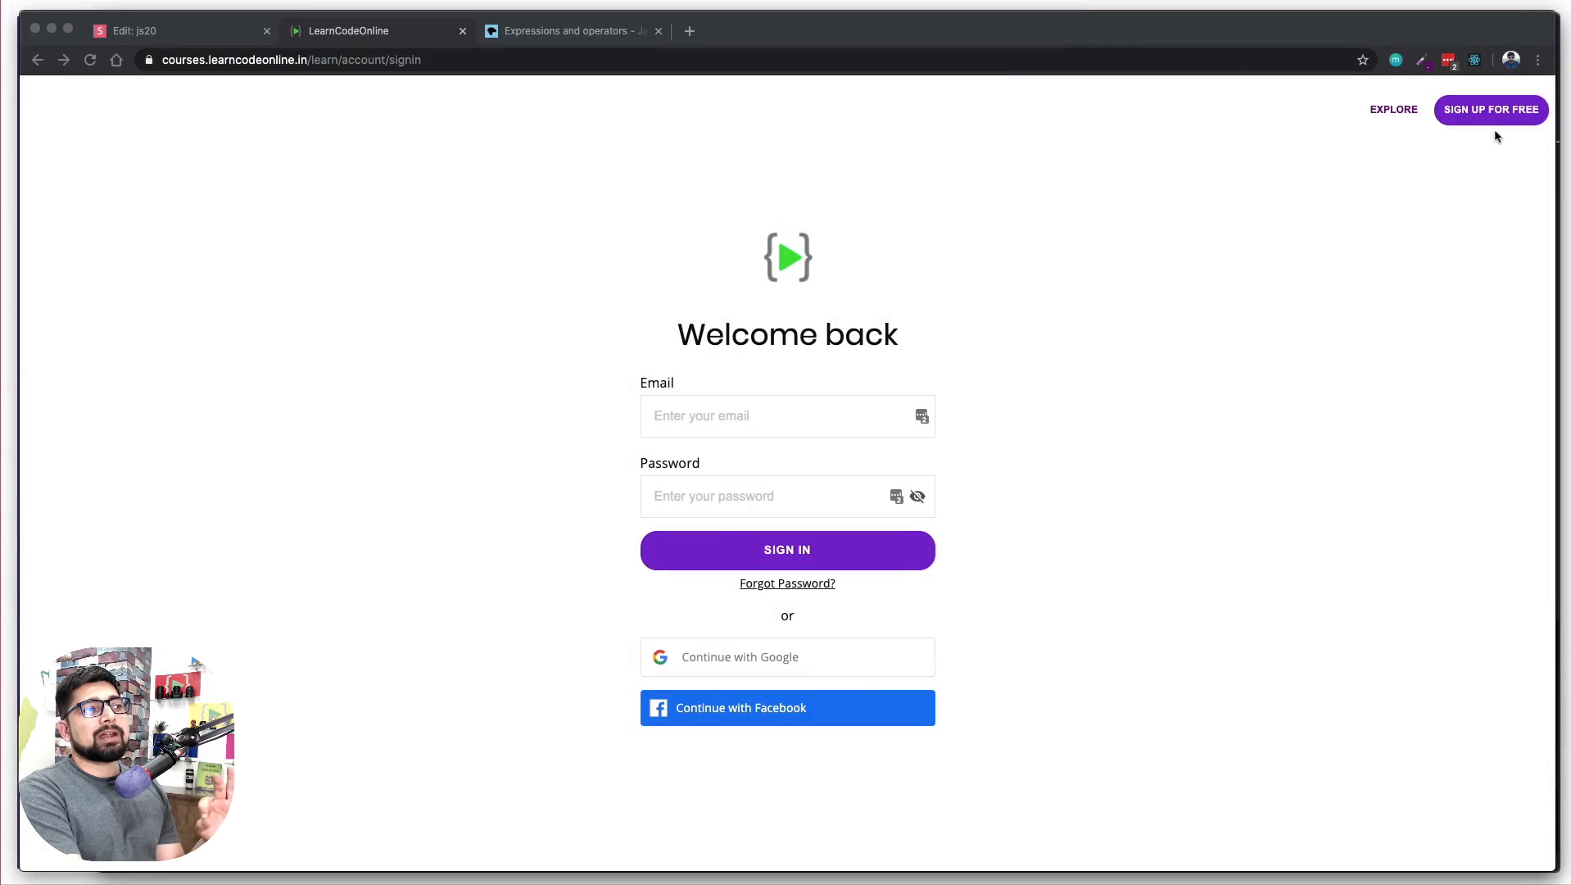
pyautogui.moveTo(1461, 159)
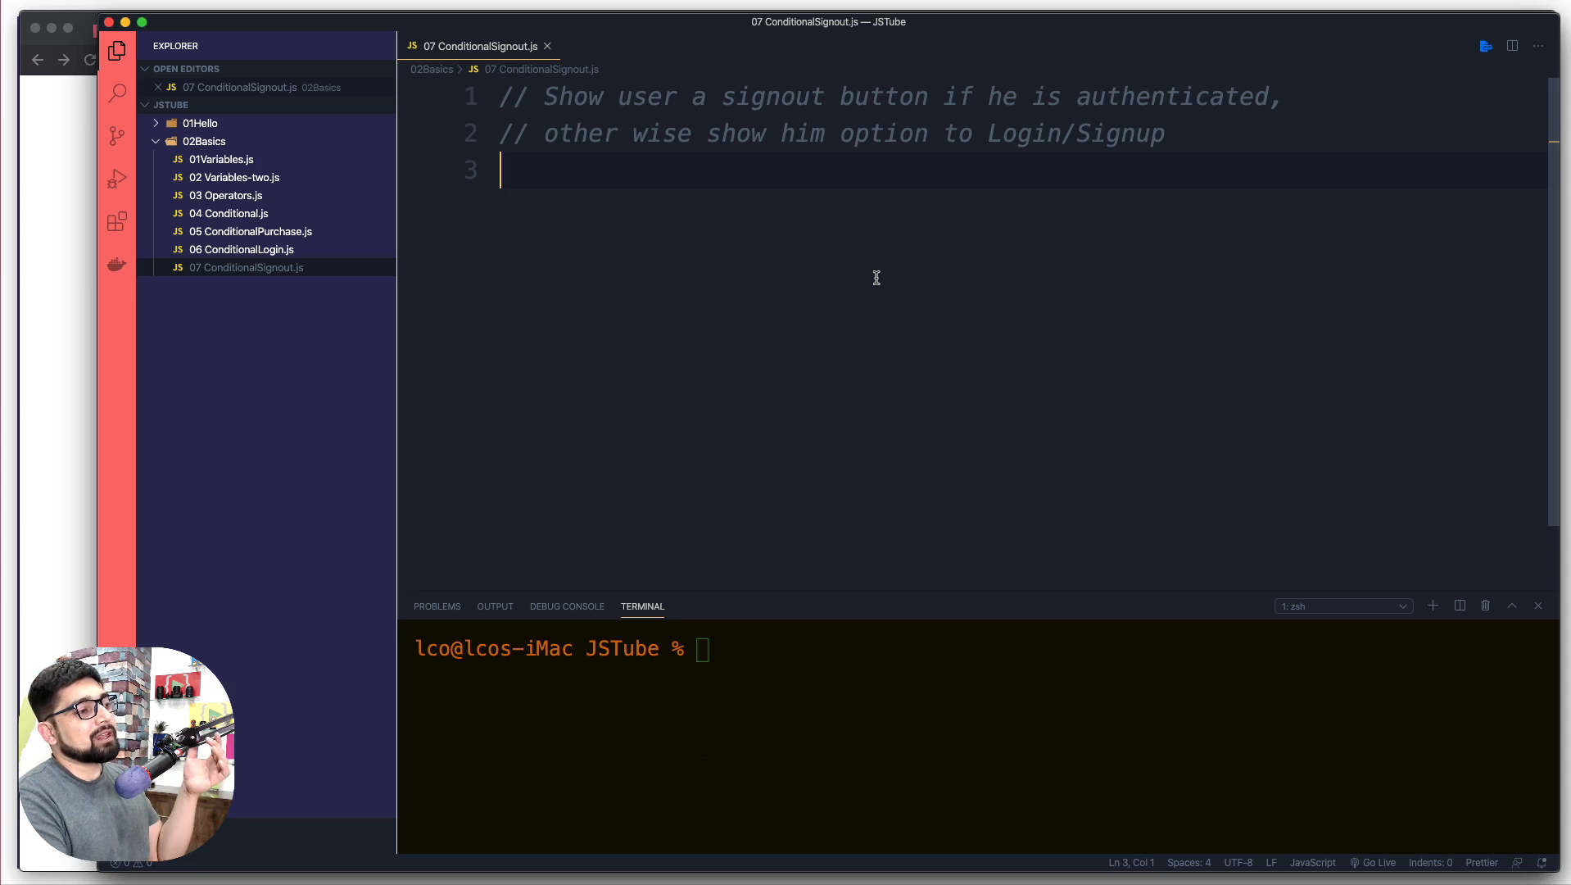
pyautogui.moveTo(844, 290)
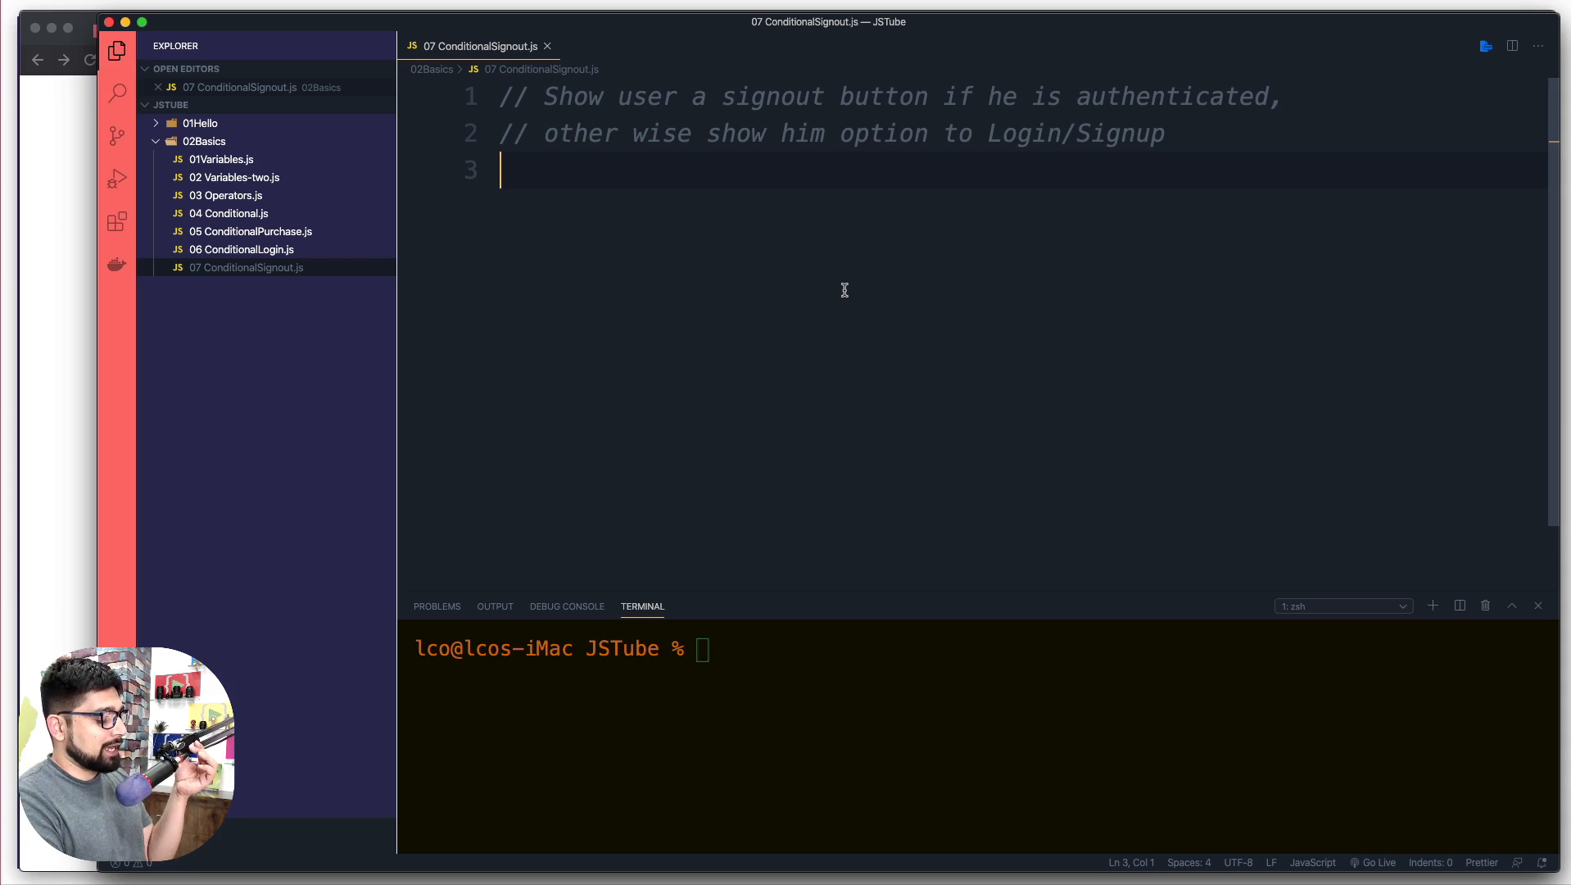
# - Declare var authenticated = true; below the header comments
pyautogui.press('Enter')
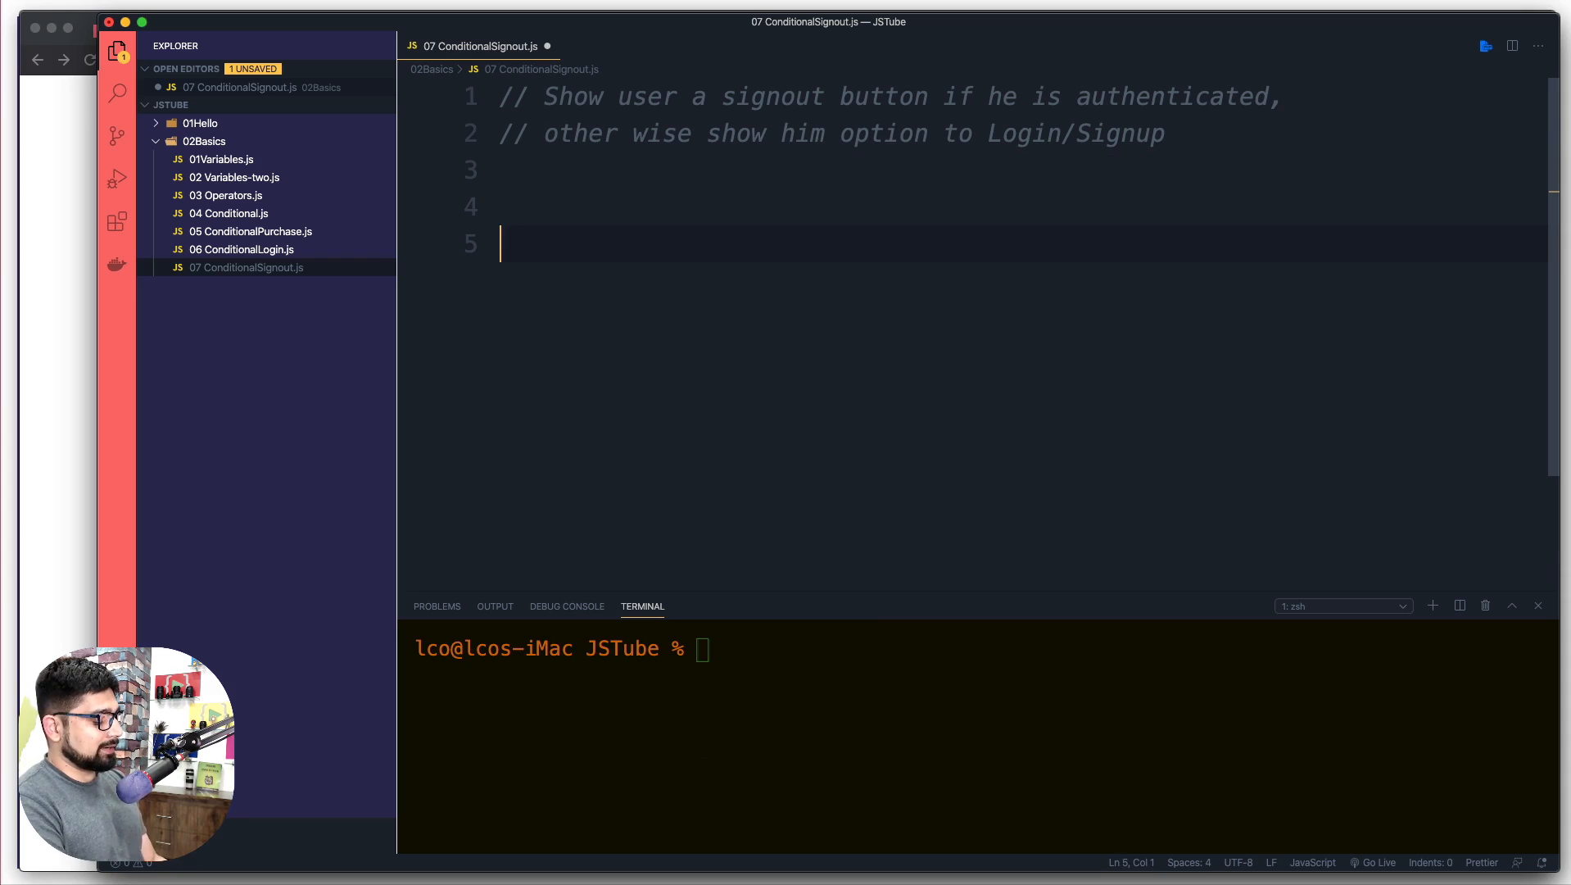
pyautogui.write('var authenticated =')
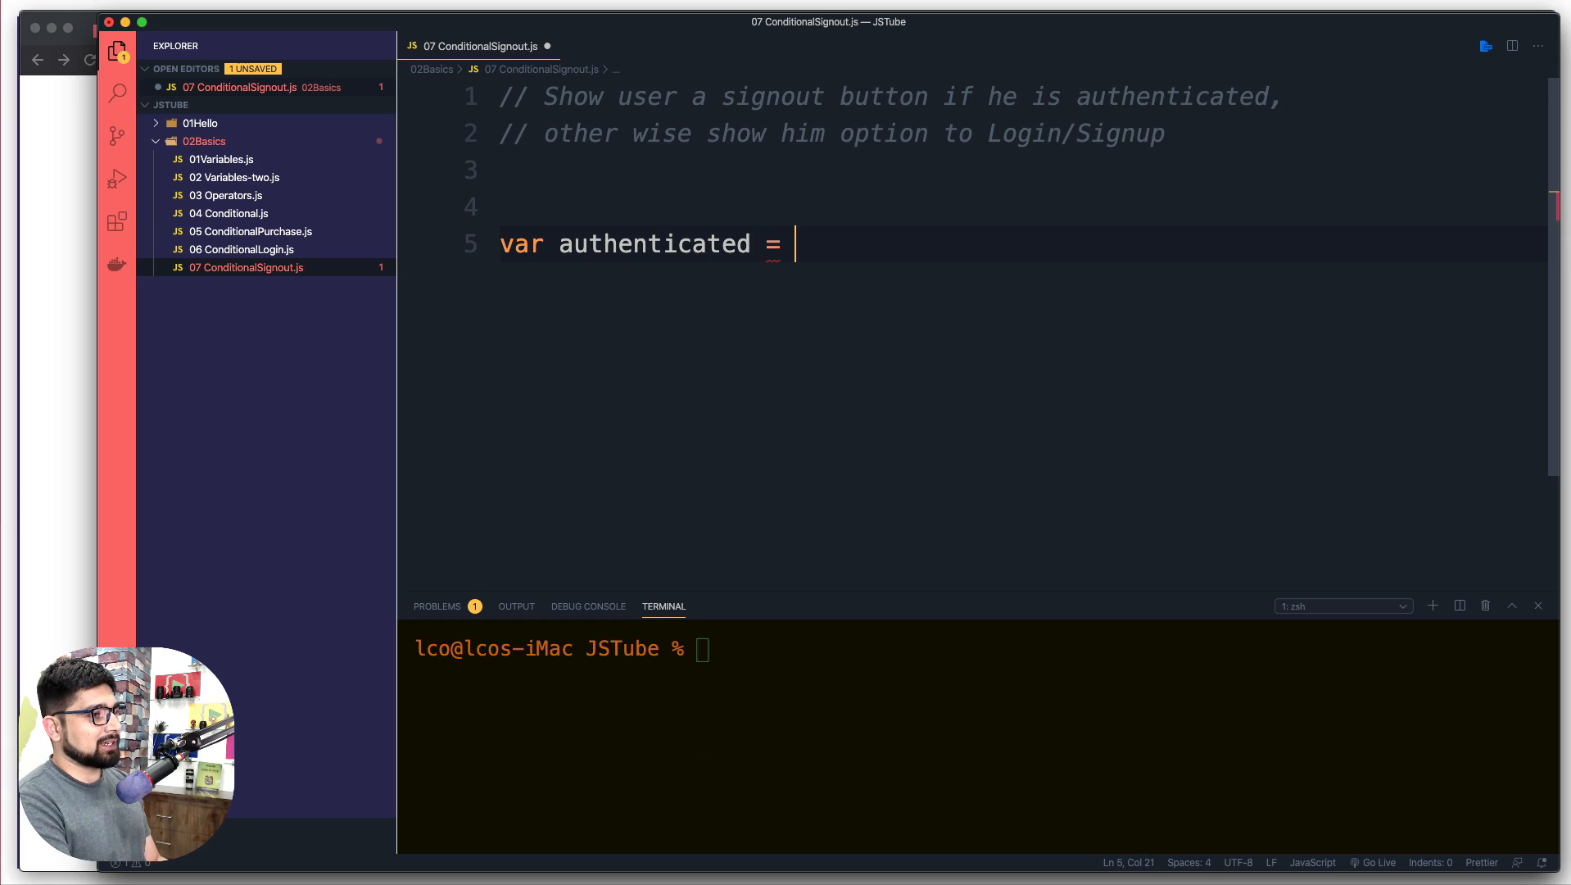
pyautogui.write('true')
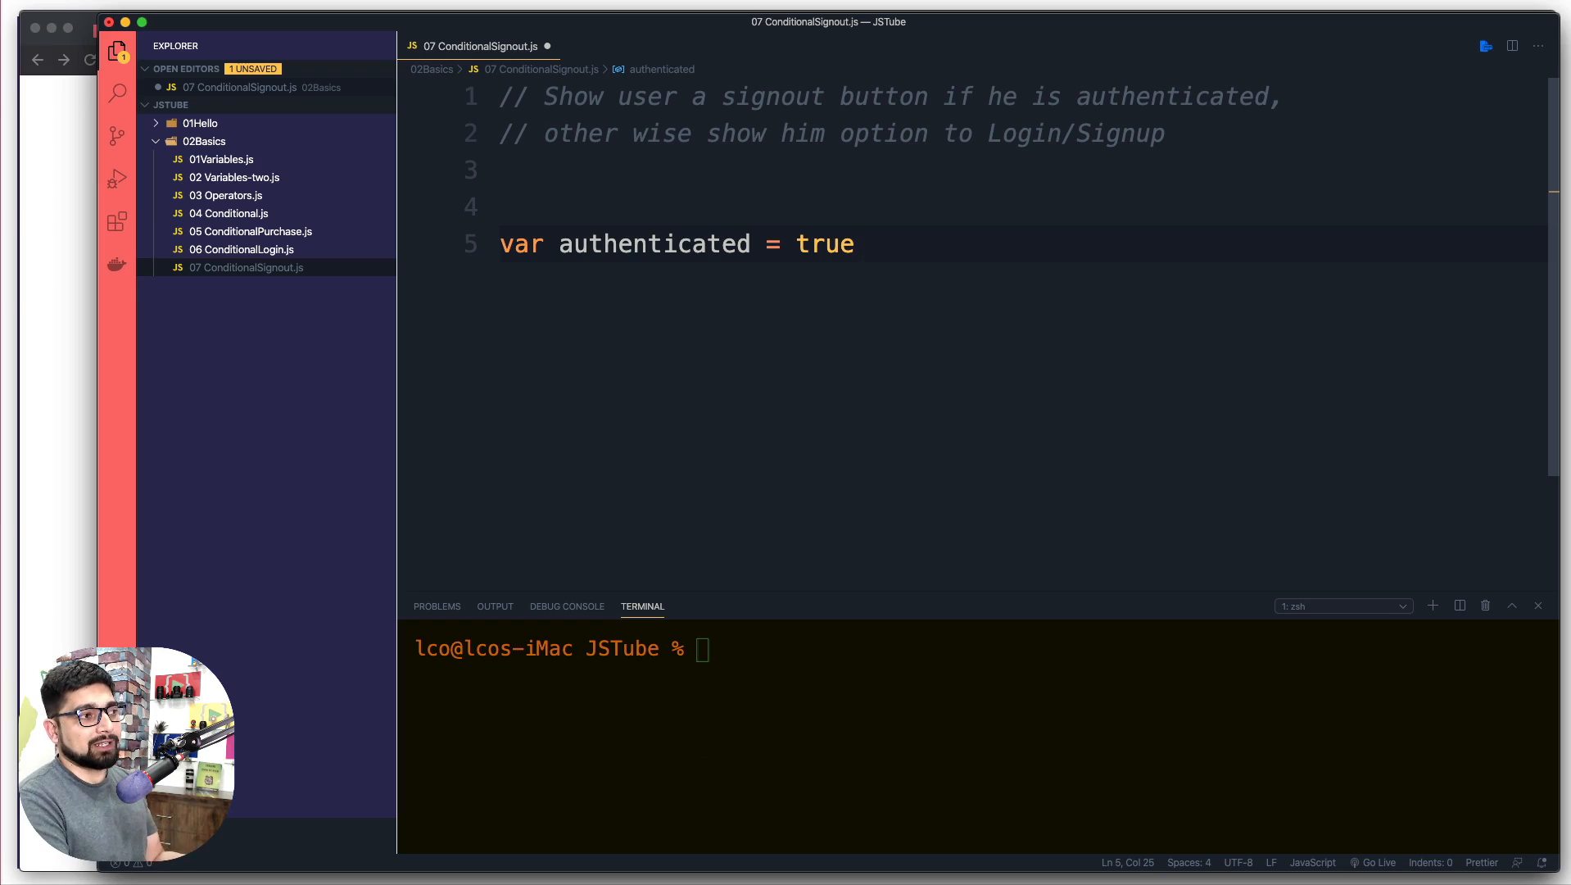
pyautogui.write(';')
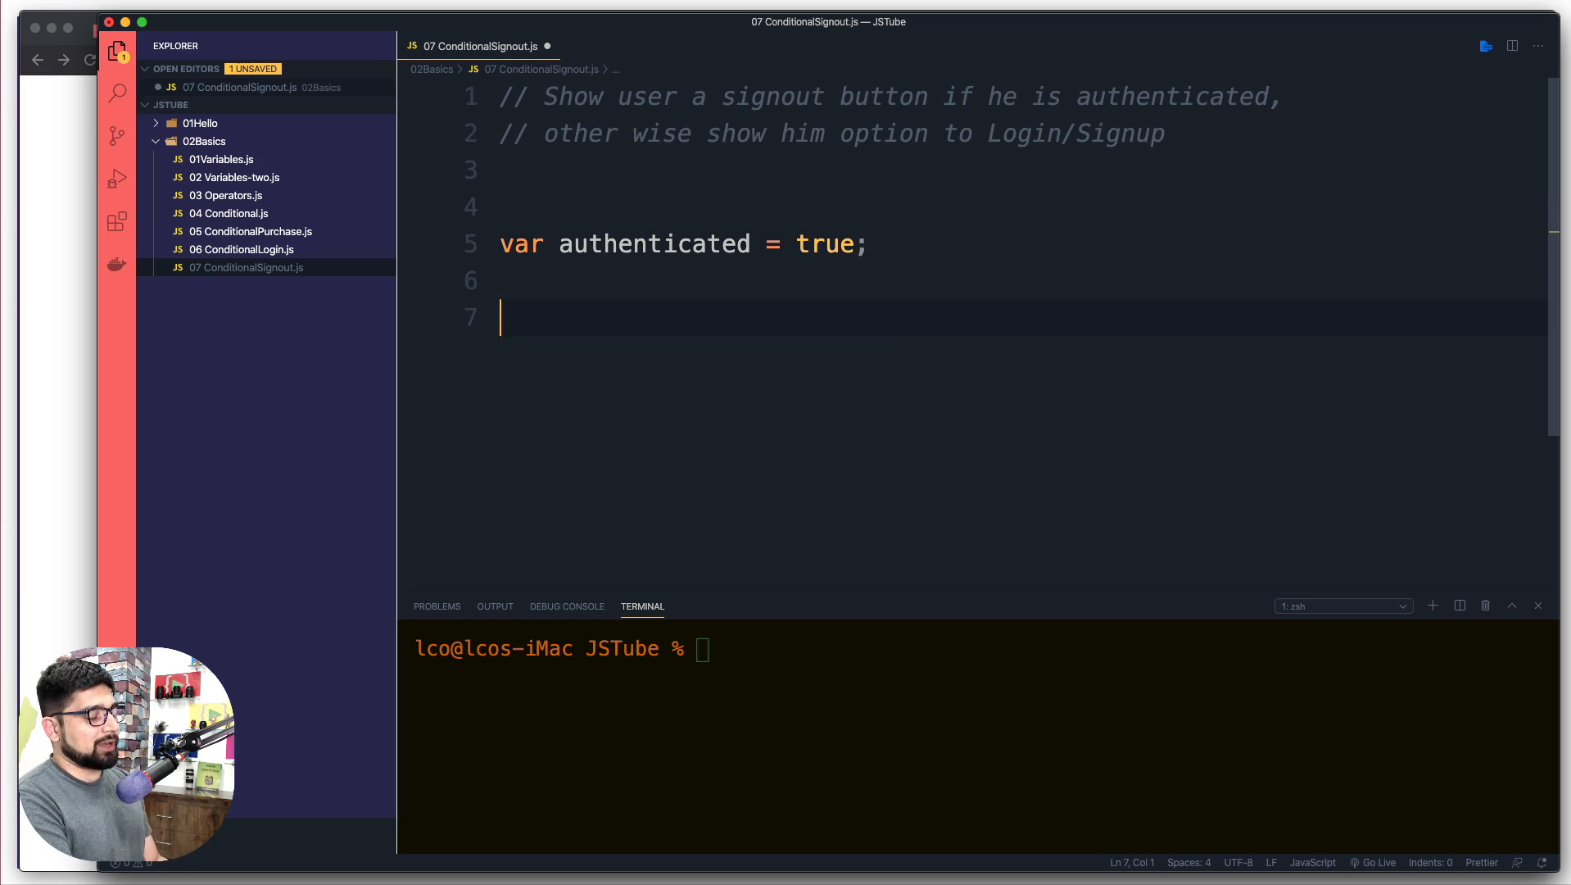
# - Add an if/else on authenticated logging "Show signout button" or "Show login option"
pyautogui.write('if(')
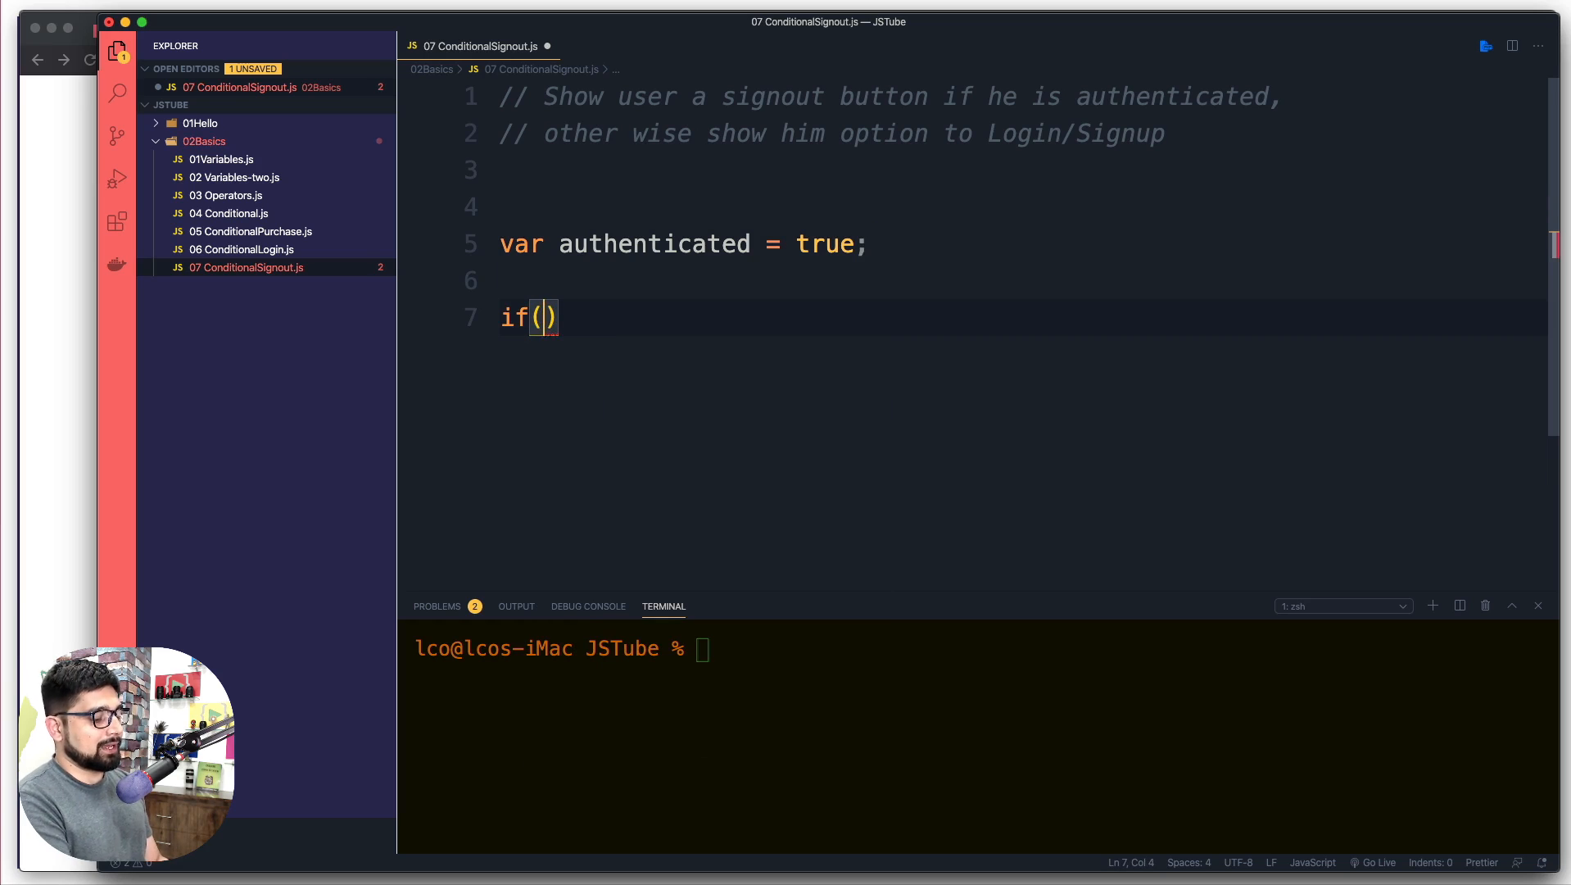
pyautogui.write('authenticated')
pyautogui.write('console.log("");')
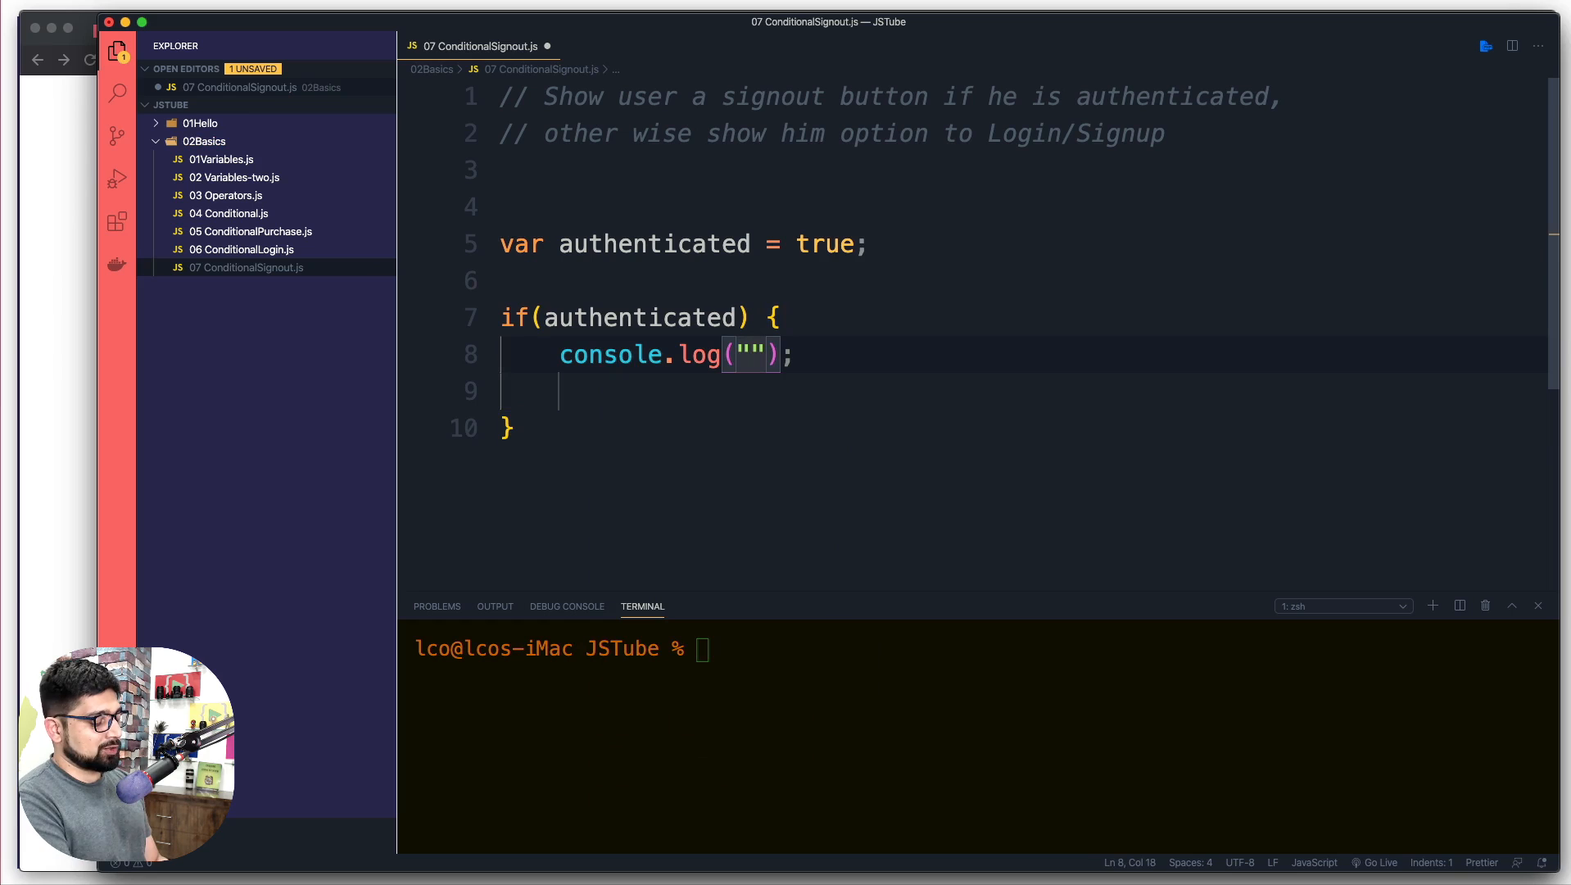
pyautogui.write('Show sign')
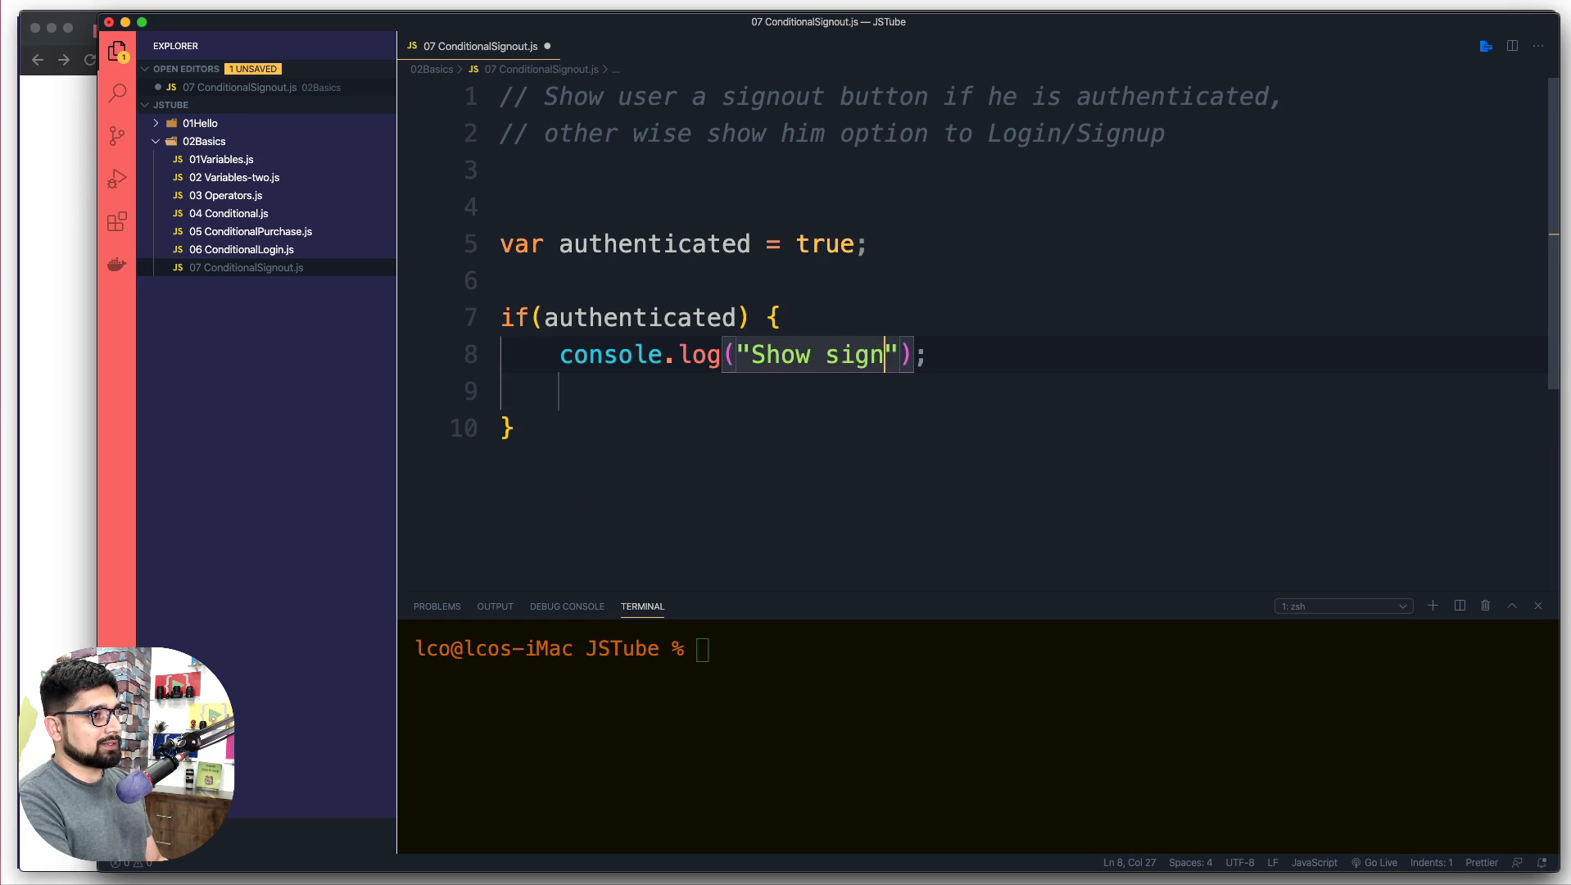
pyautogui.write('out button')
pyautogui.click(1021, 428)
pyautogui.write(' else {')
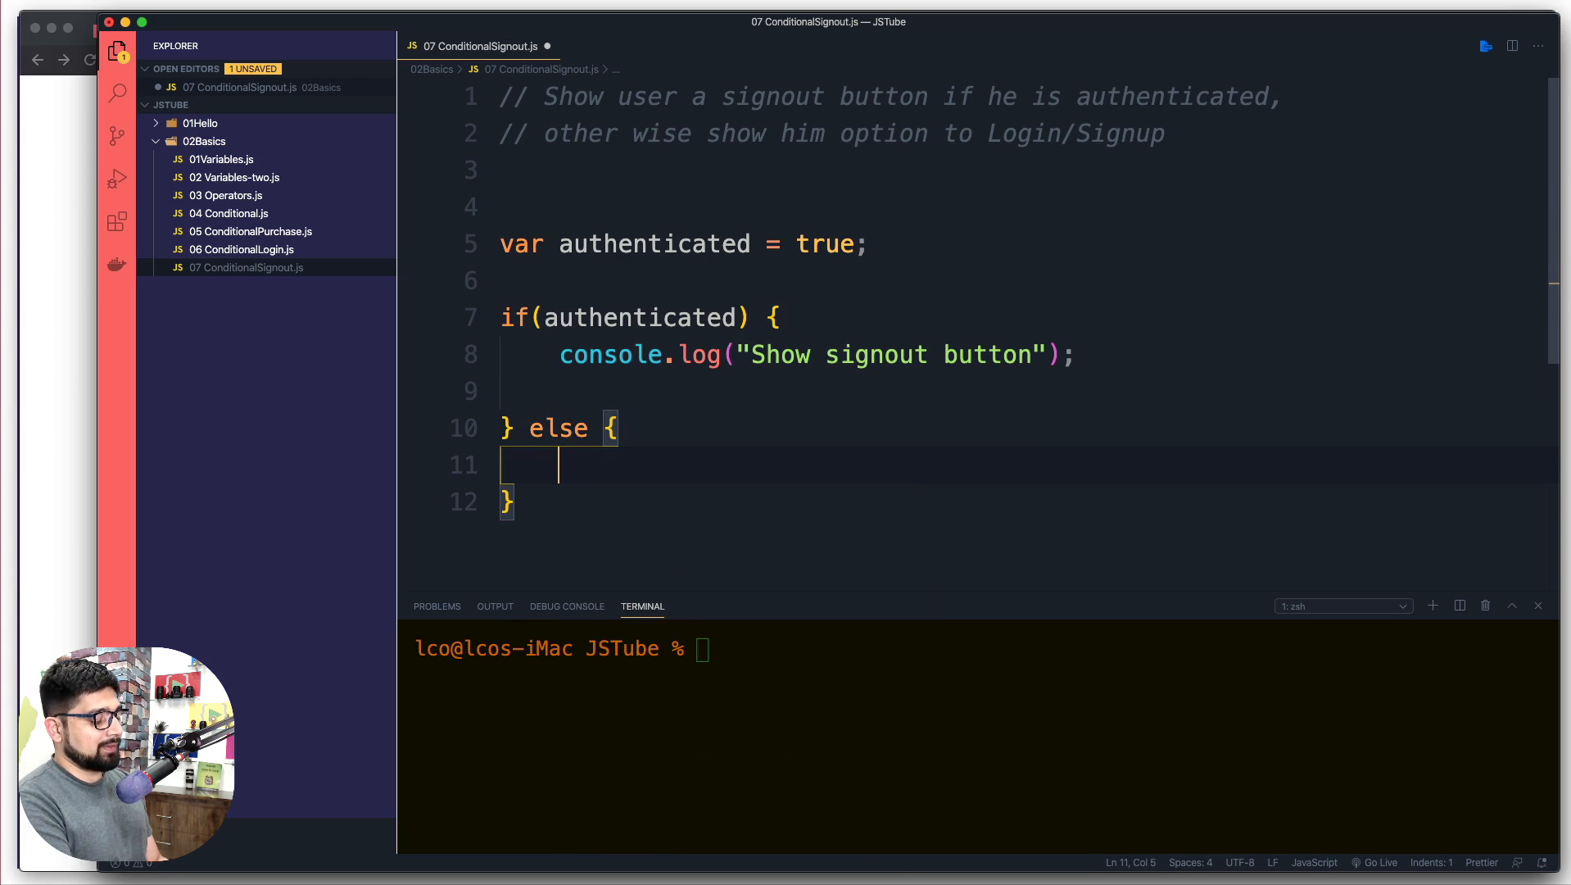
pyautogui.write('log("S");')
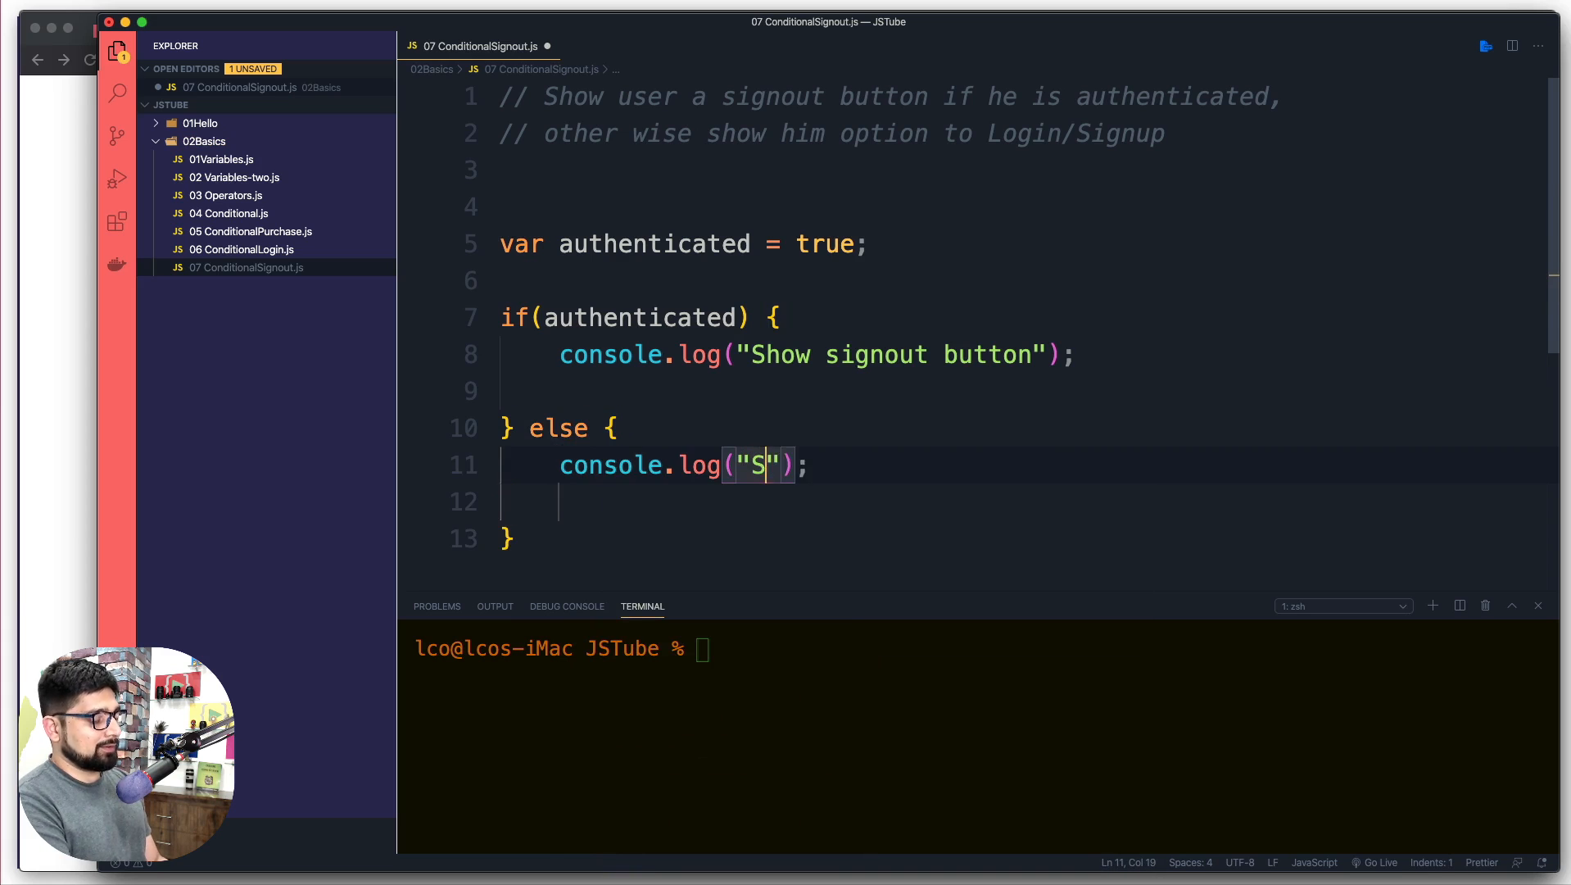
pyautogui.write('how login option')
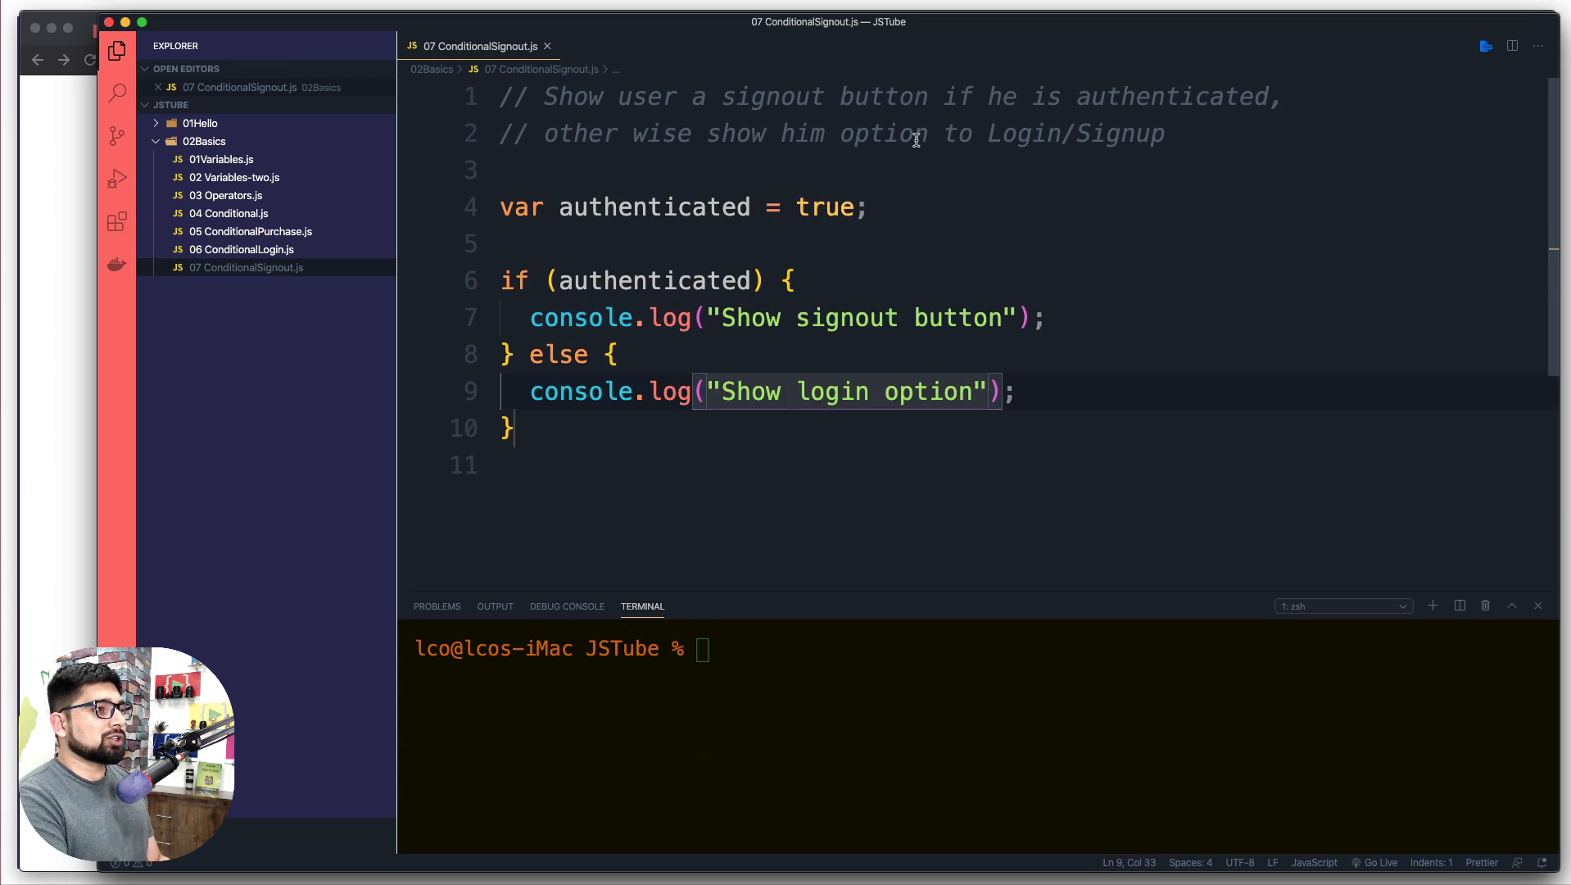
# - Run node 02Basics/07\ ConditionalSignout.js so the terminal prints Show signout button, then inspect the authenticated variable
pyautogui.click(847, 665)
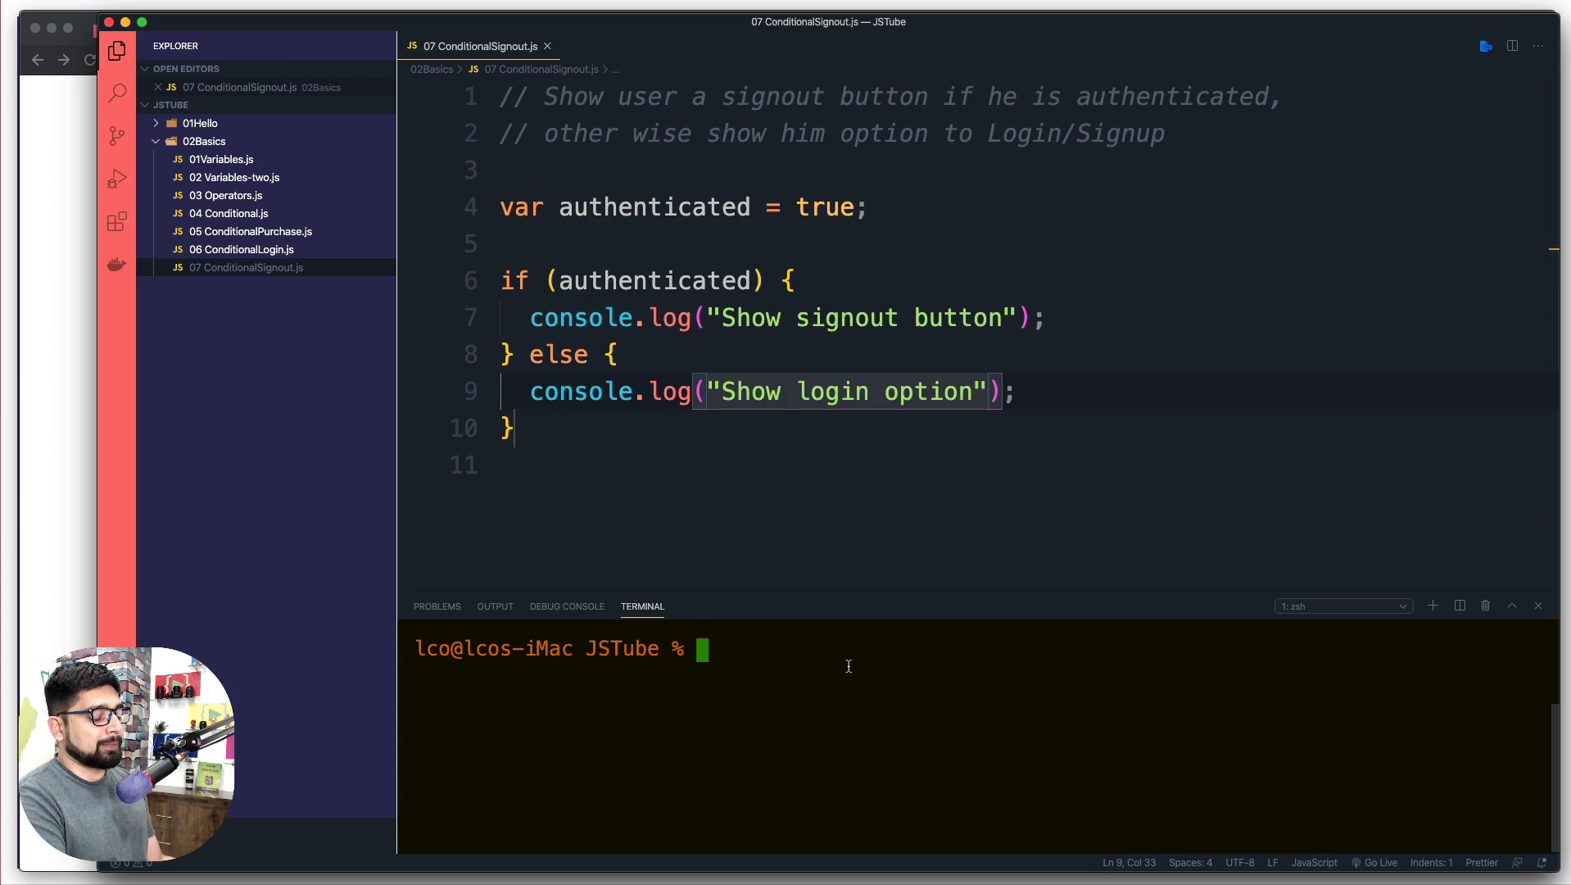
pyautogui.write('node 02Basics/06\\ ConditionalLogin.js')
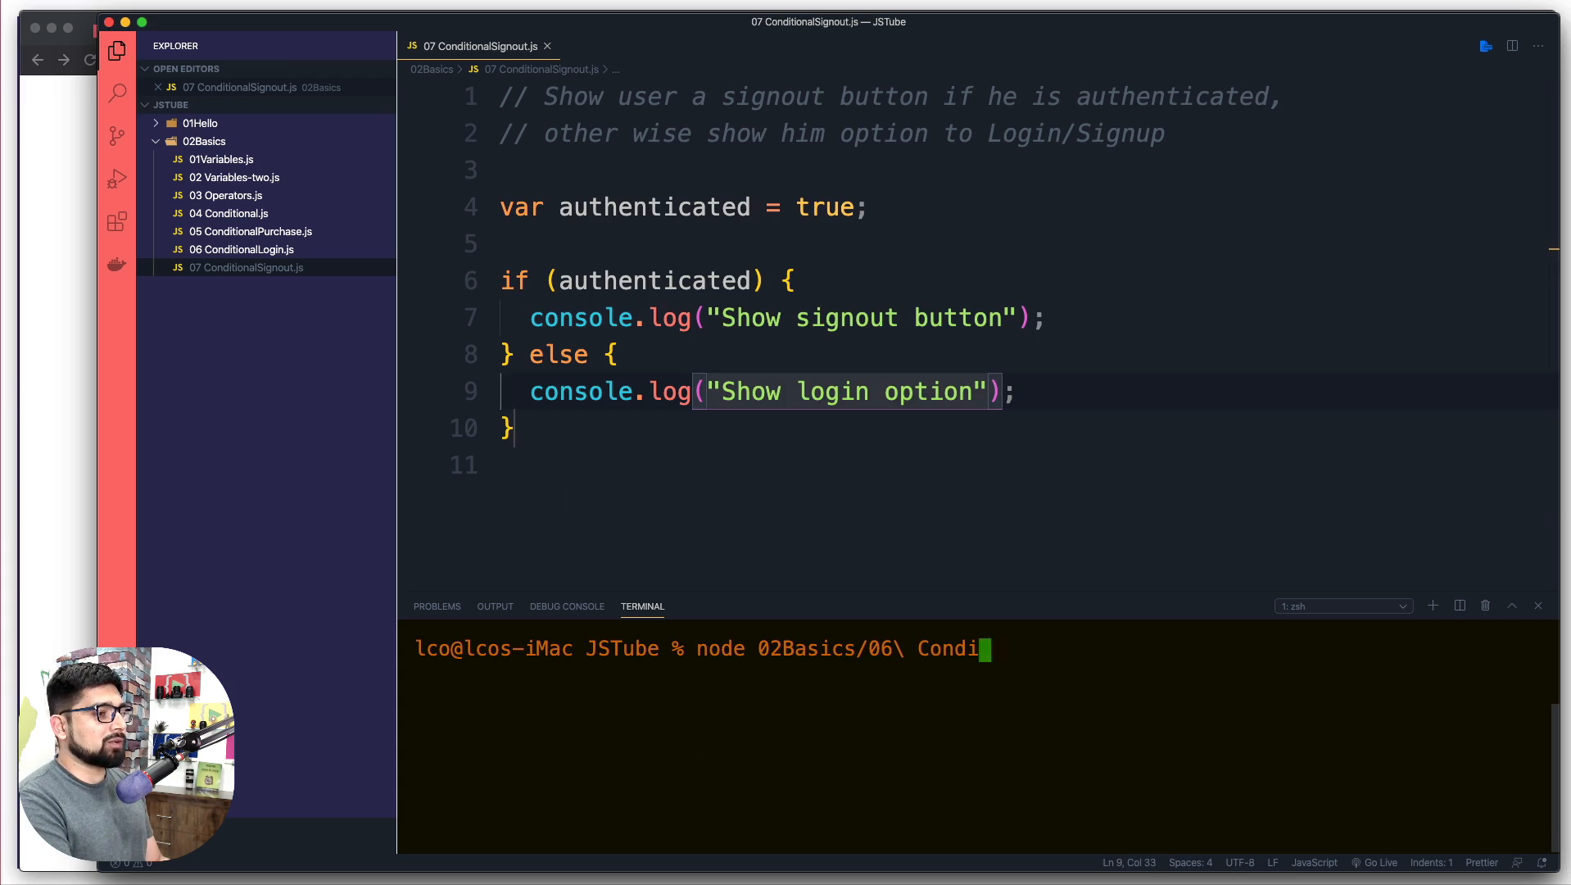
pyautogui.press('Backspace')
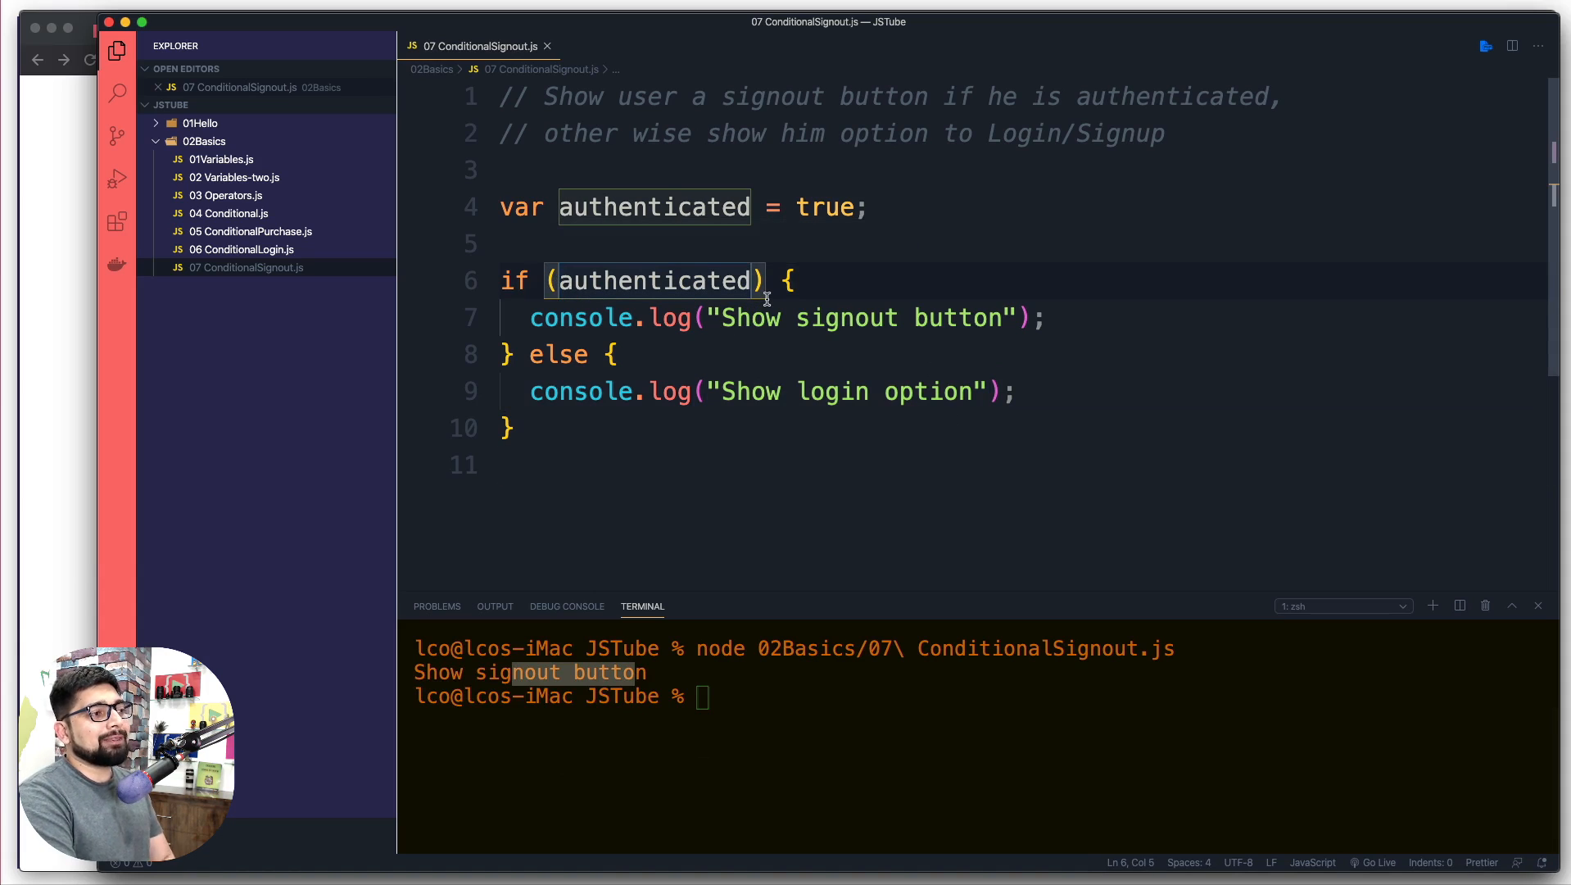
pyautogui.moveTo(829, 244)
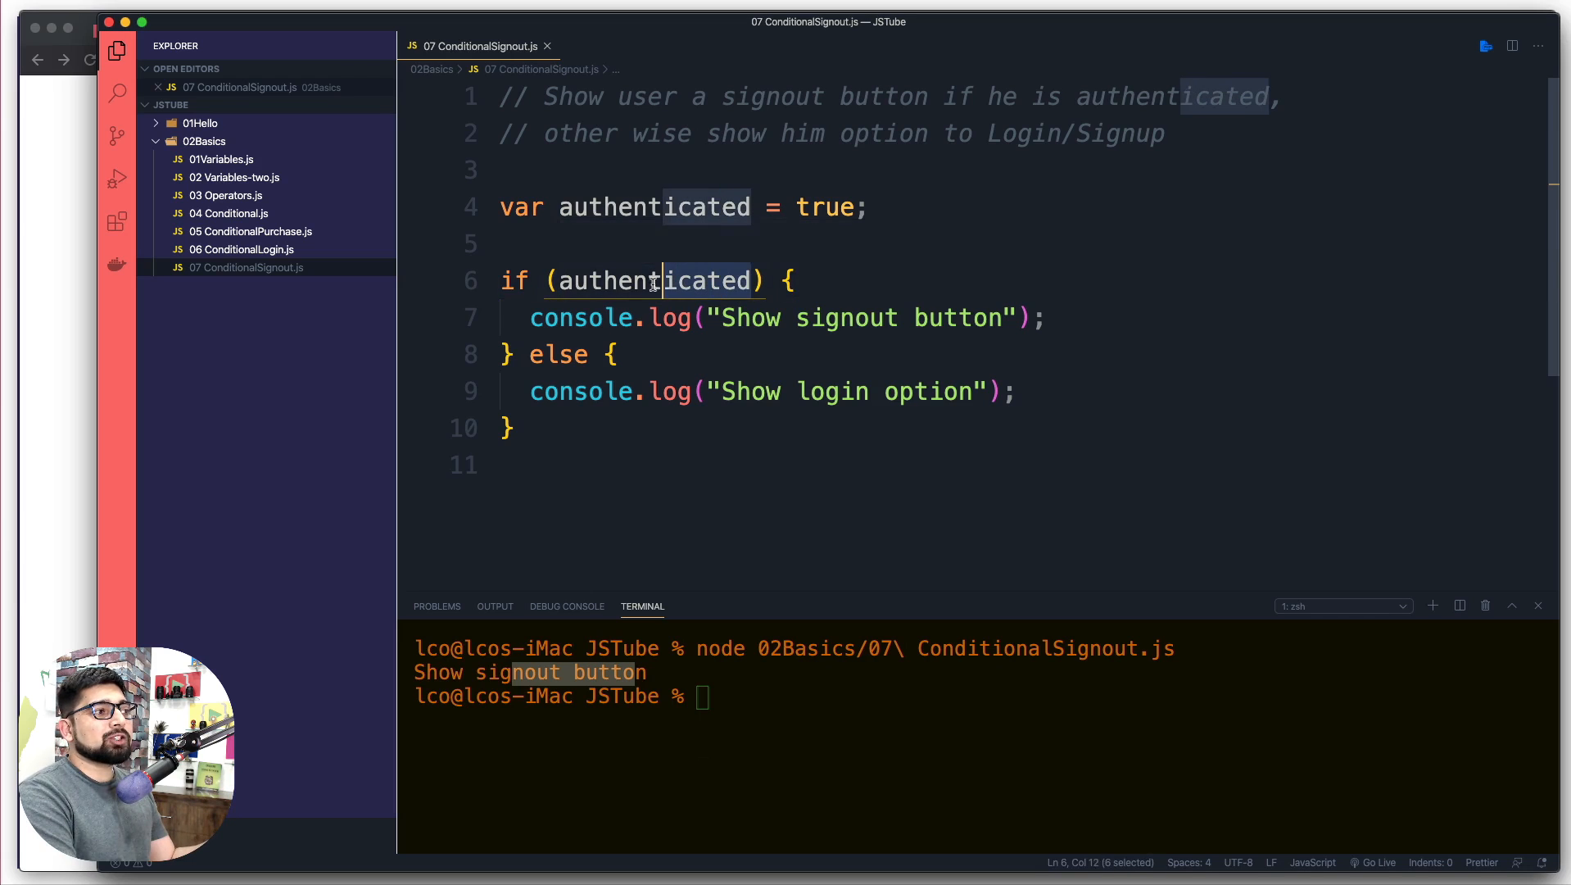
pyautogui.doubleClick(652, 281)
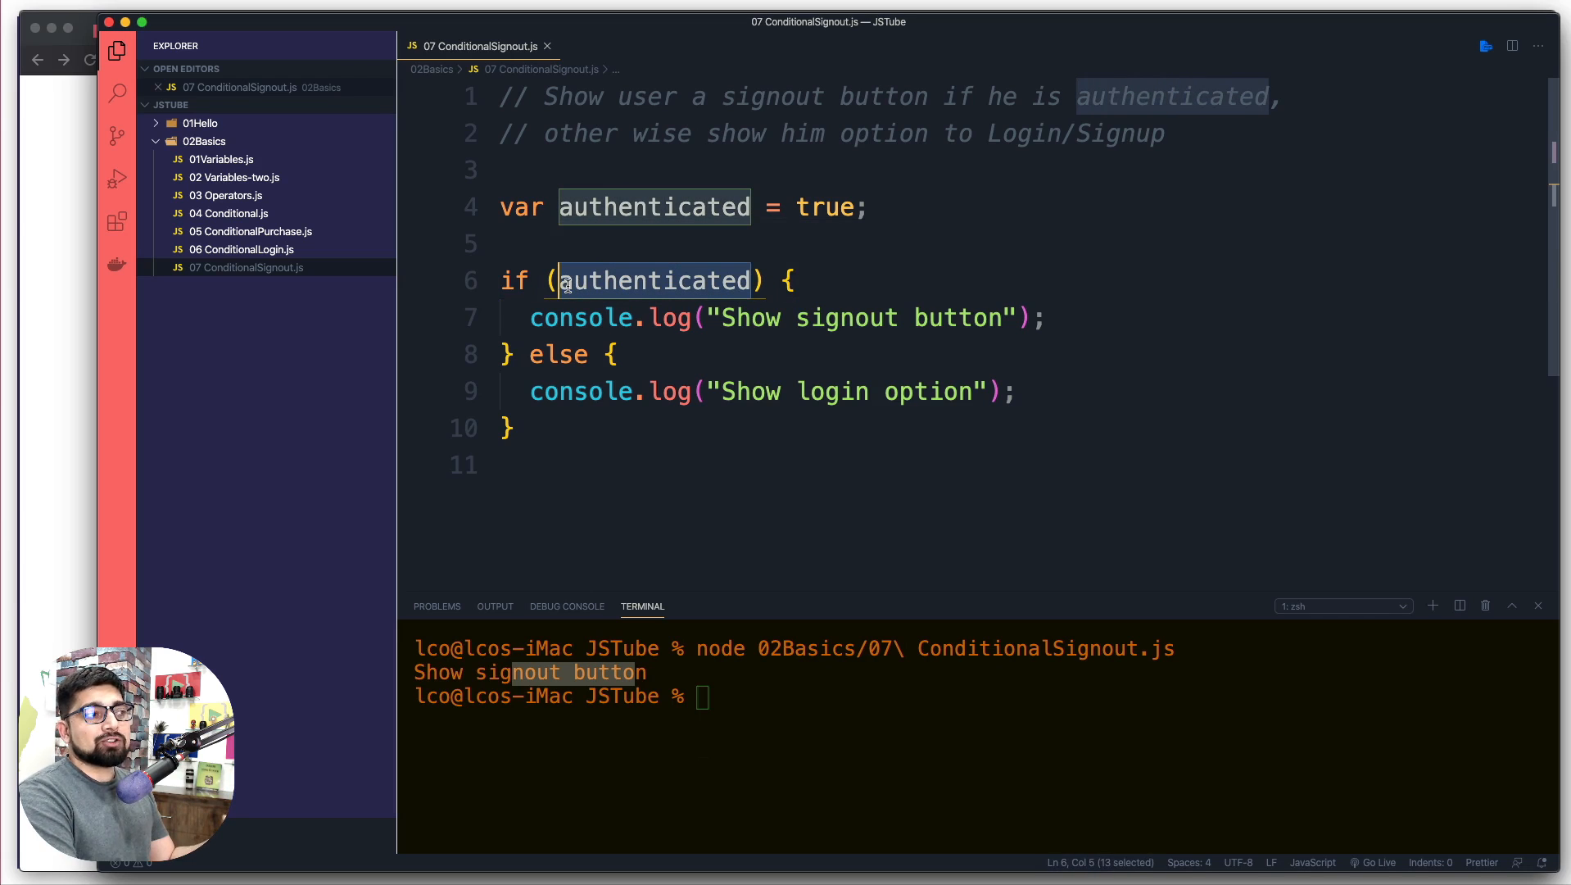
pyautogui.moveTo(846, 288)
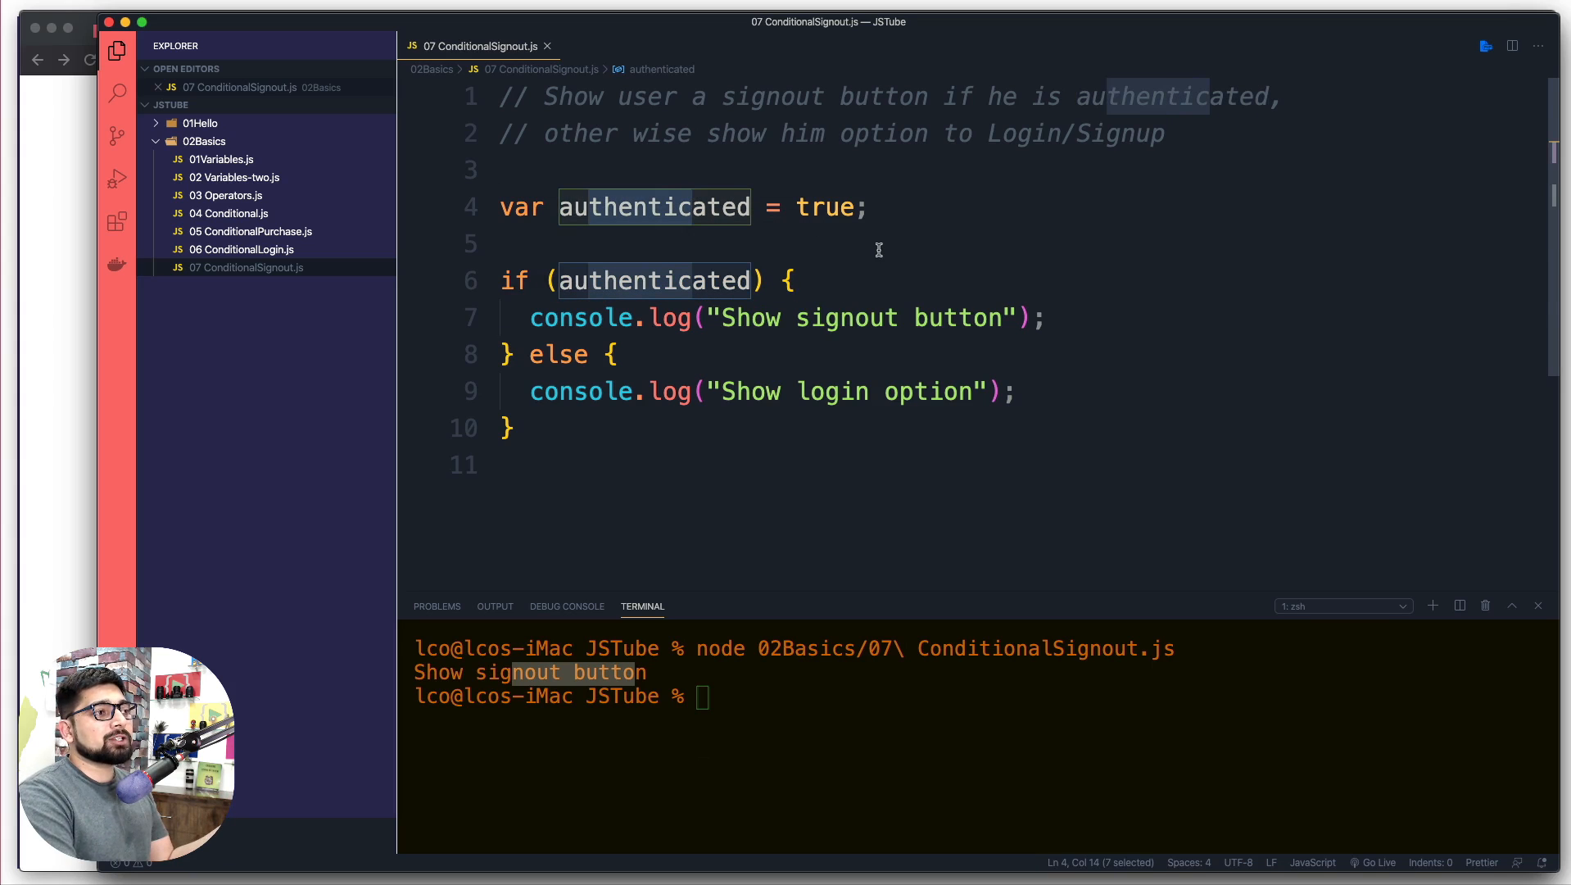
pyautogui.doubleClick(825, 207)
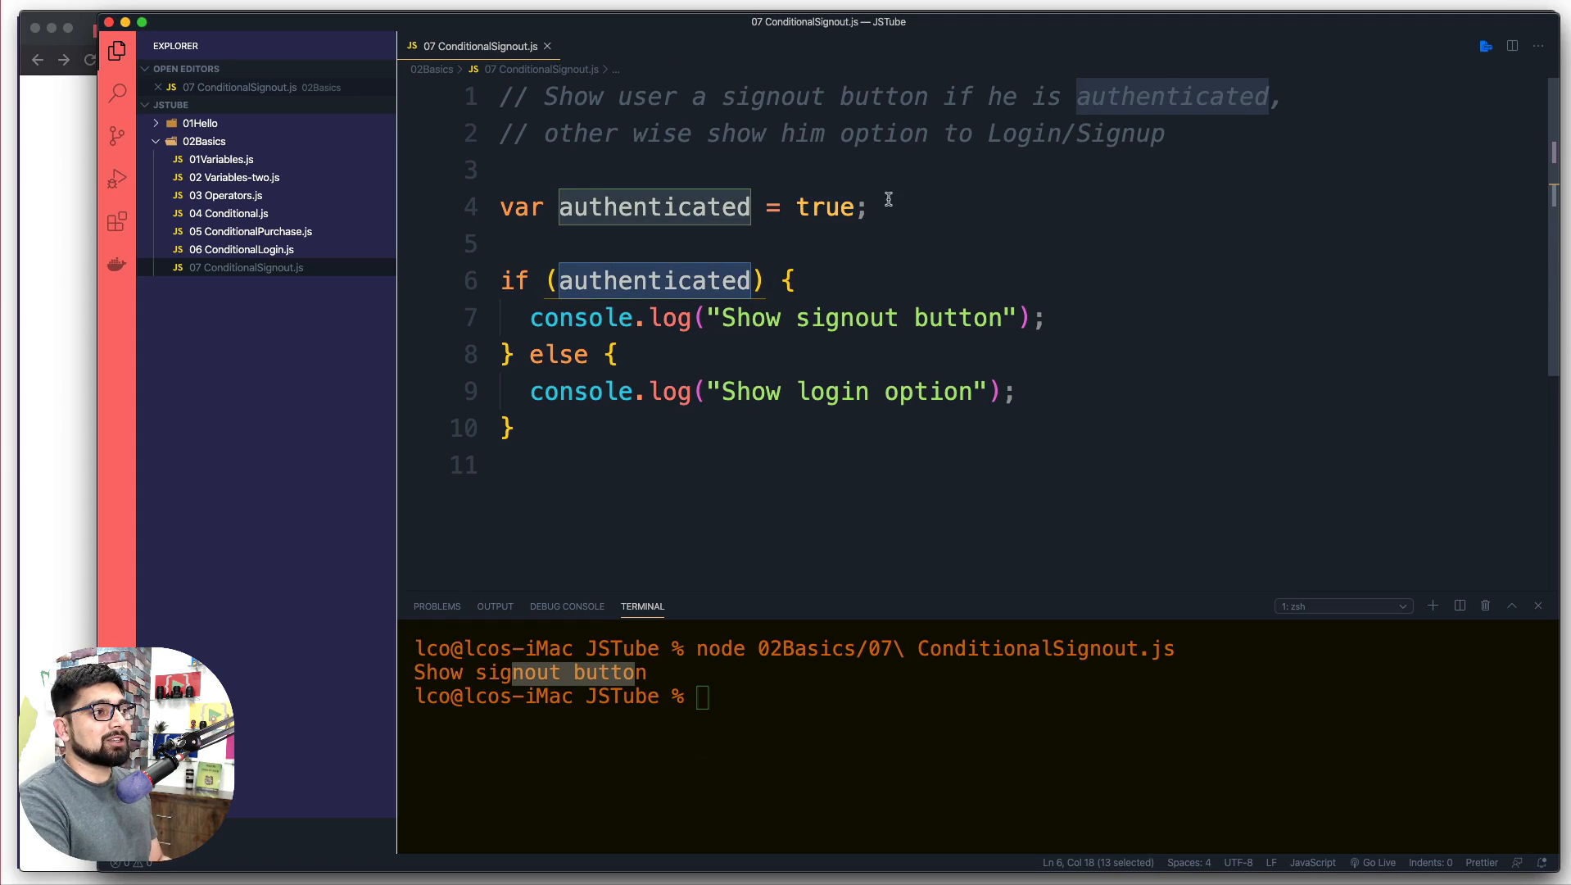
# - Set authenticated to false, rerun to get Show login option, and comment out the if/else block
pyautogui.write('fals')
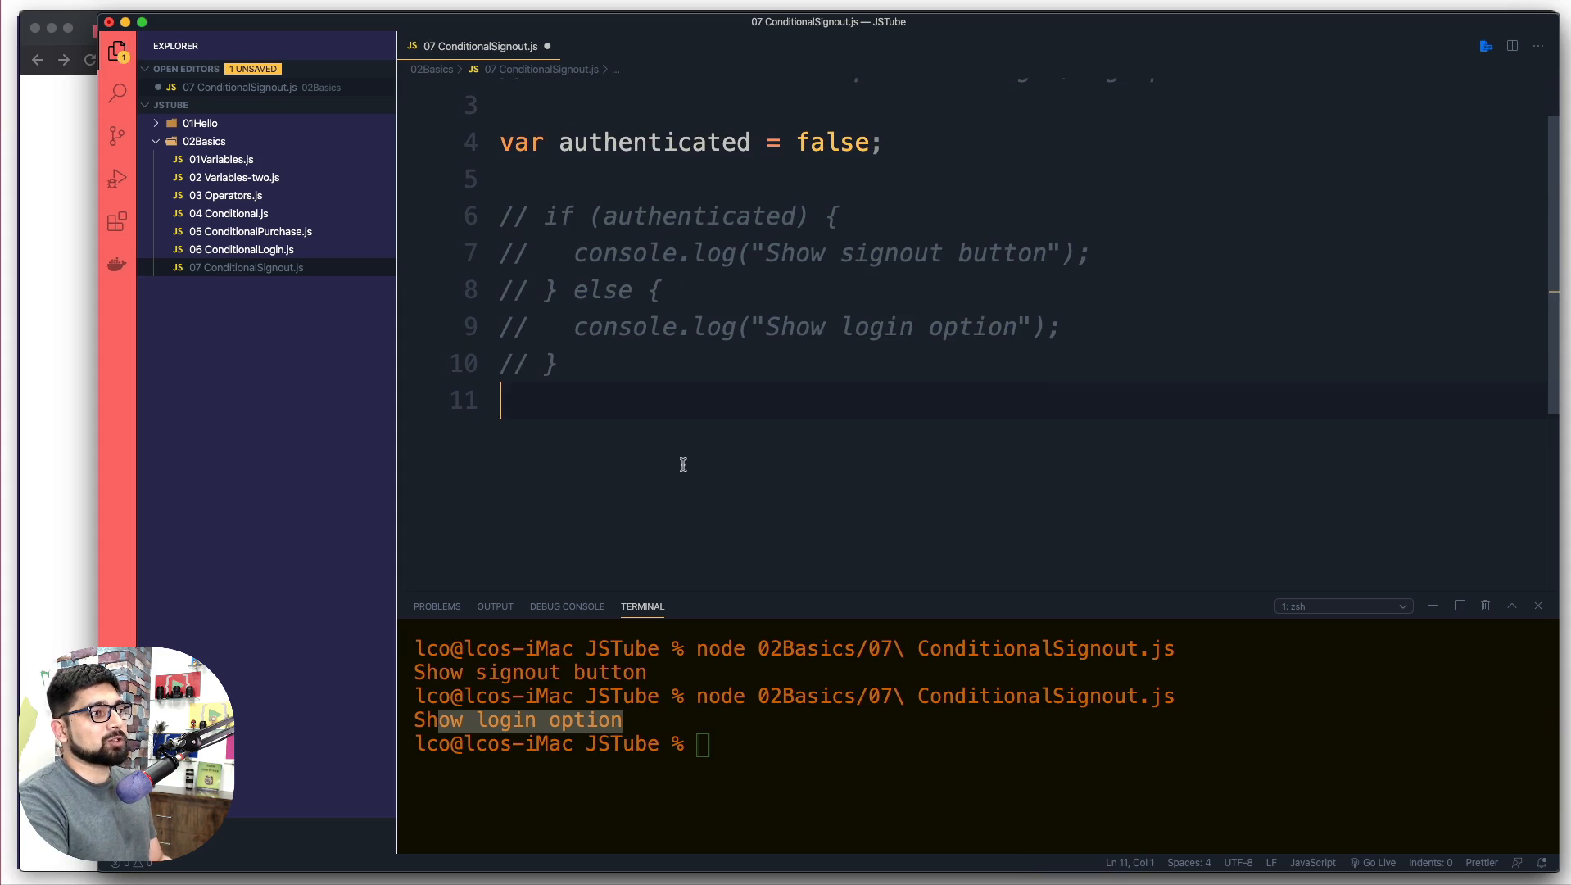
pyautogui.press('Return')
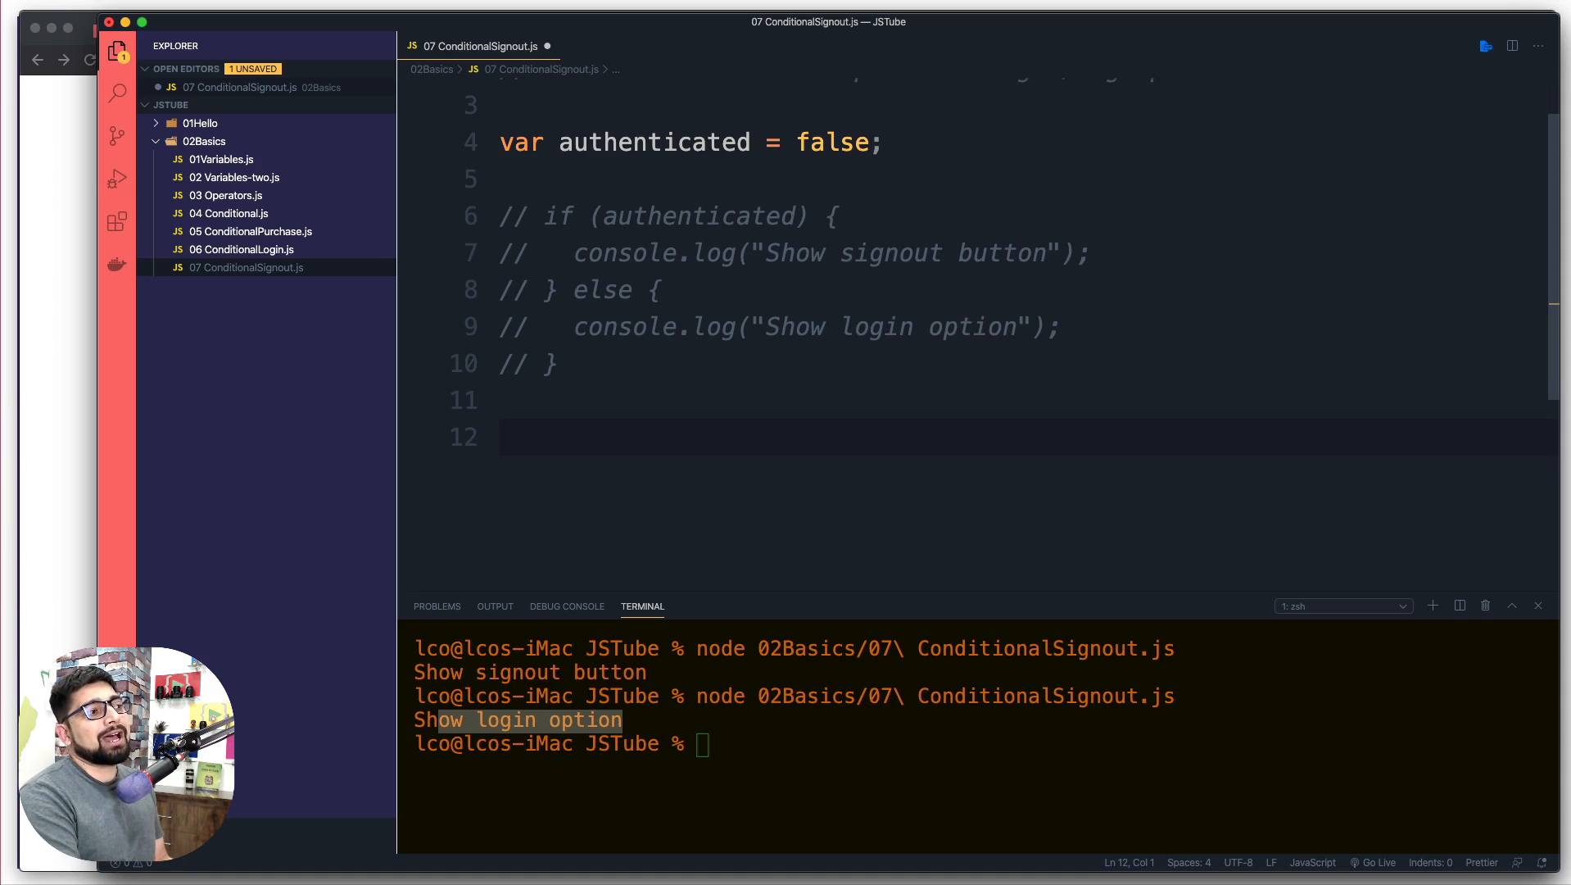
pyautogui.click(501, 399)
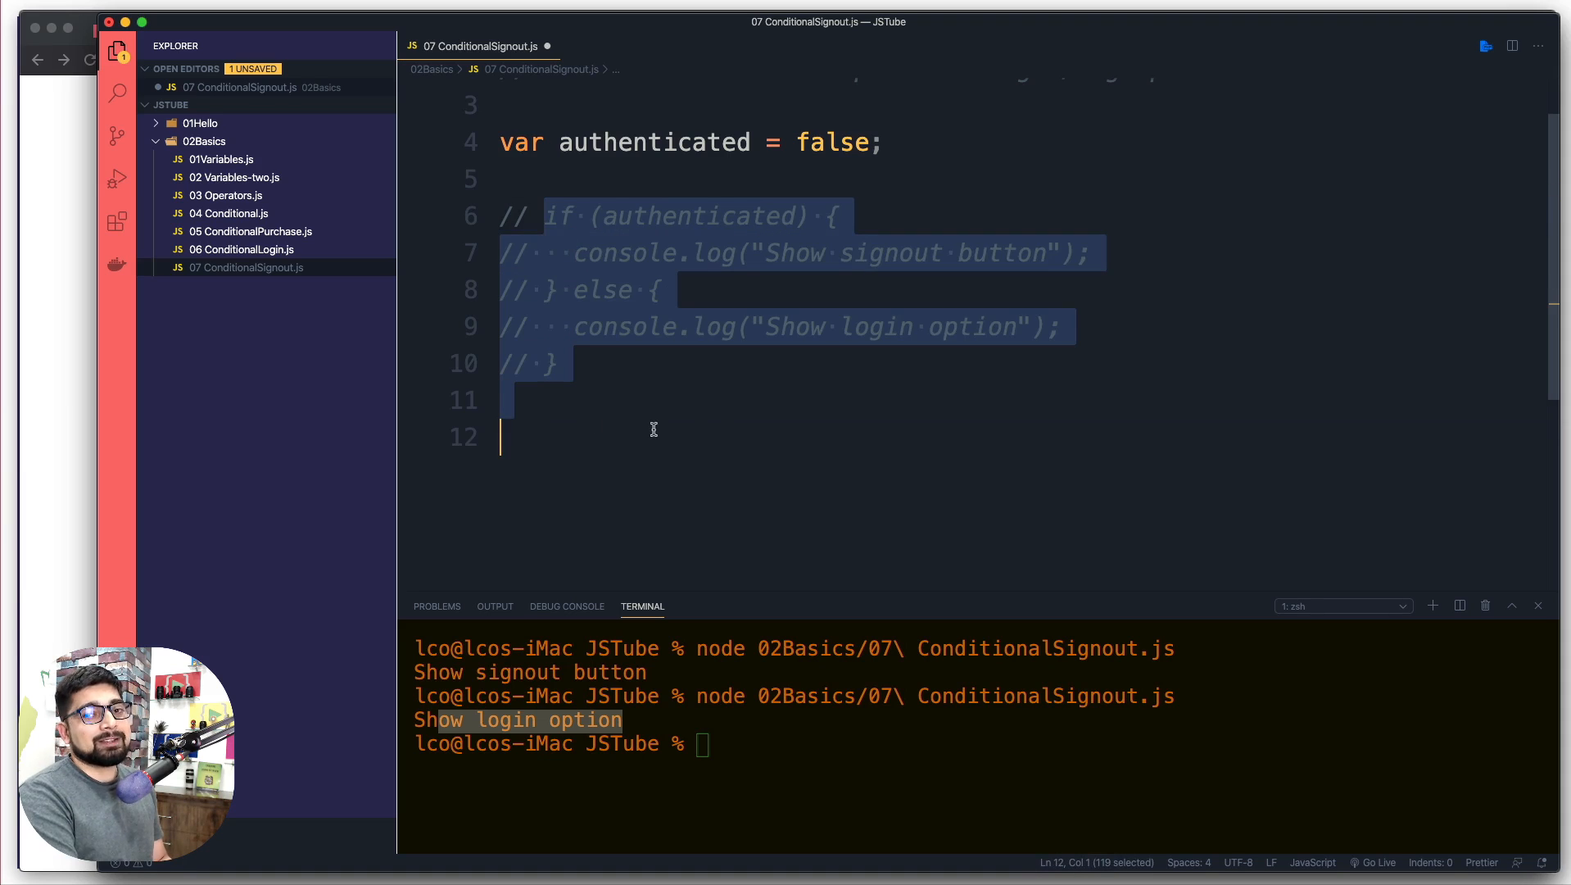
pyautogui.click(711, 470)
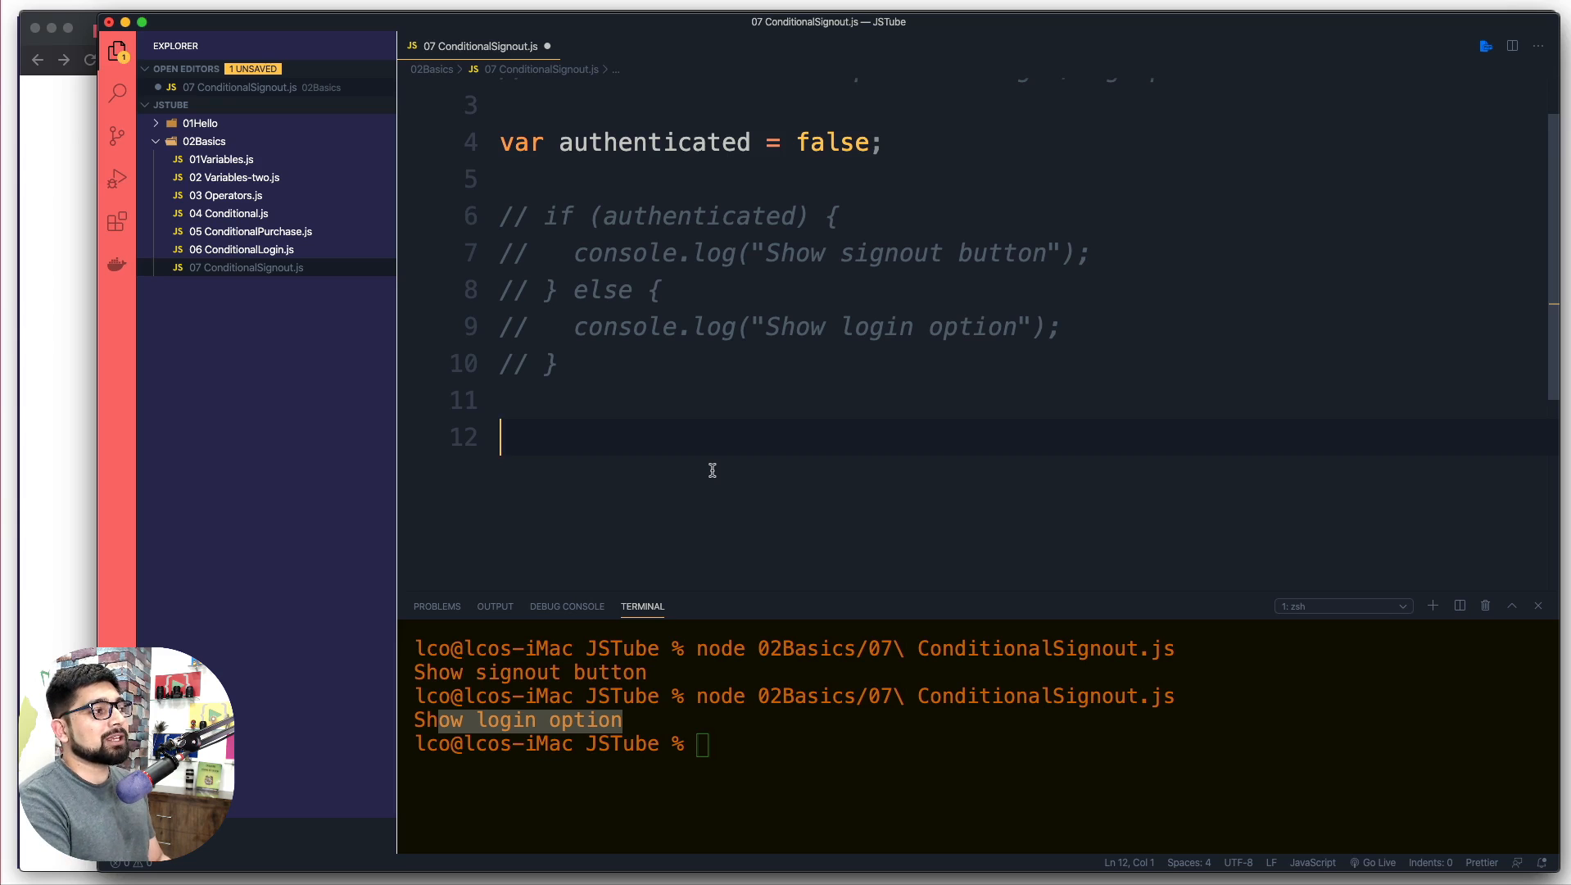
pyautogui.moveTo(69, 409)
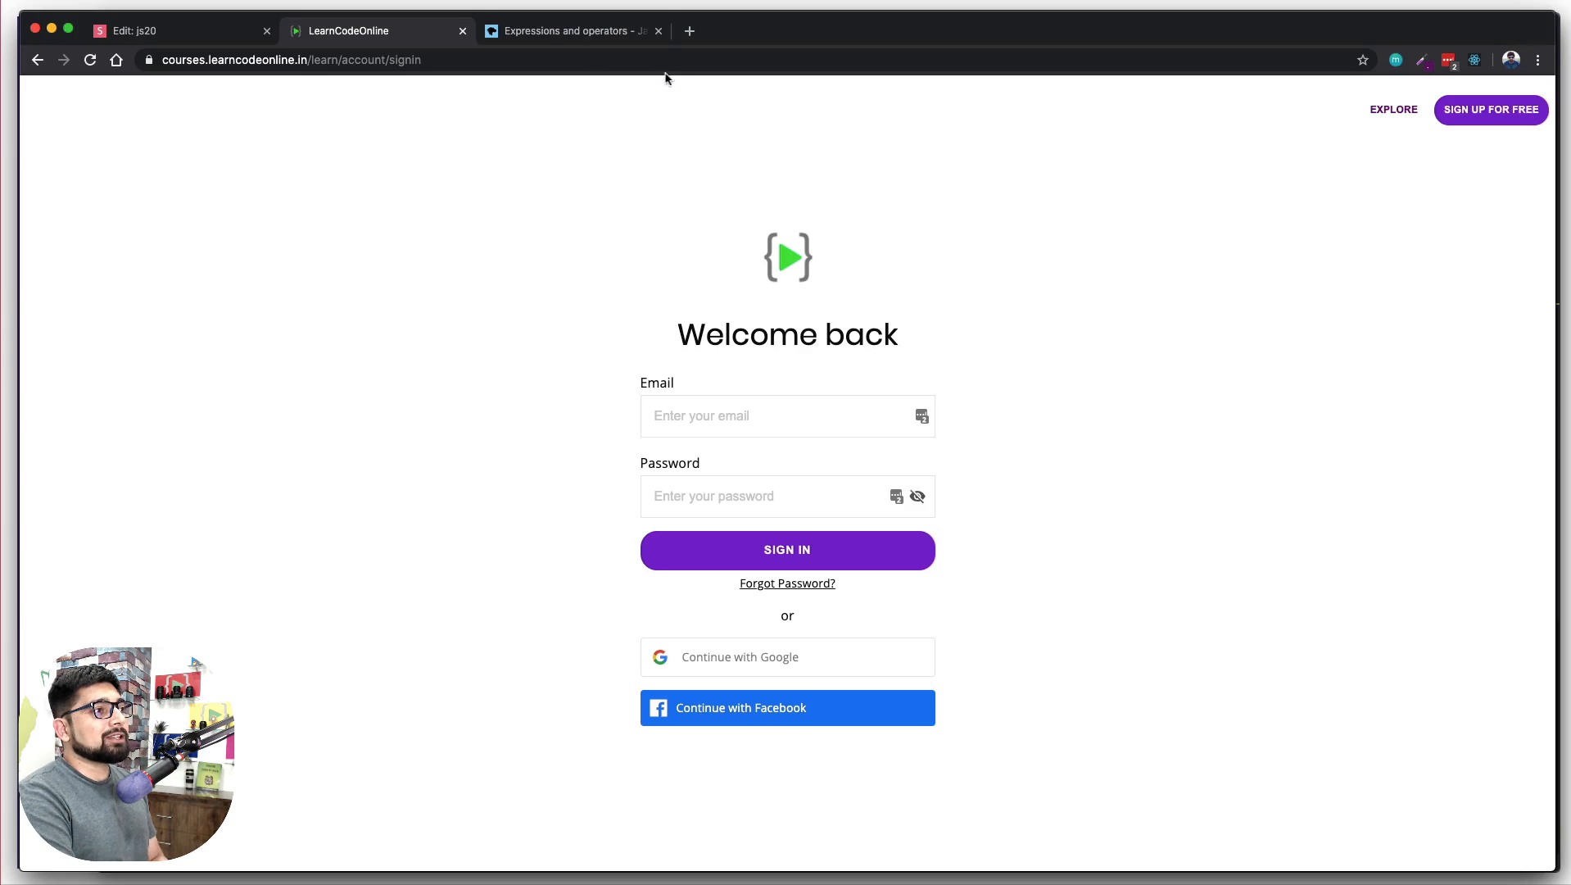
# - Switch to the MDN Expressions and operators page and scroll through the primary and assignment operator categories
pyautogui.click(569, 29)
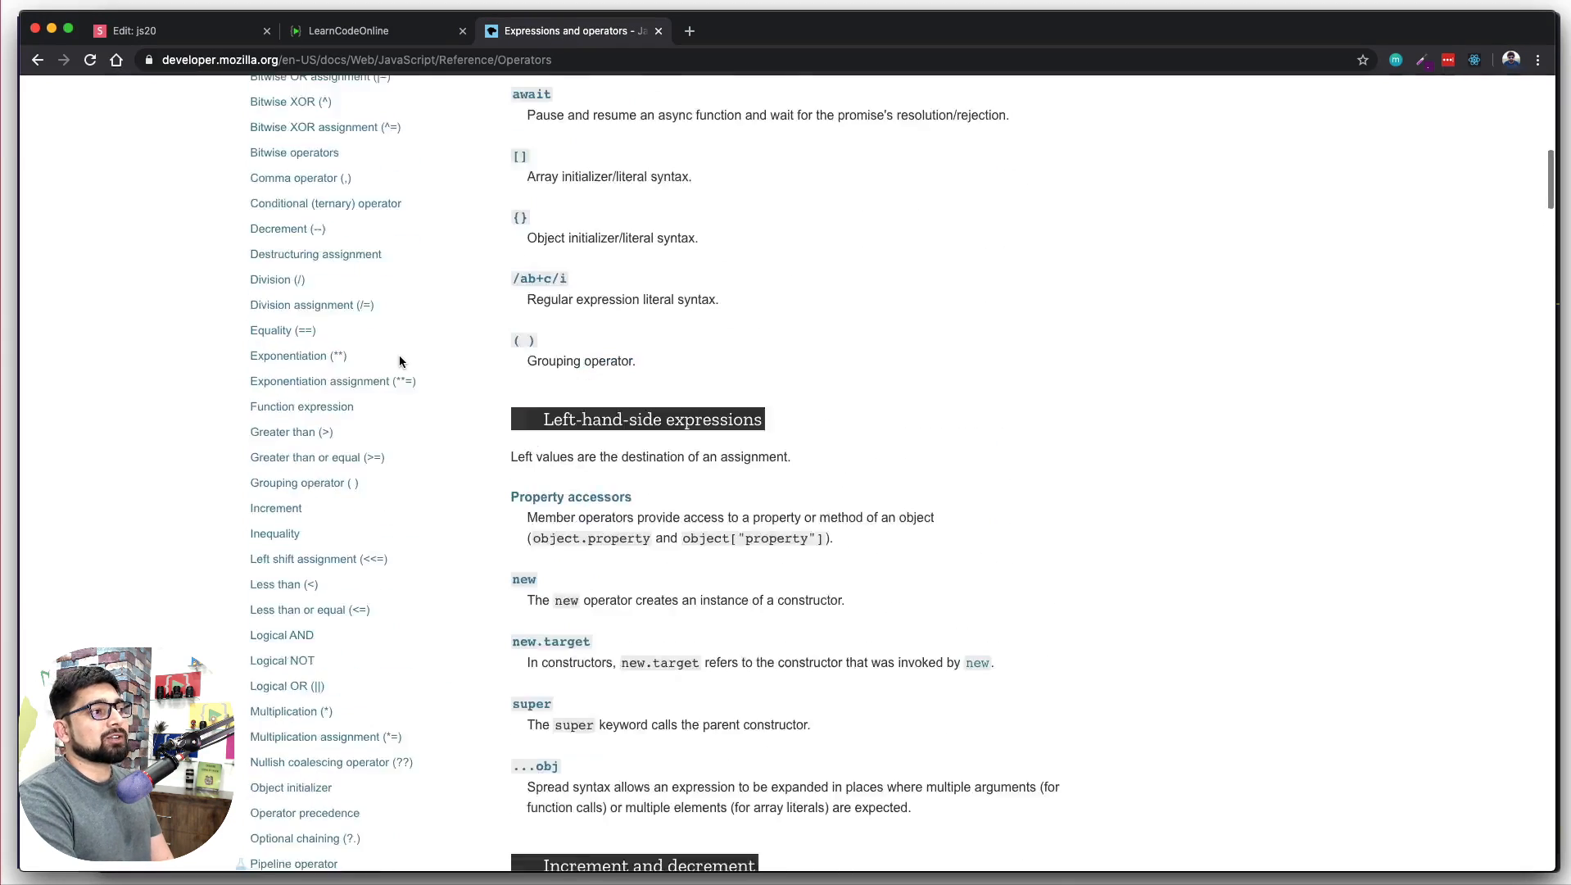
pyautogui.scroll(3)
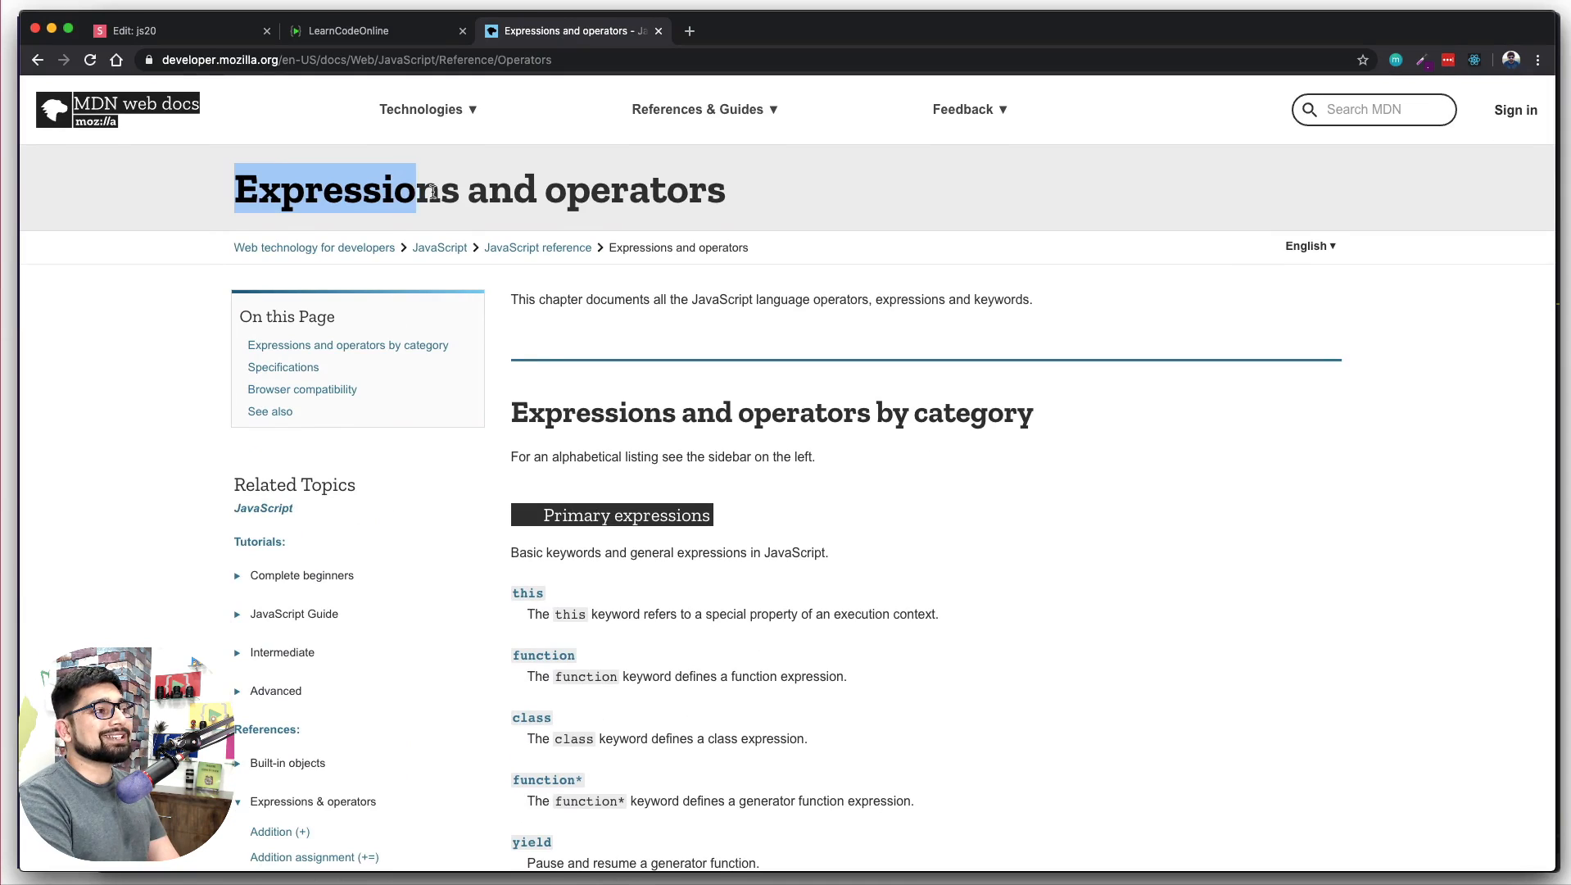
pyautogui.doubleClick(635, 190)
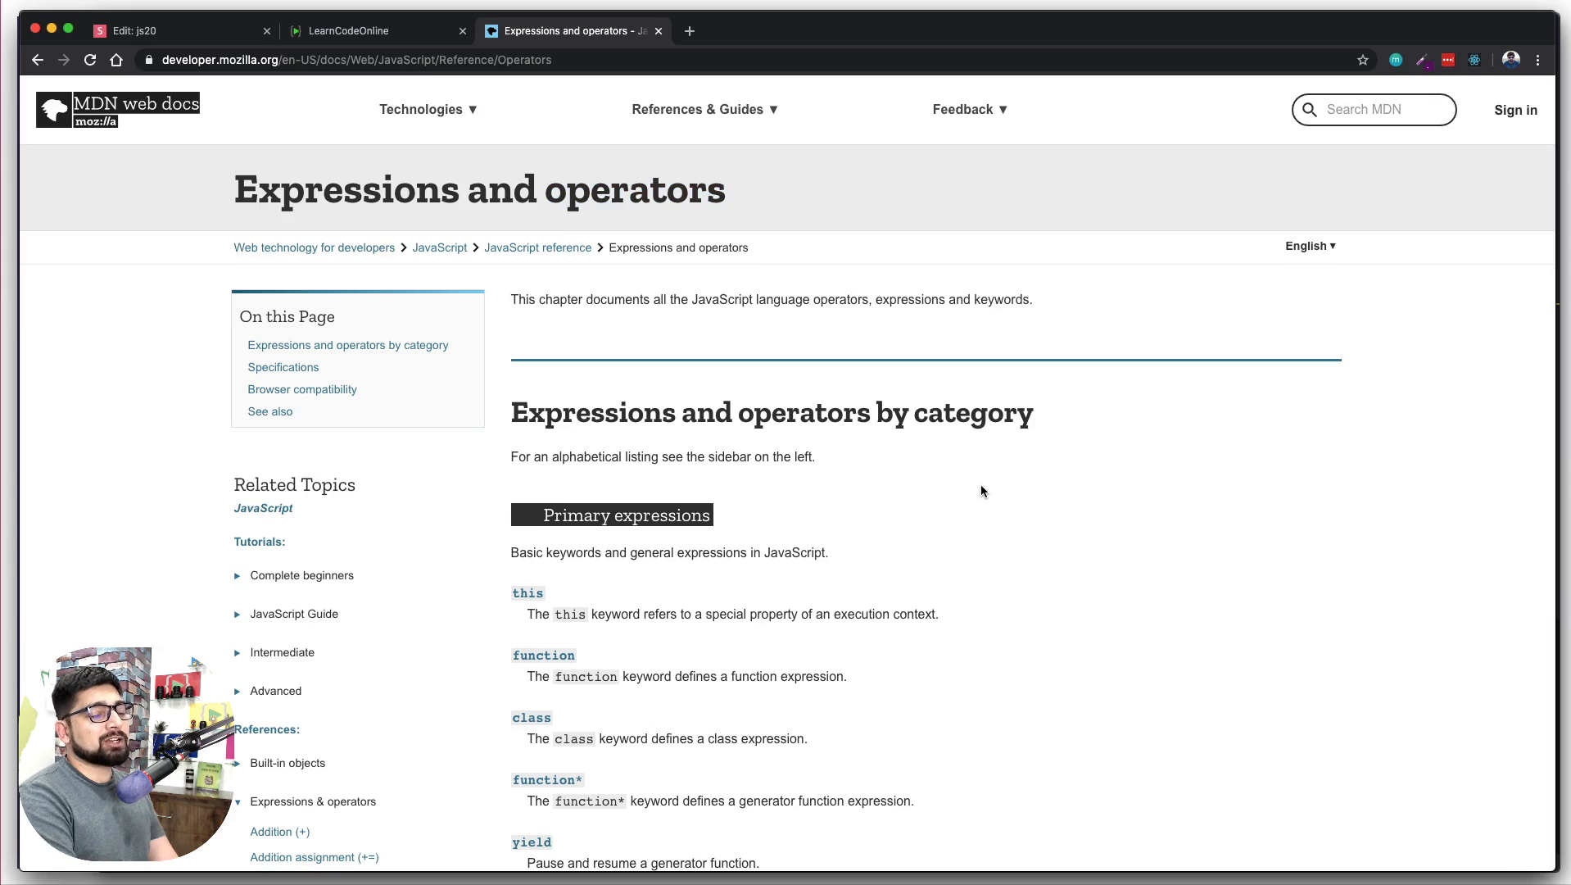
pyautogui.scroll(-3)
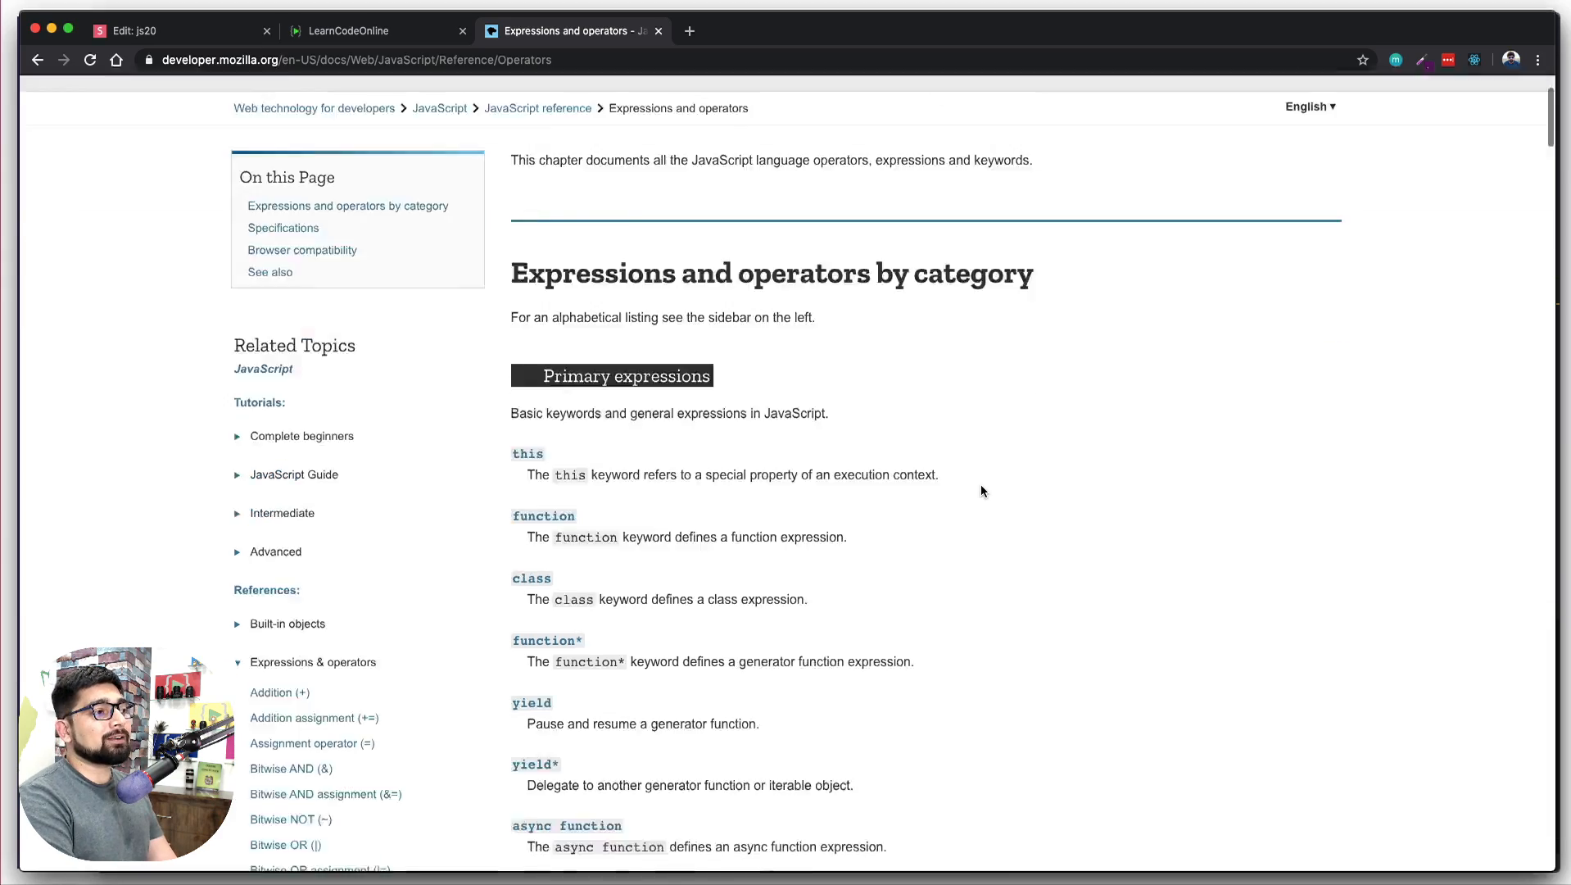
pyautogui.scroll(-3)
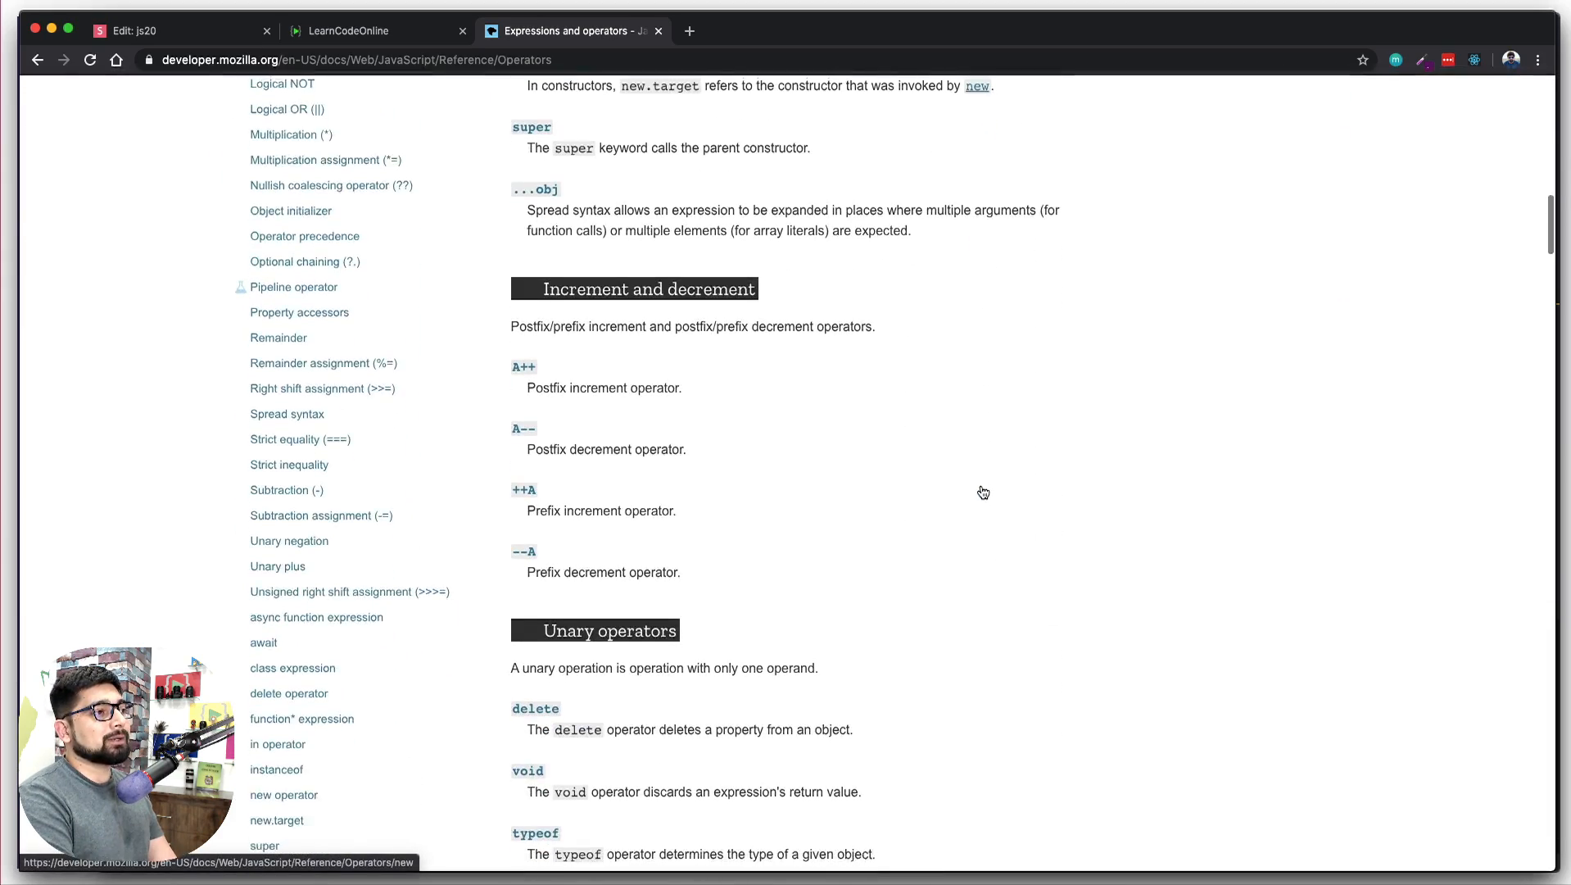
pyautogui.scroll(-3)
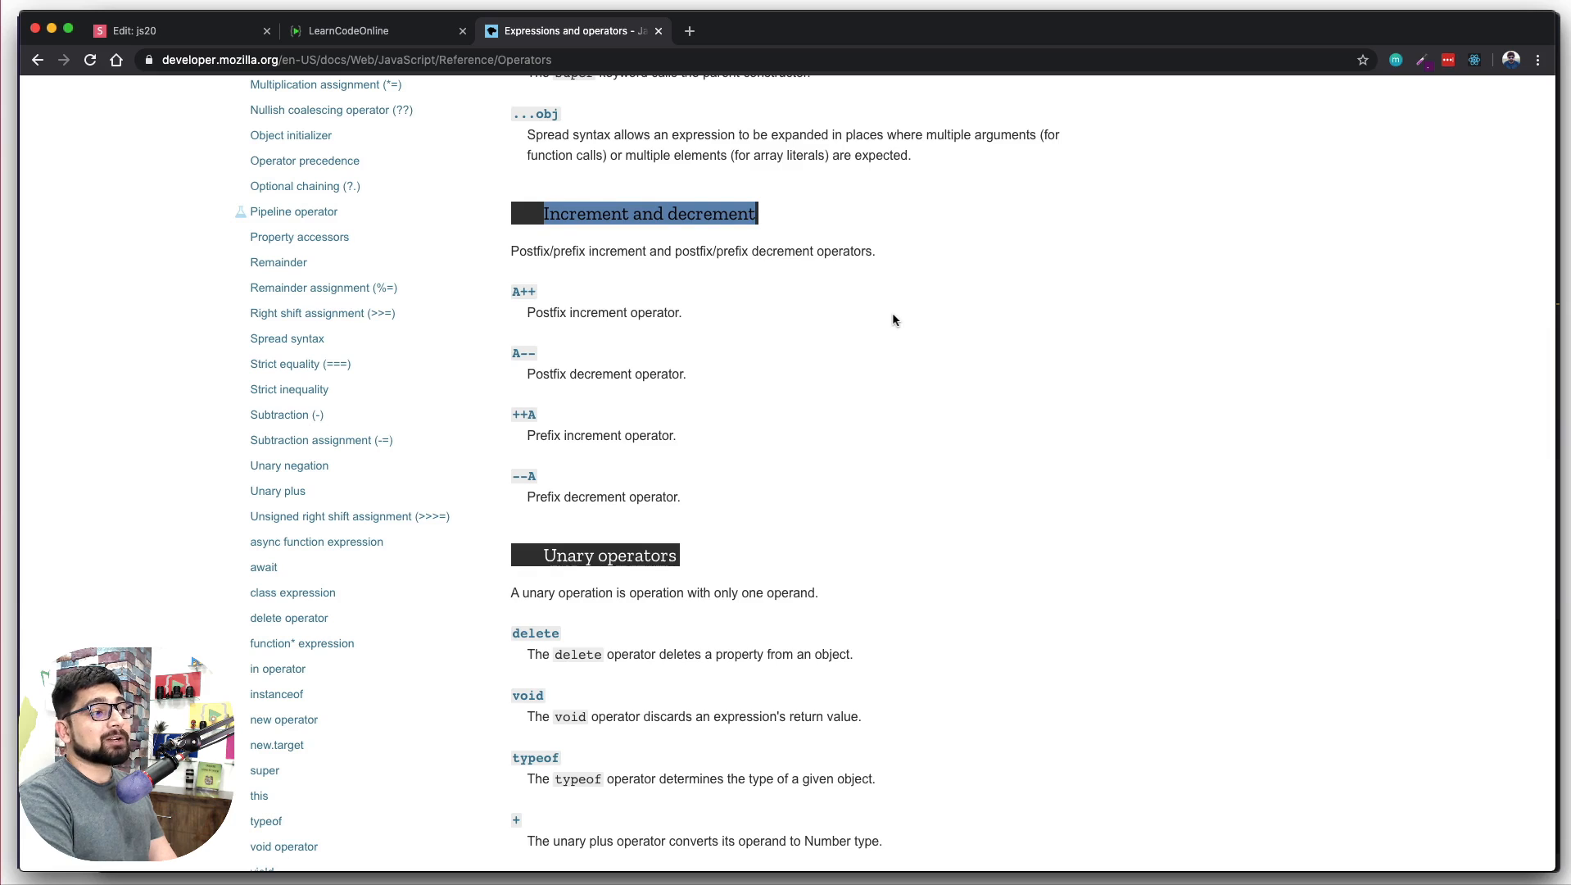
pyautogui.scroll(-3)
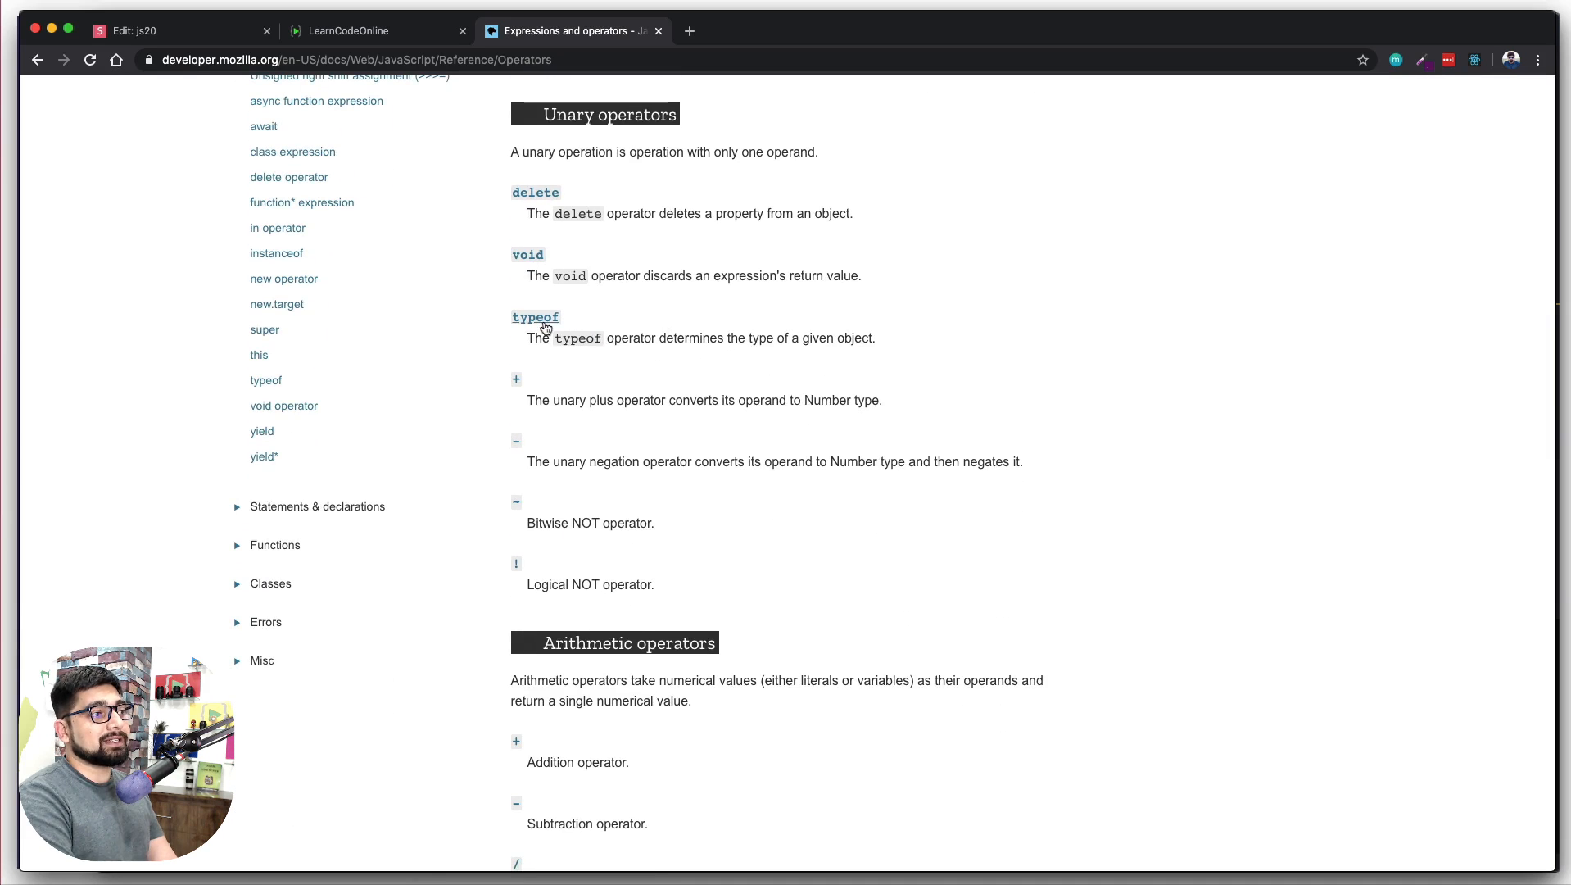
pyautogui.moveTo(535, 318)
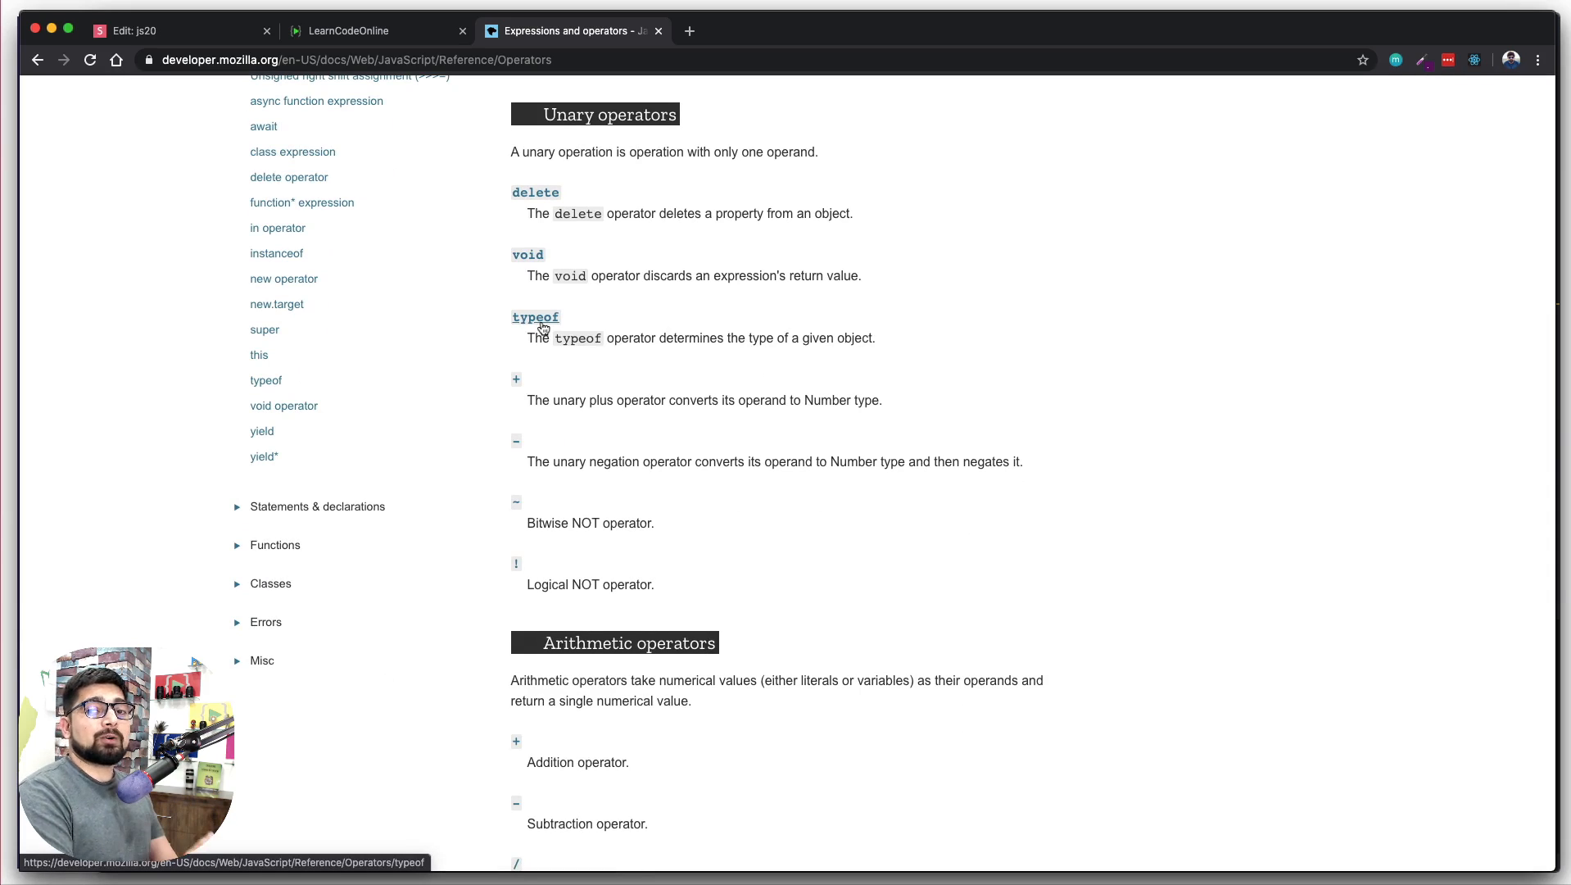
pyautogui.moveTo(848, 385)
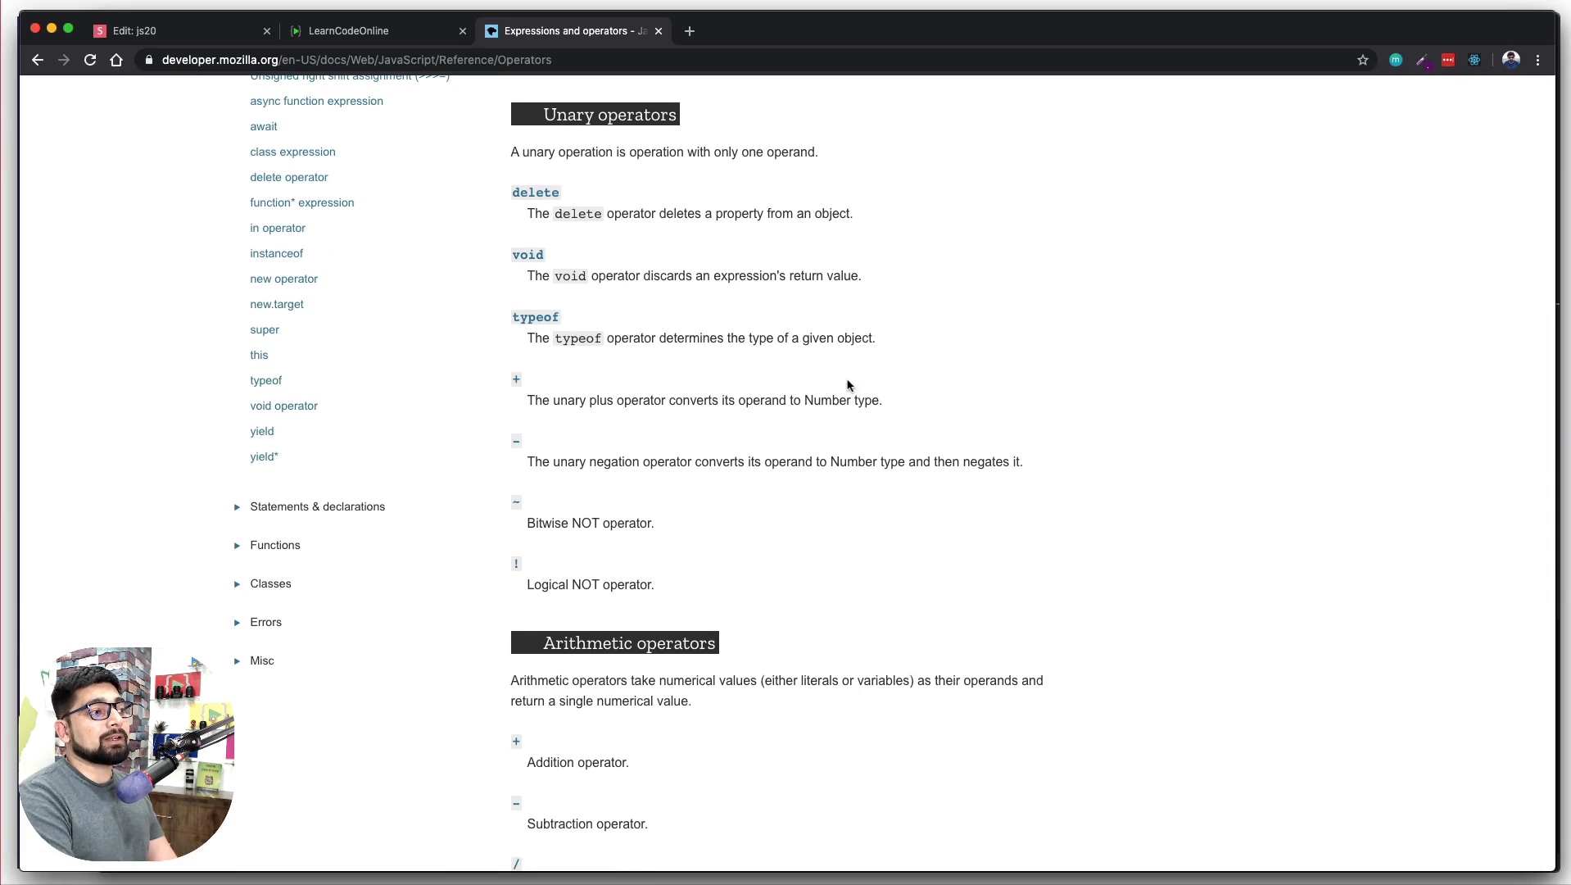
# - Continue scrolling through the operator categories down to the Conditional (ternary) operator entry
pyautogui.scroll(-3)
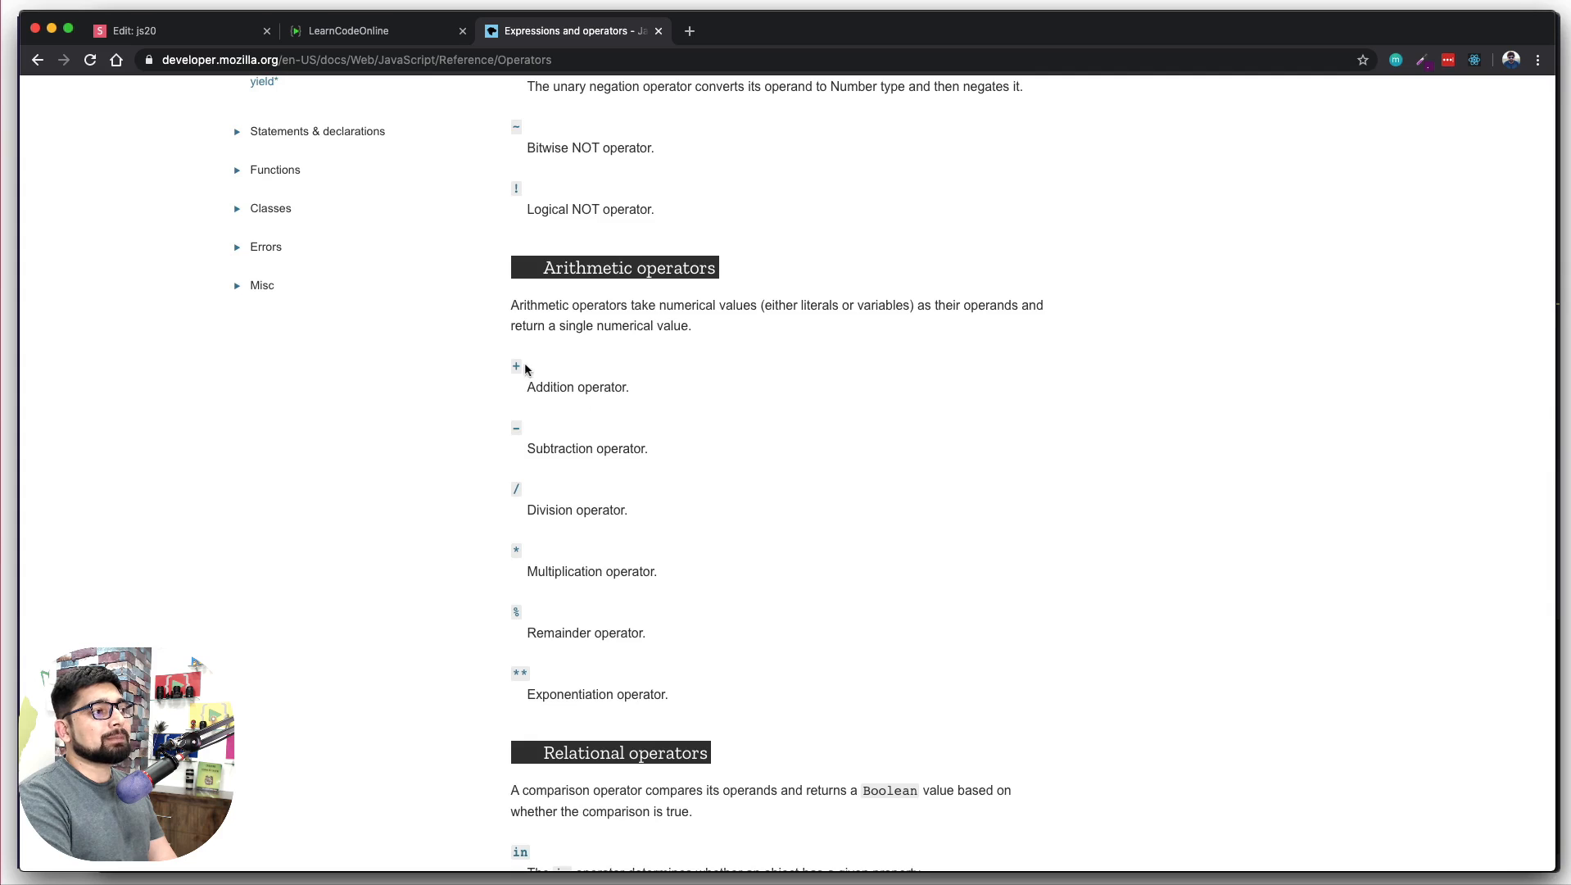
pyautogui.scroll(-3)
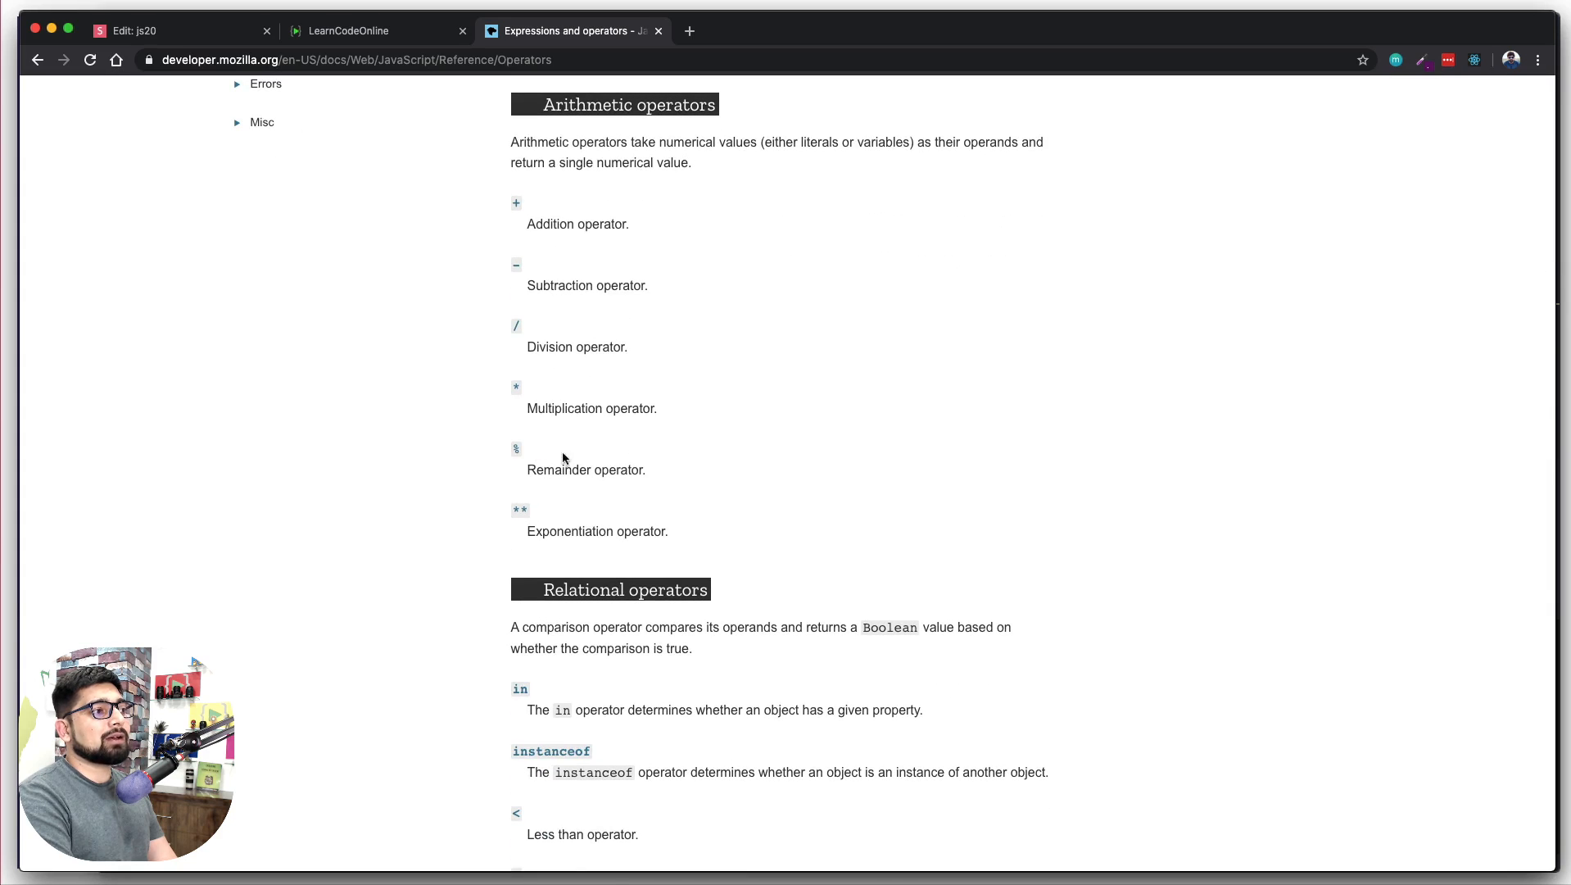
pyautogui.moveTo(927, 419)
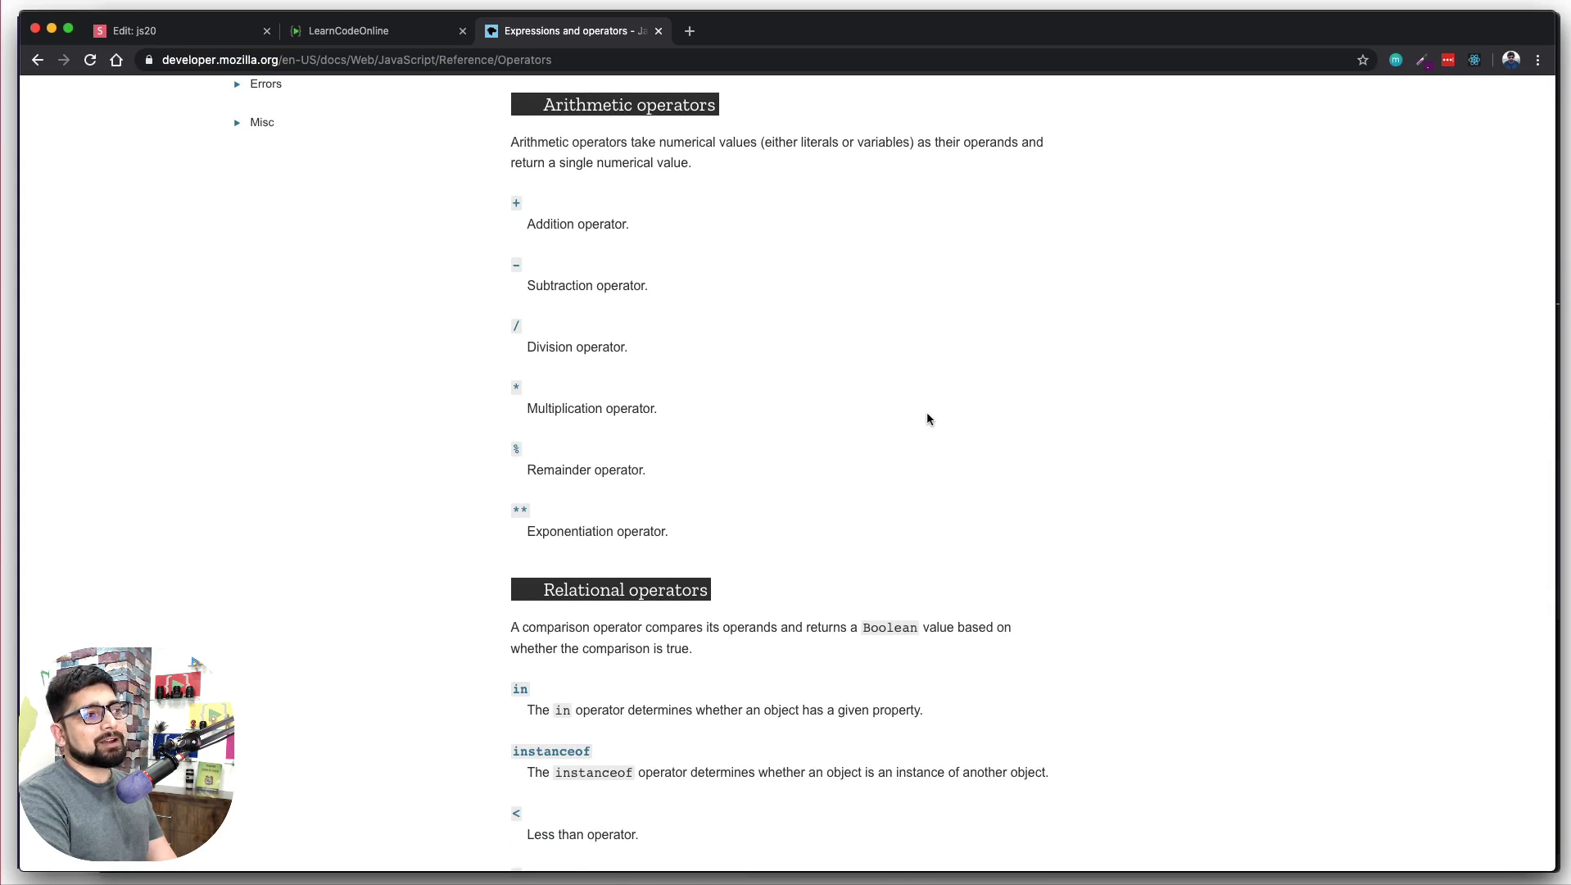
pyautogui.moveTo(549, 435)
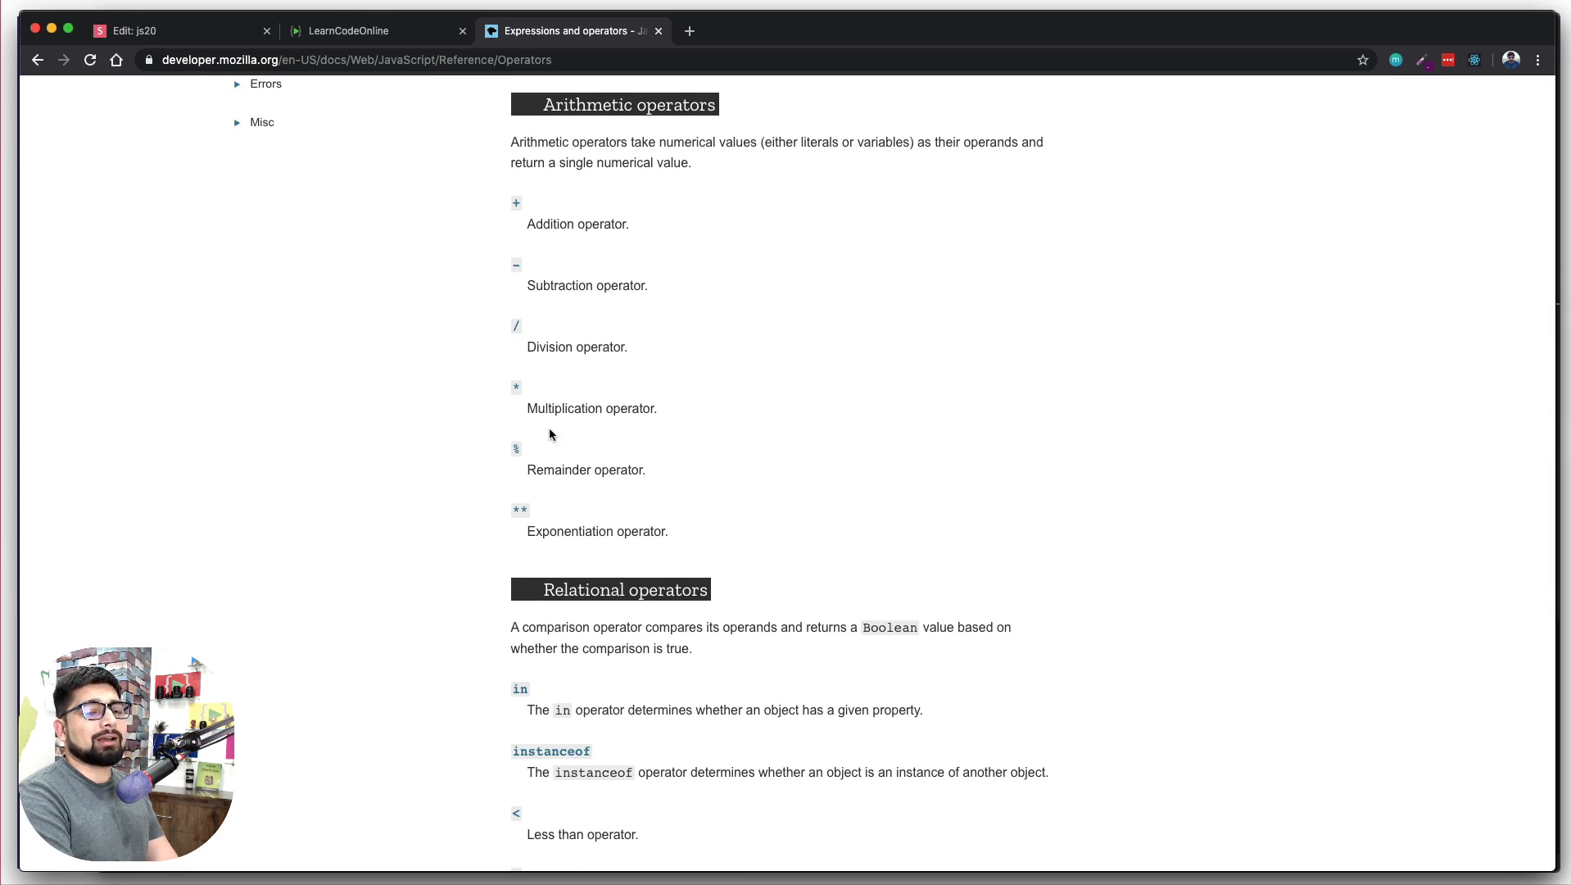
pyautogui.scroll(-3)
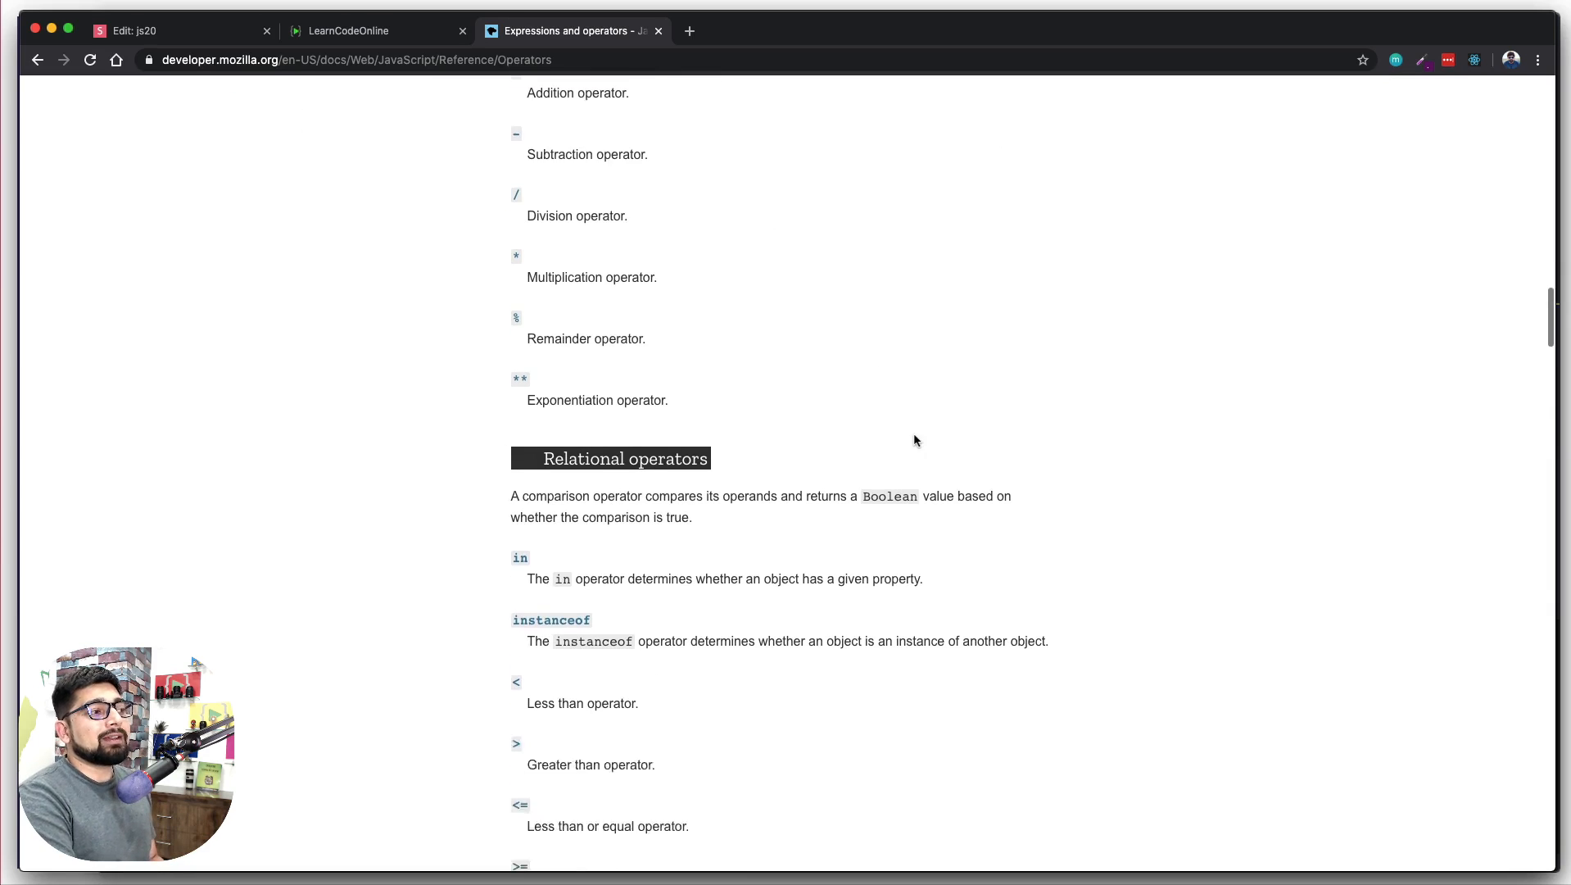
pyautogui.scroll(-3)
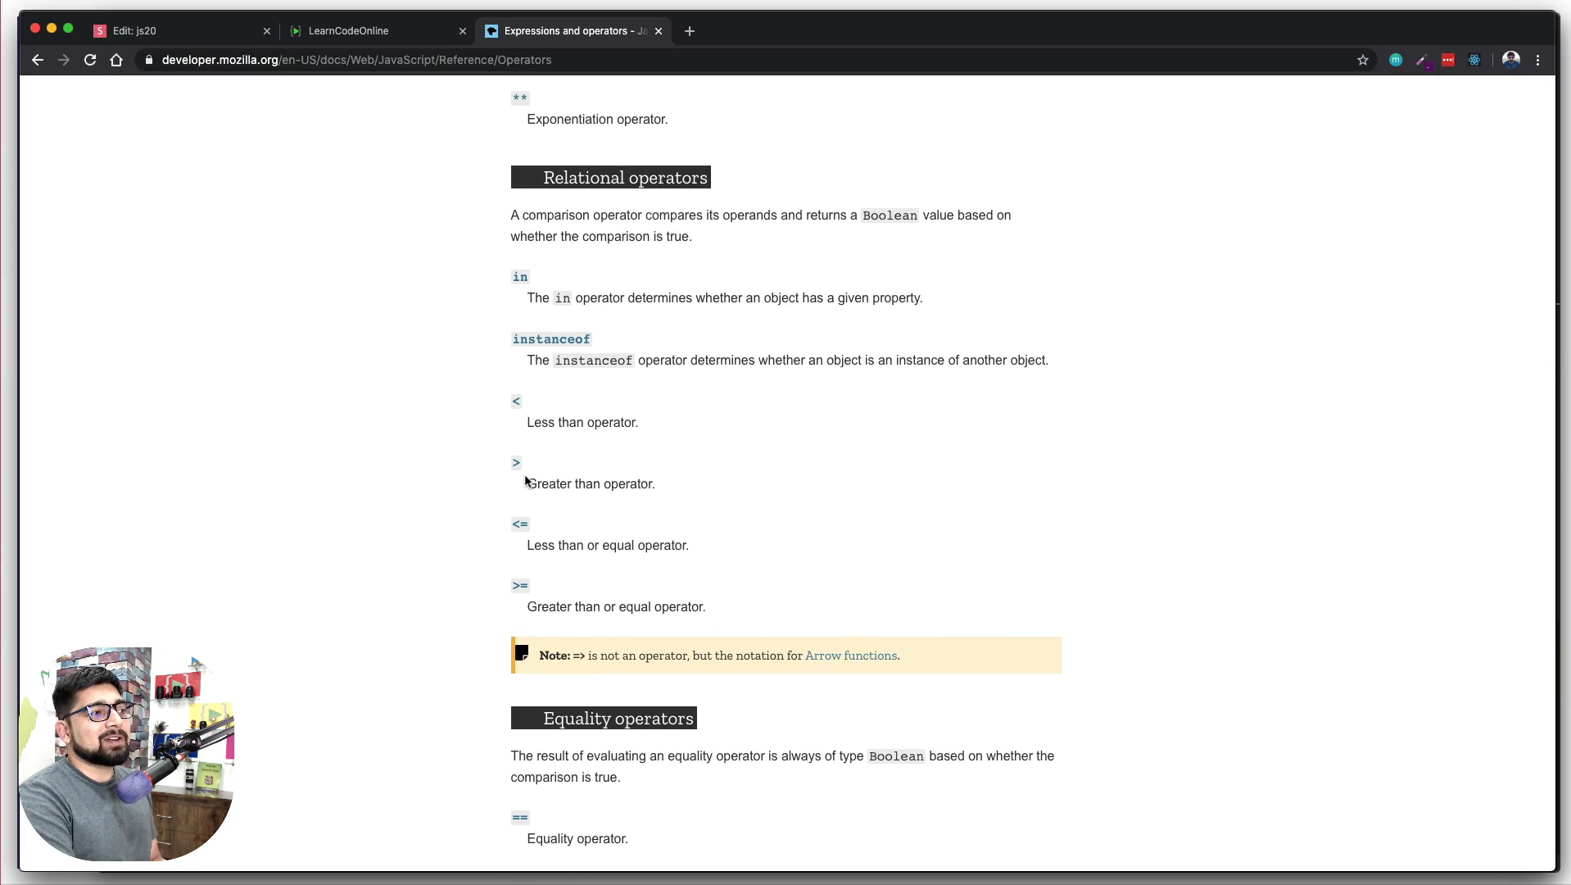
pyautogui.scroll(-3)
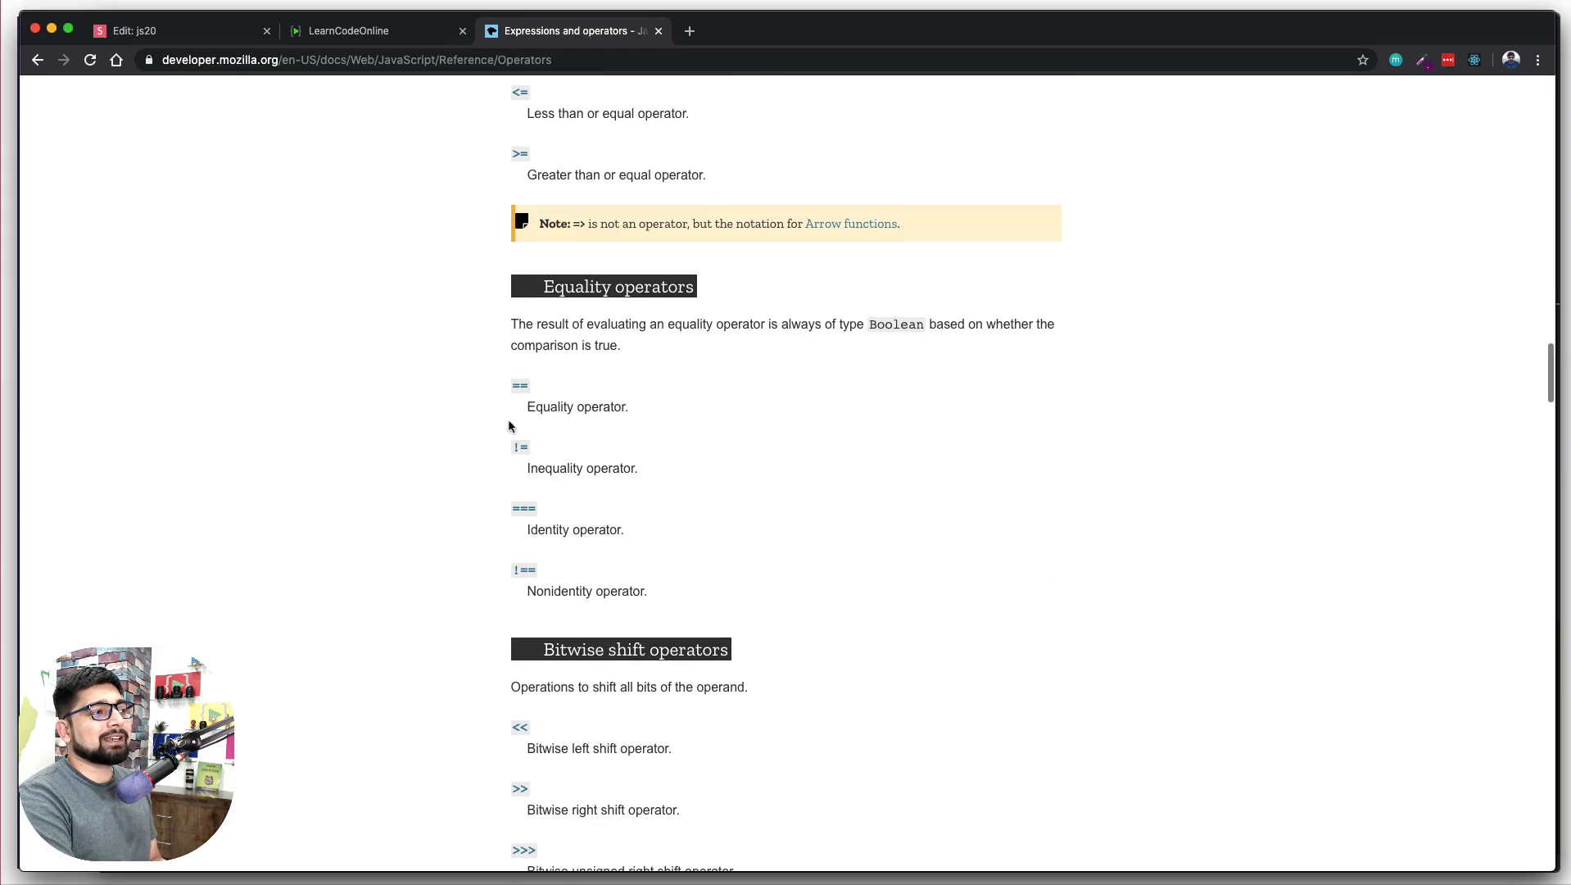
pyautogui.moveTo(909, 521)
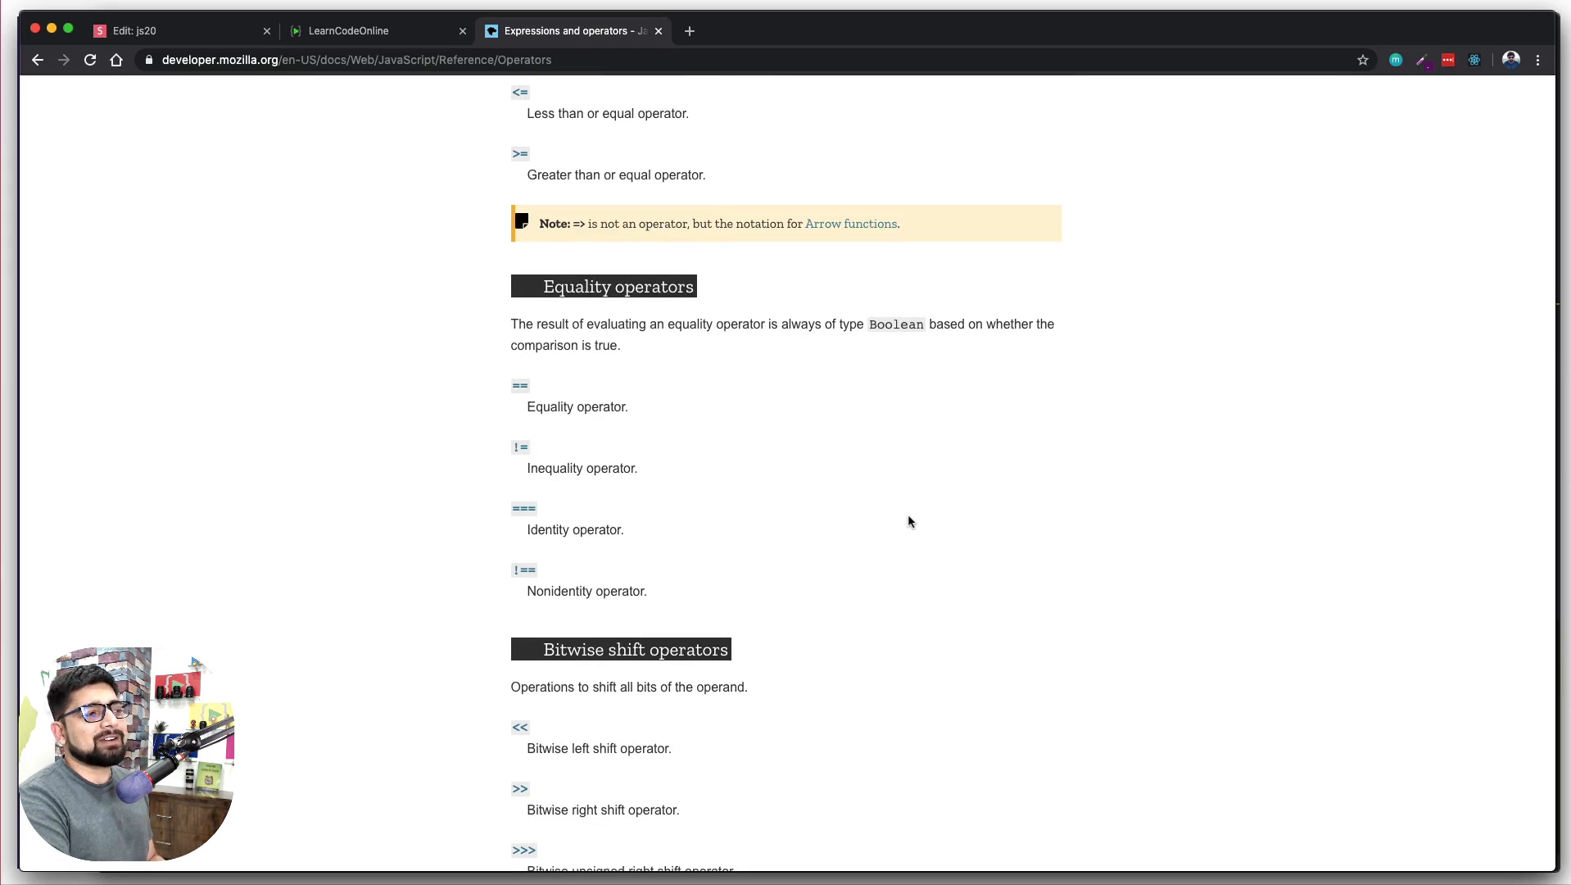
pyautogui.scroll(-3)
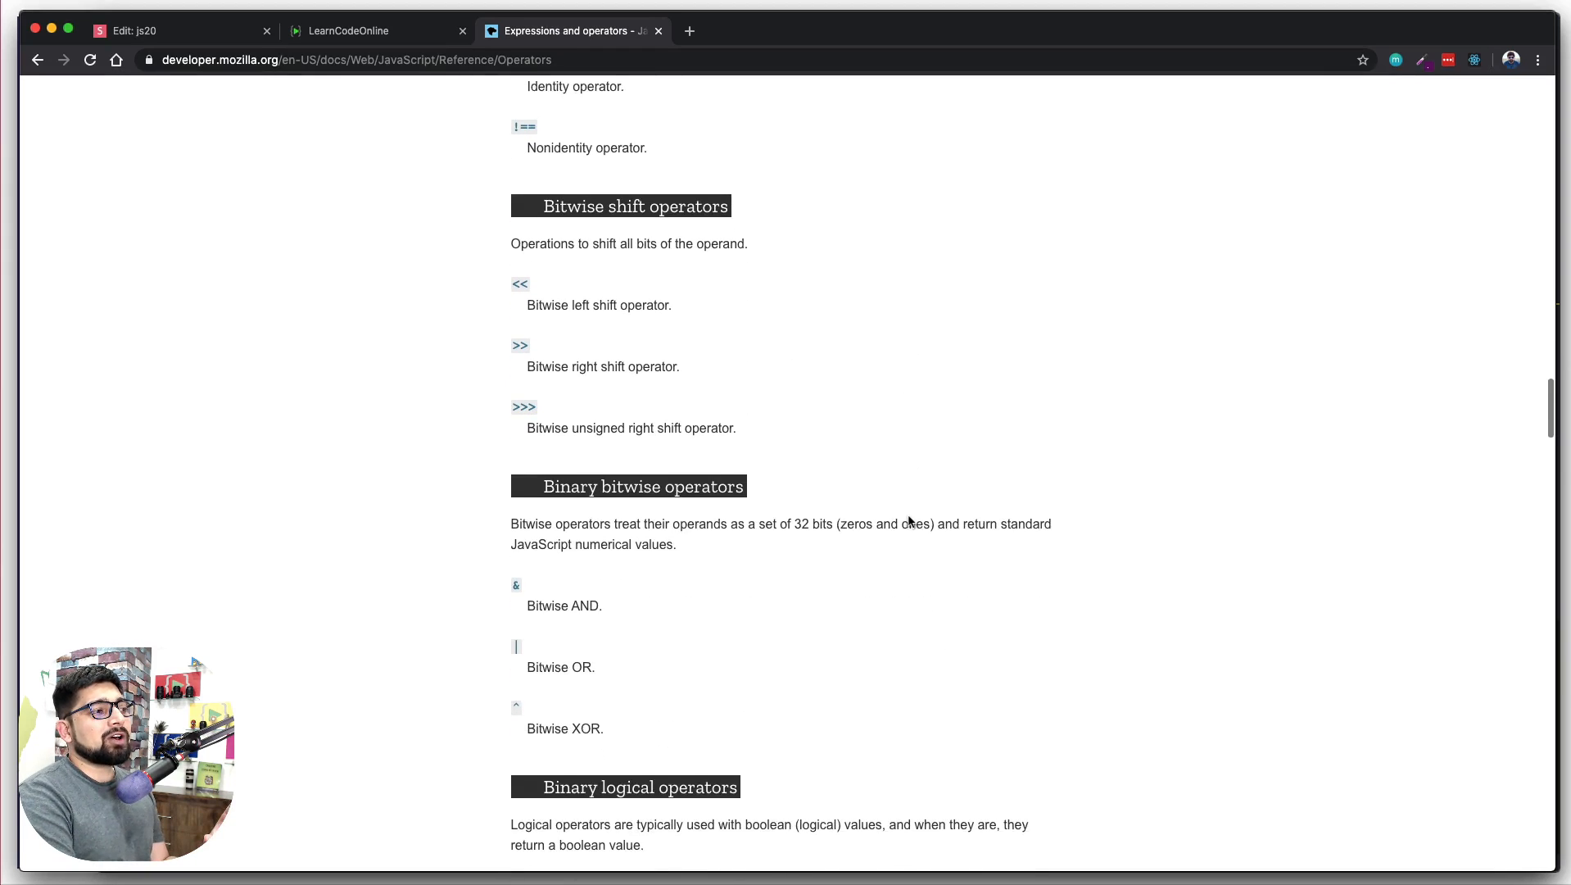
pyautogui.scroll(-3)
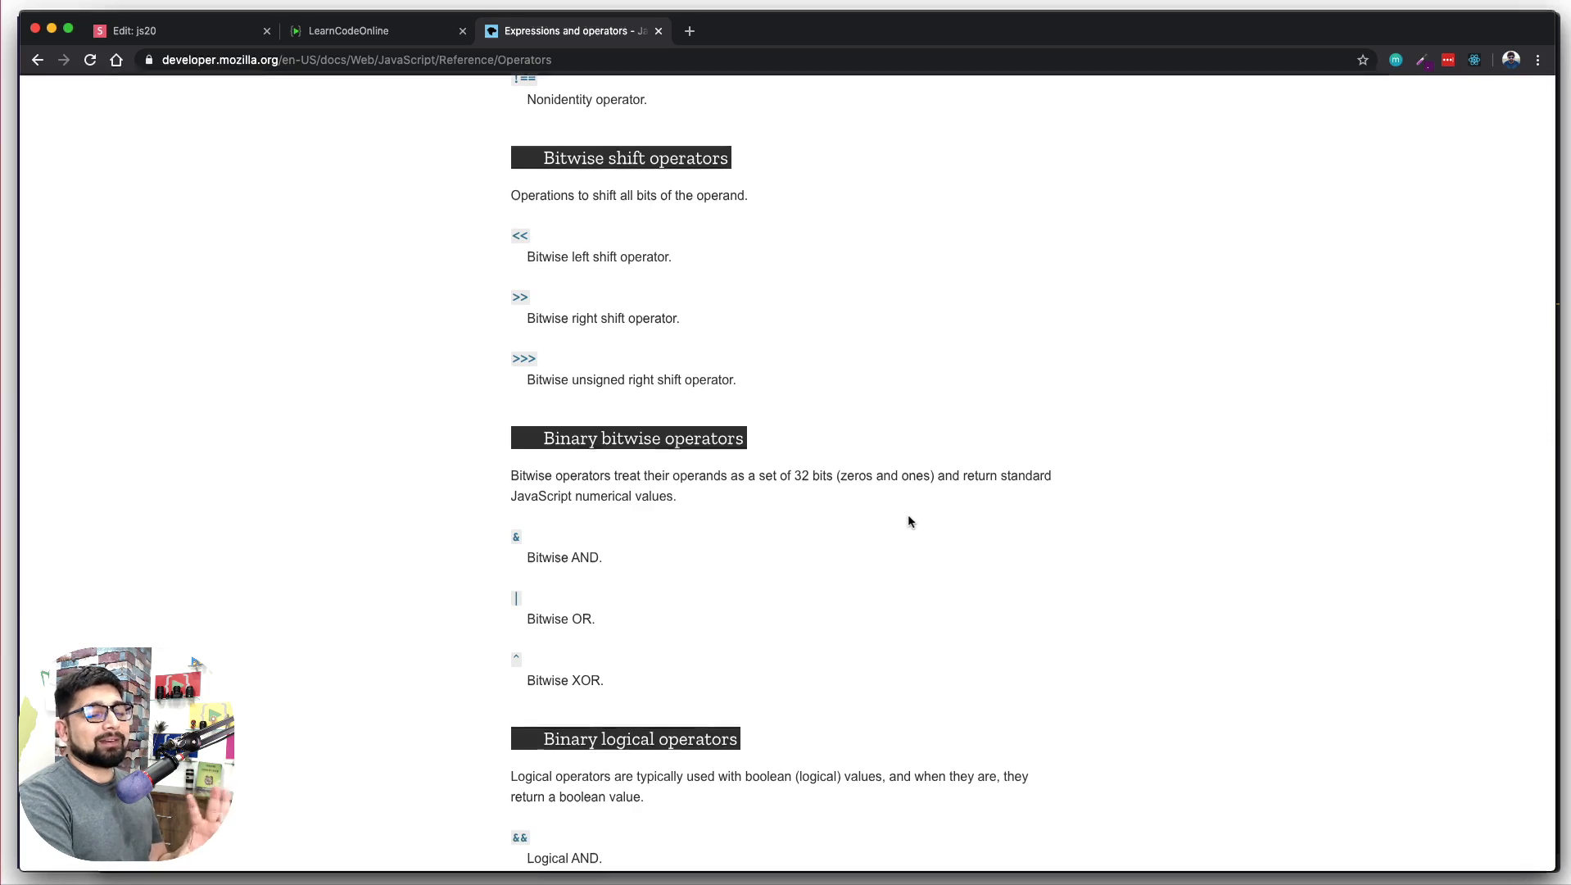
pyautogui.scroll(-3)
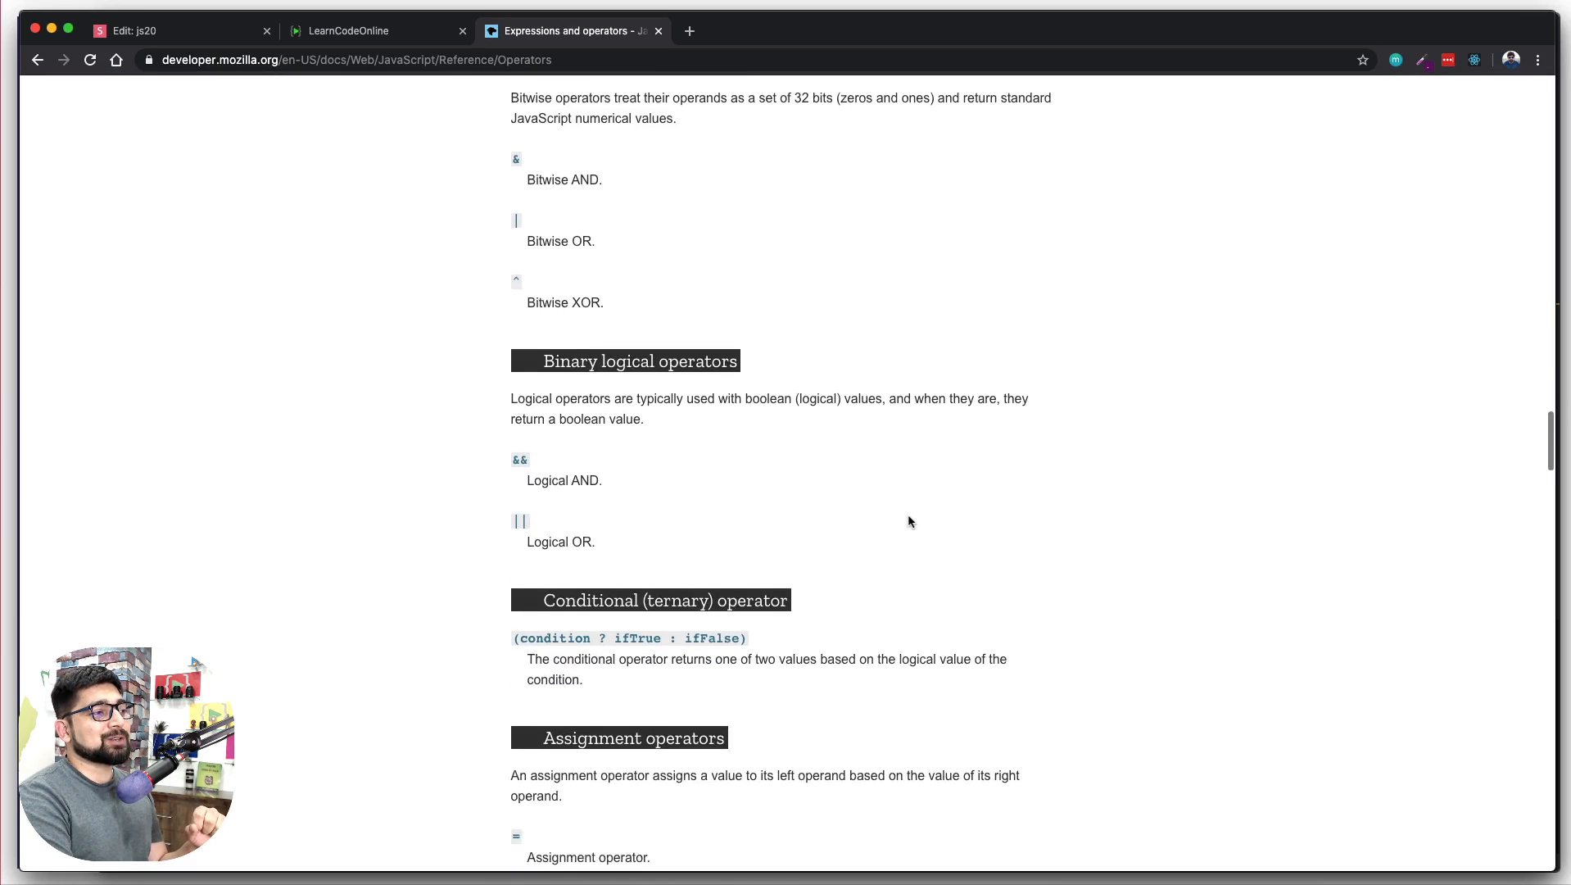
pyautogui.scroll(-3)
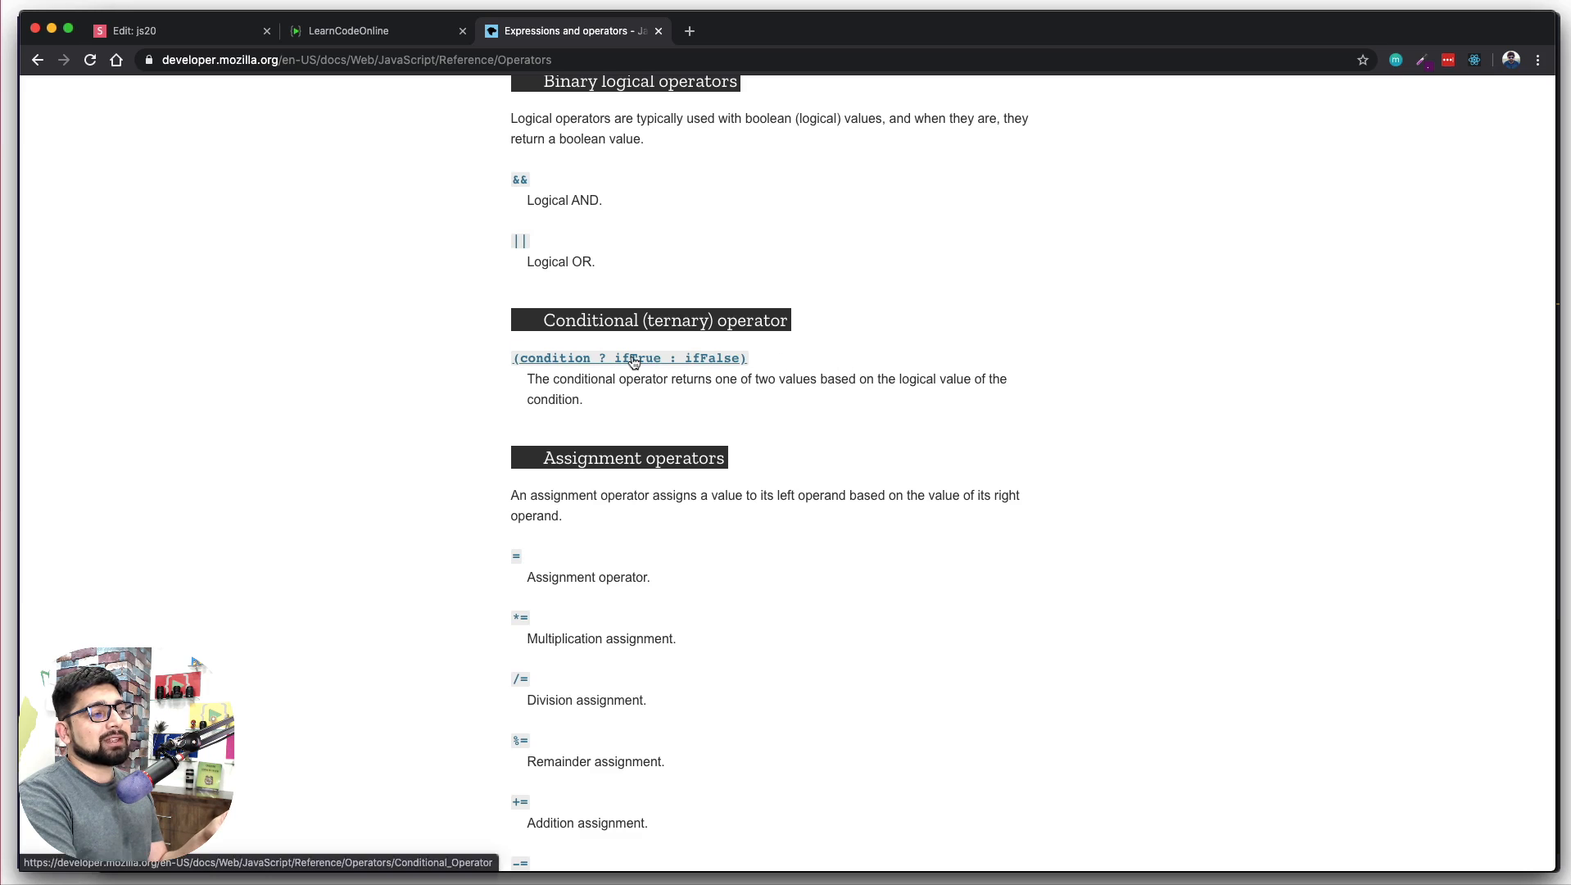
# - Open the Conditional (ternary) operator page and highlight the condition and the $10.00 false value in the getFee demo
pyautogui.click(630, 357)
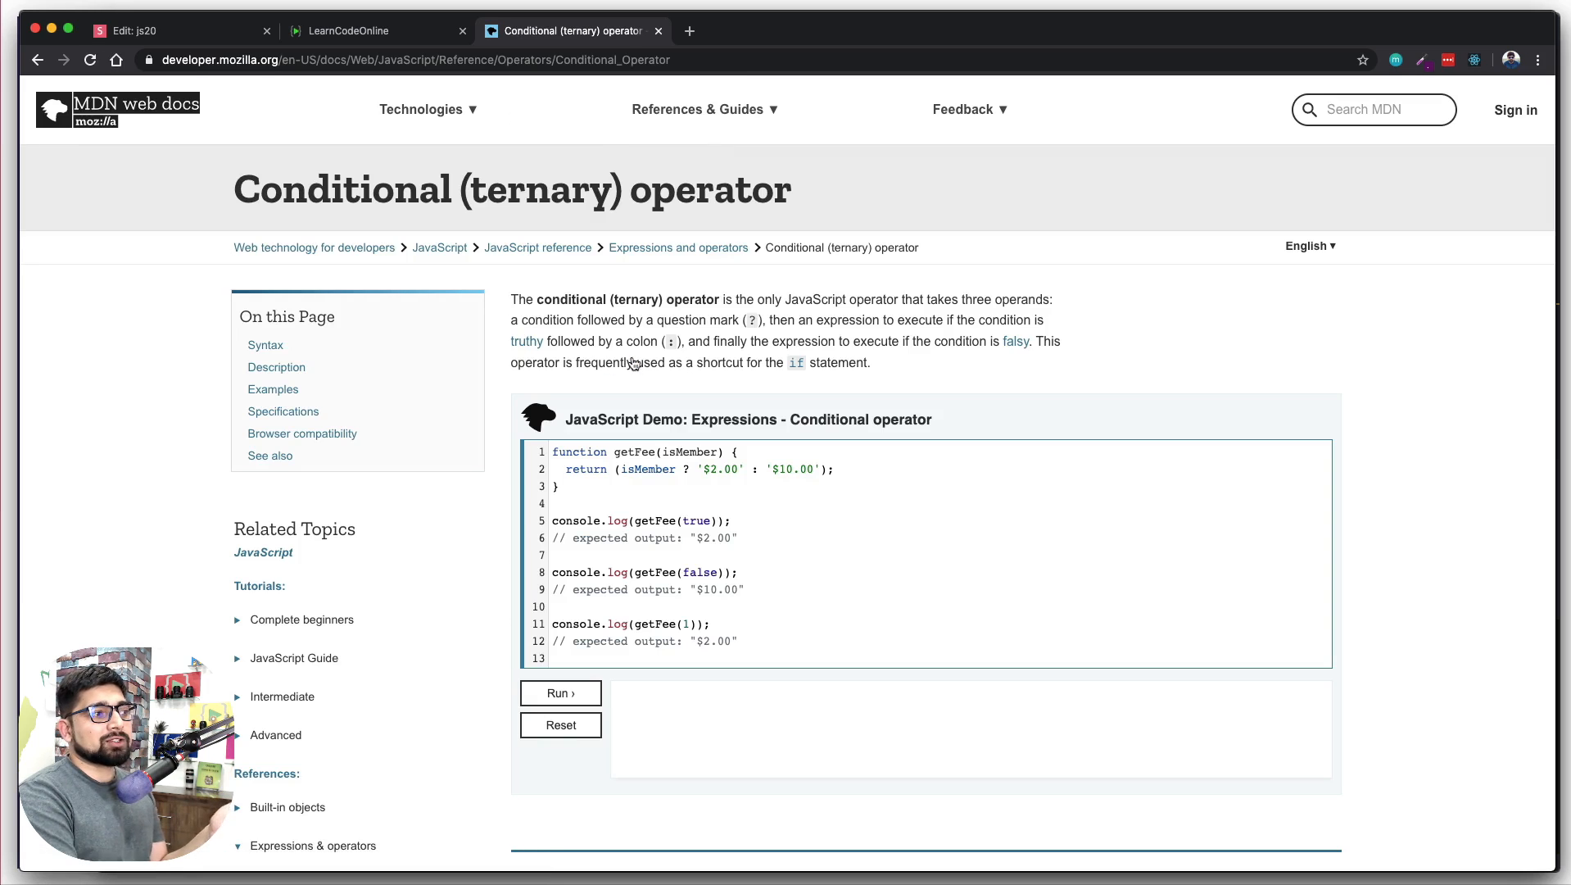
pyautogui.scroll(-3)
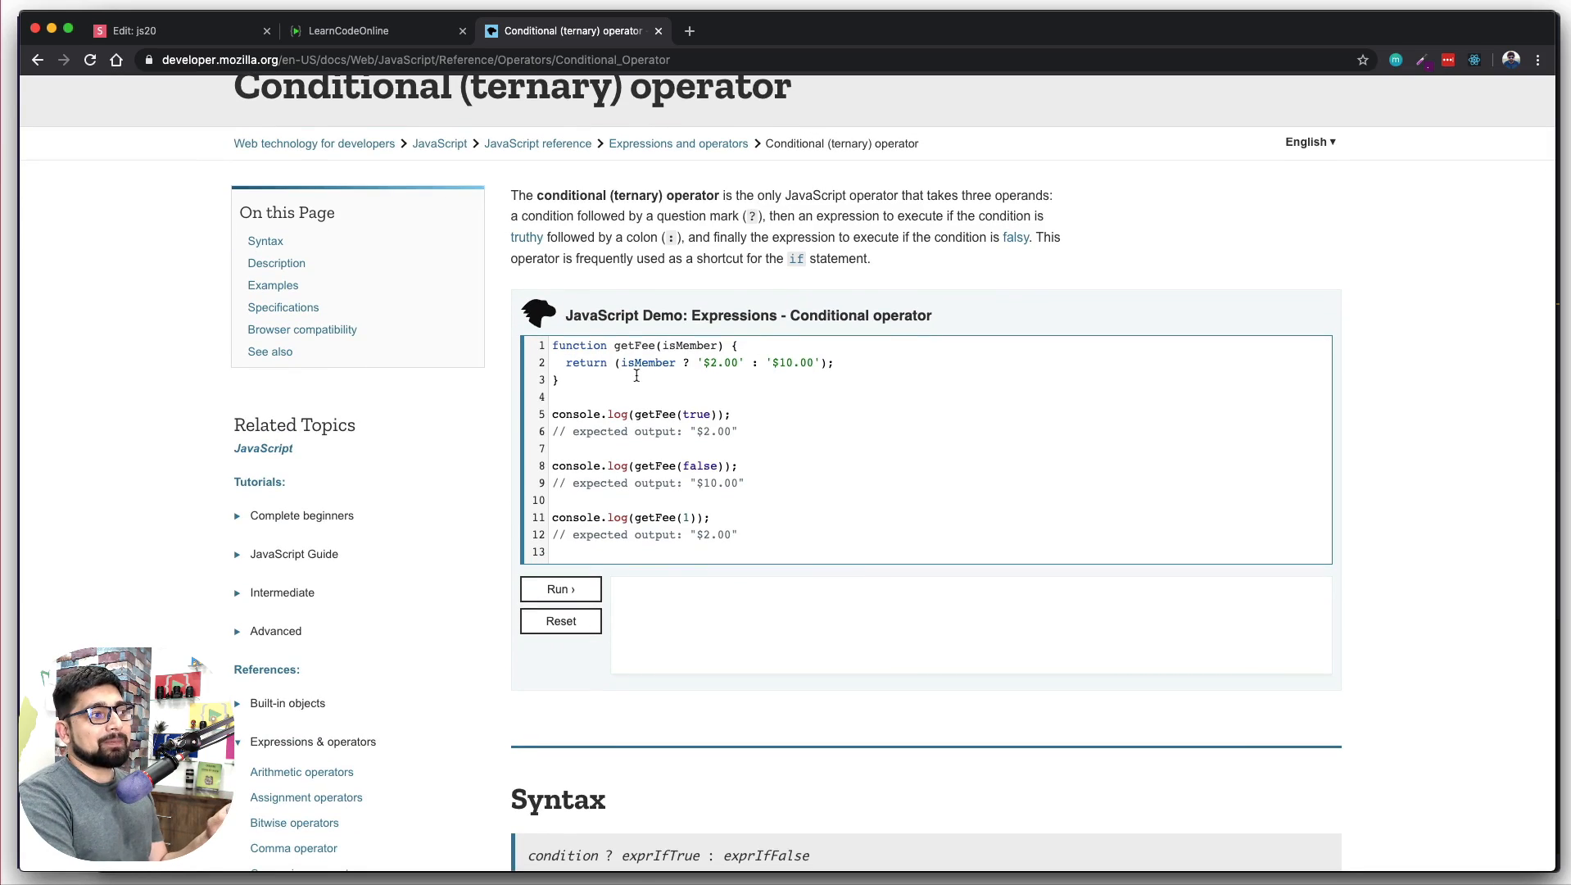
pyautogui.doubleClick(648, 362)
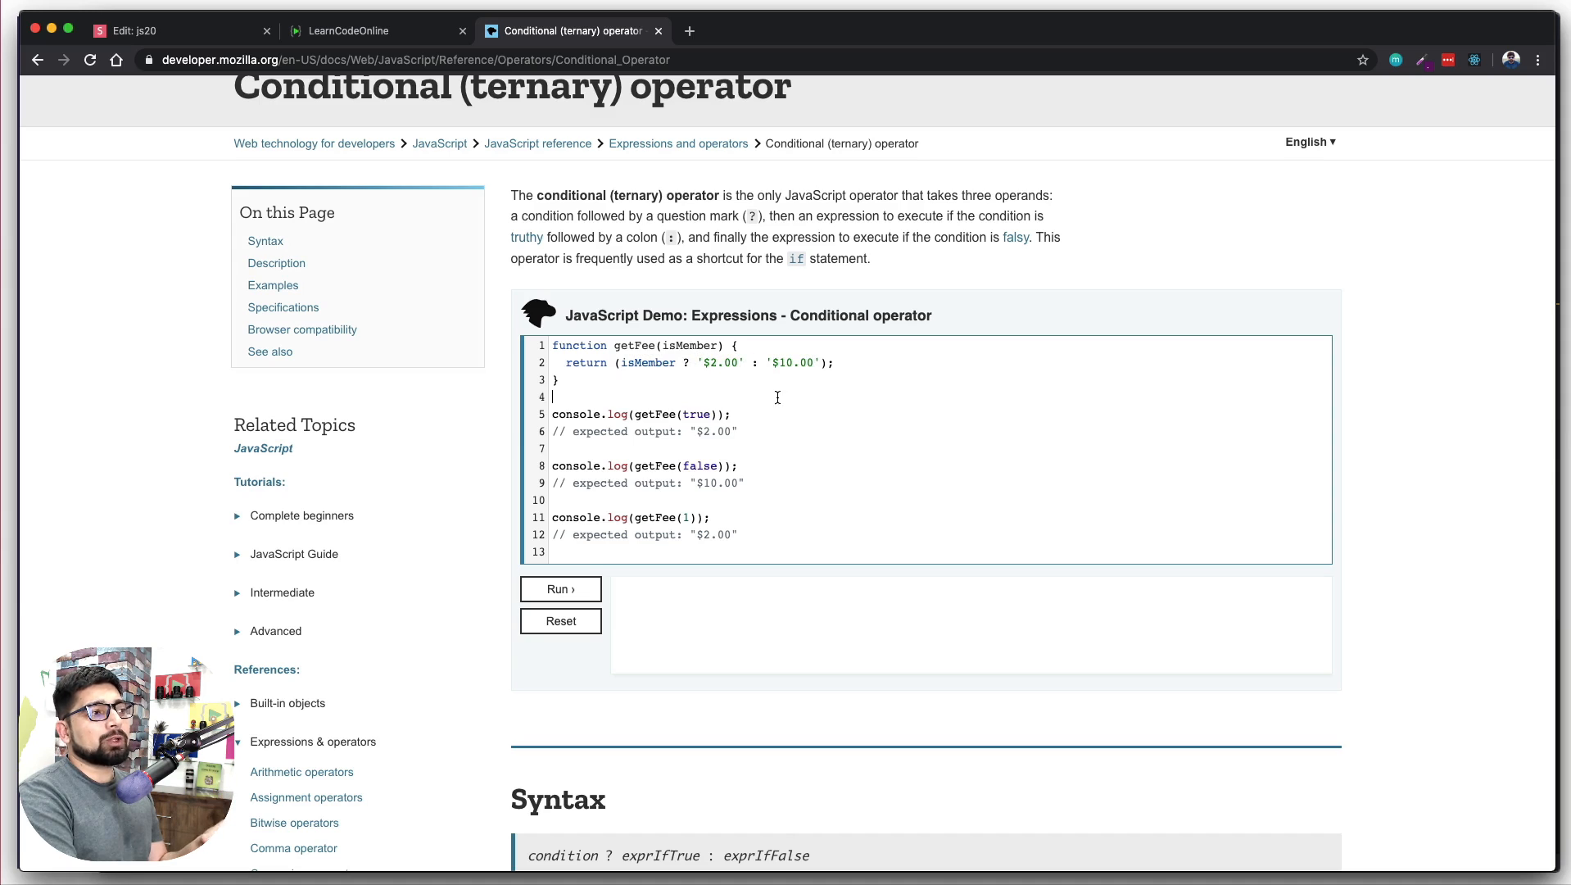
pyautogui.doubleClick(649, 362)
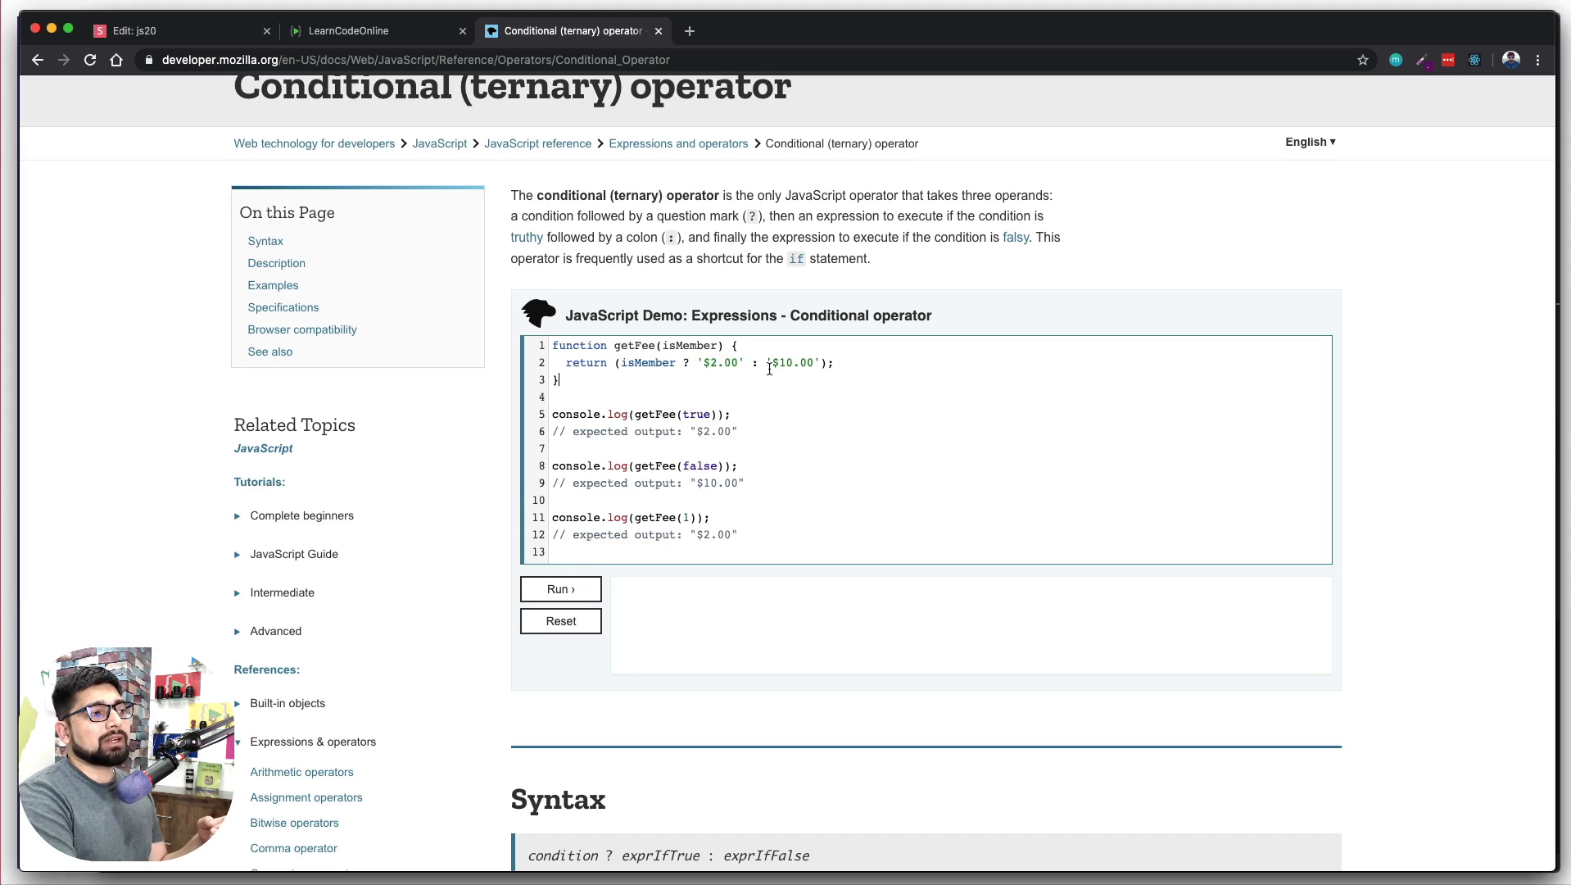
pyautogui.doubleClick(791, 362)
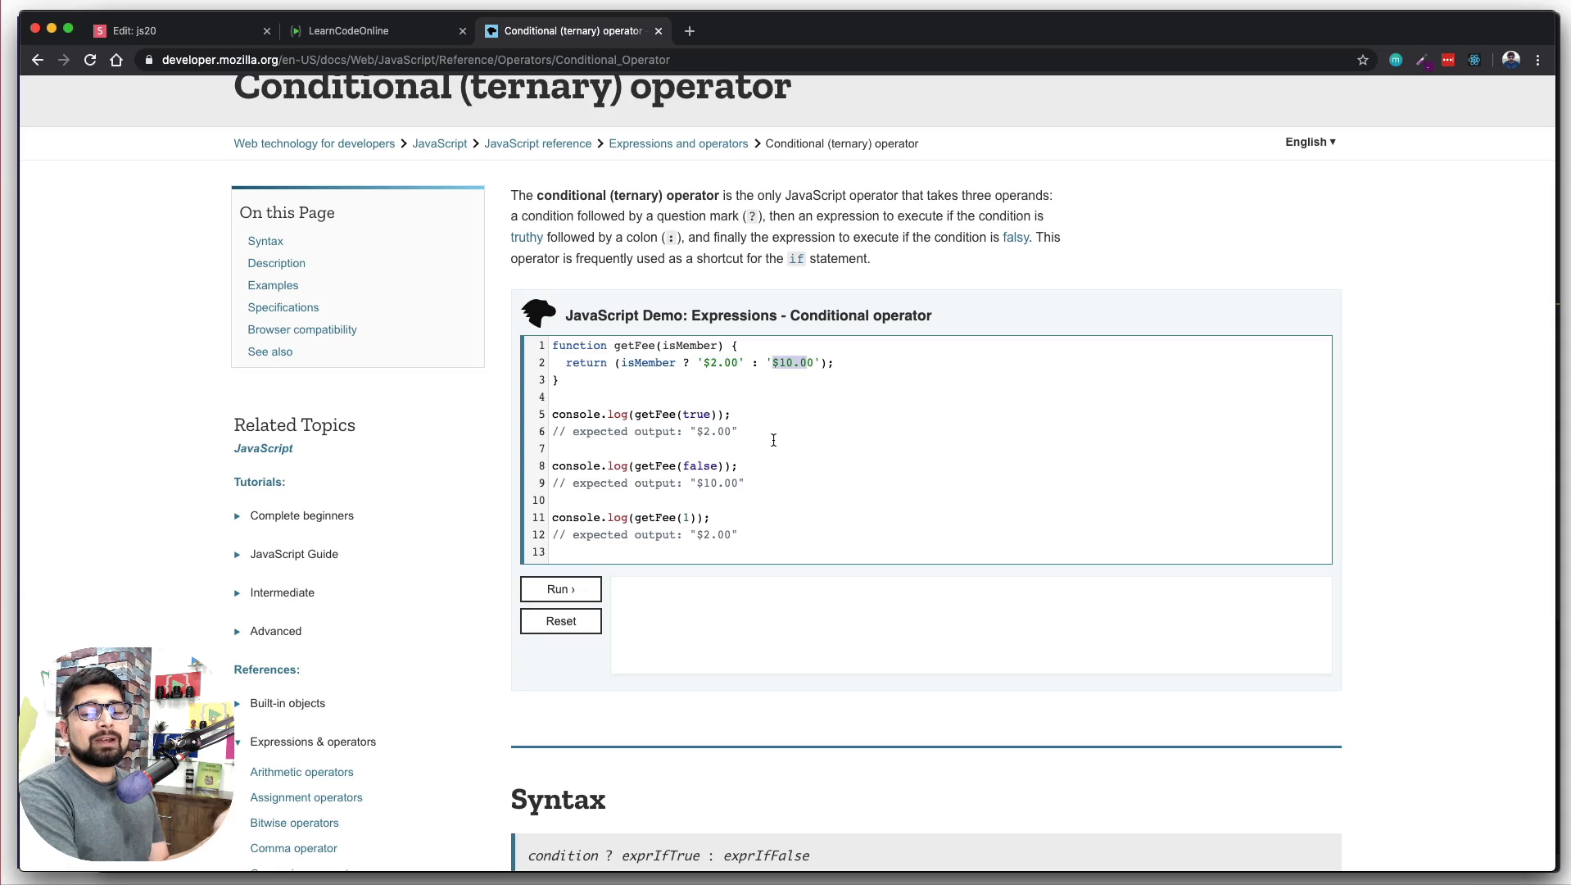
pyautogui.moveTo(779, 431)
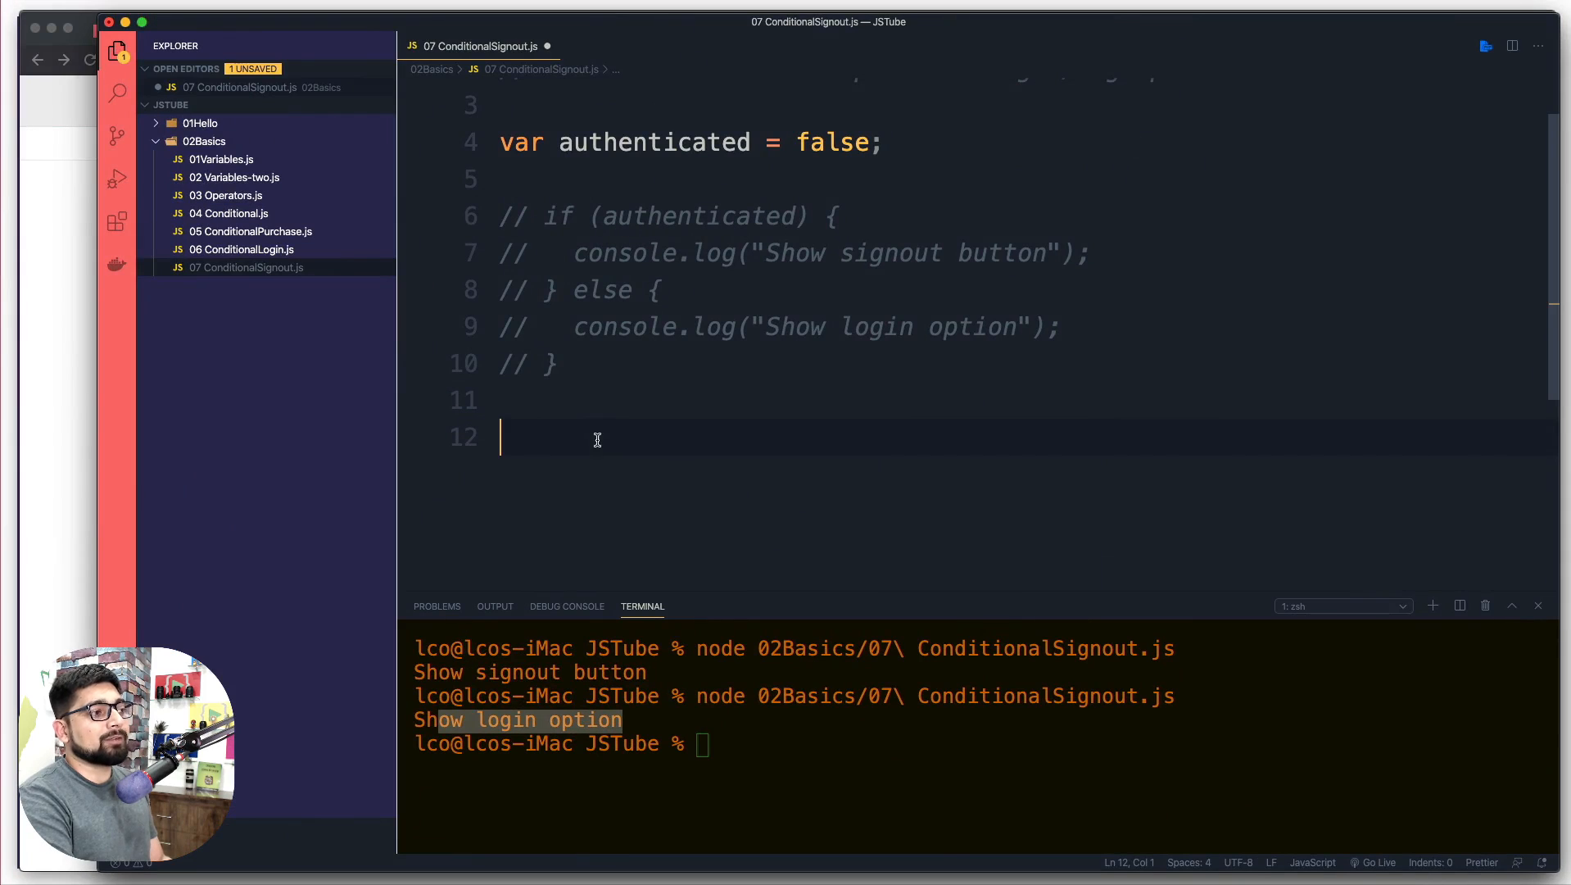
pyautogui.moveTo(749, 463)
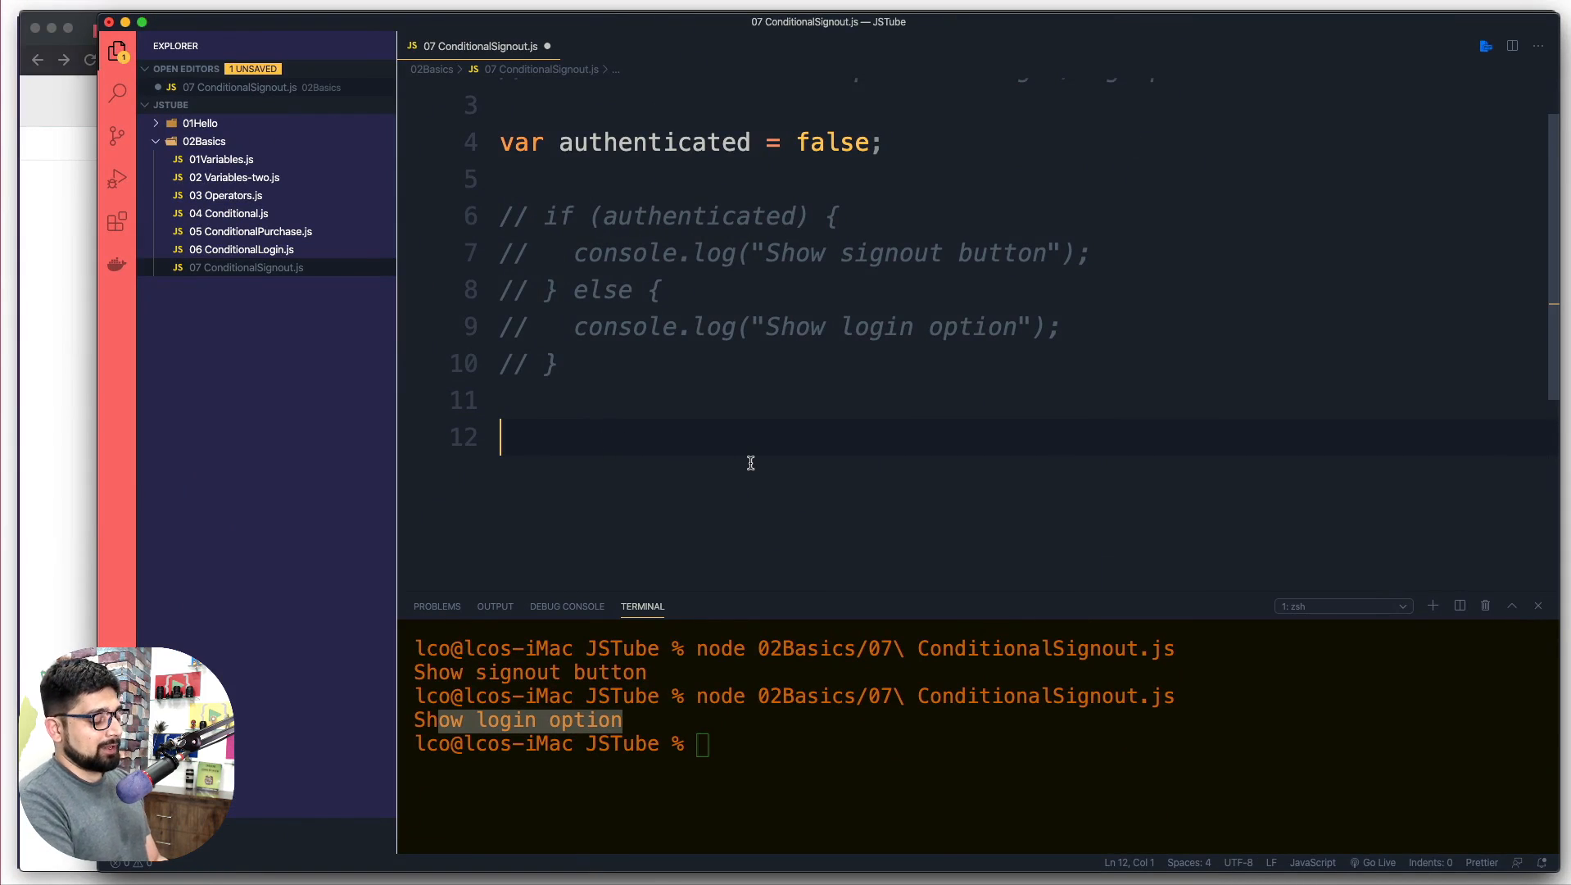
# - Start the ternary with authenticated ? console.log("SignOut Button")
pyautogui.write('authenticated')
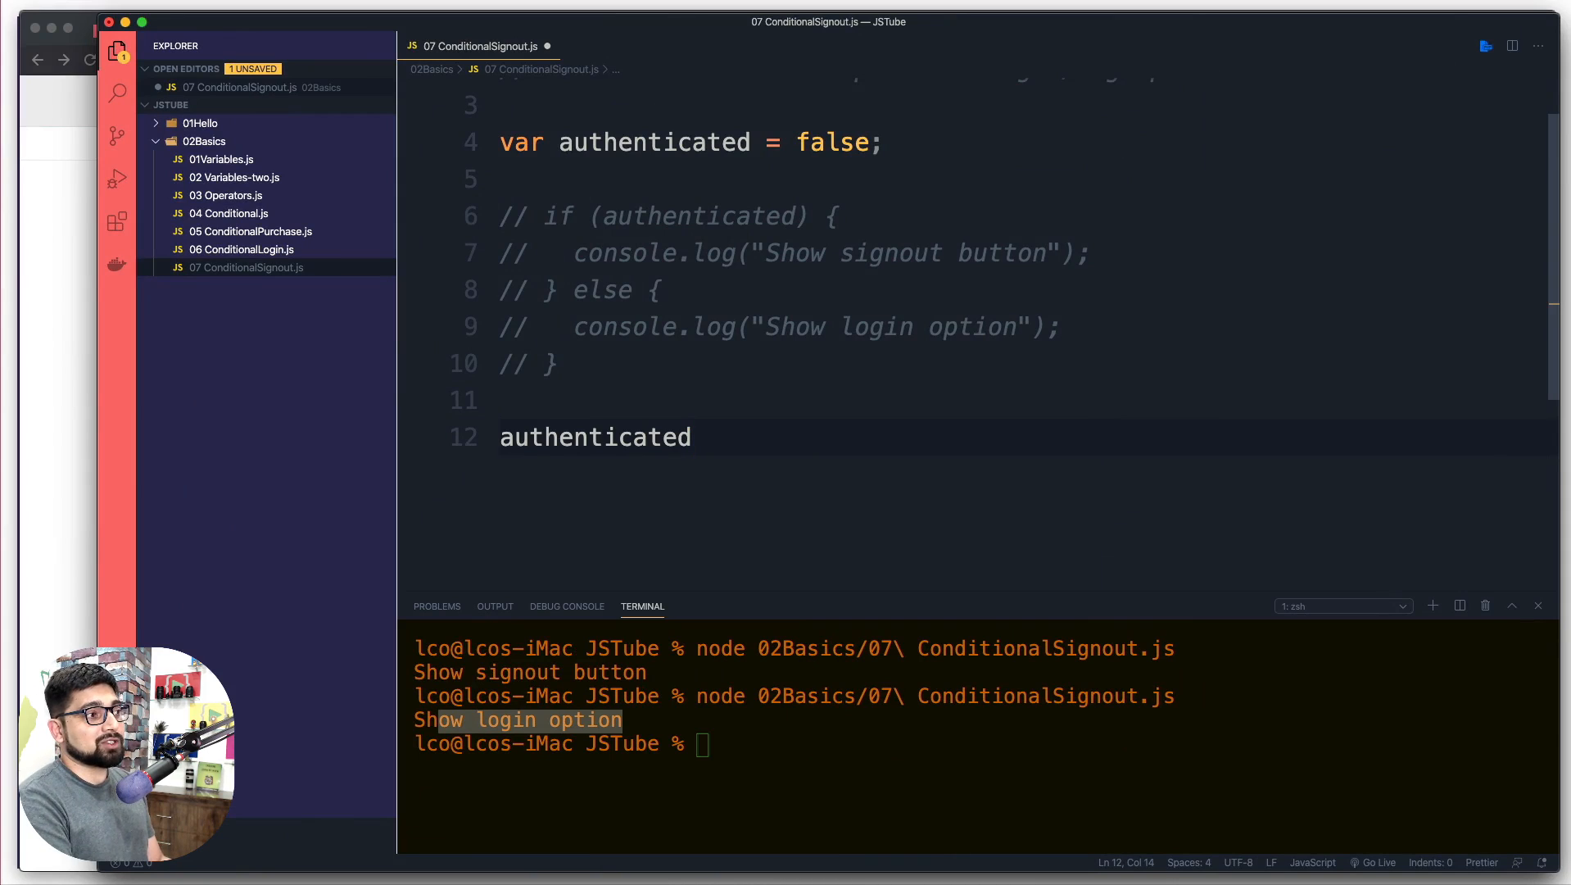
pyautogui.write('?  :')
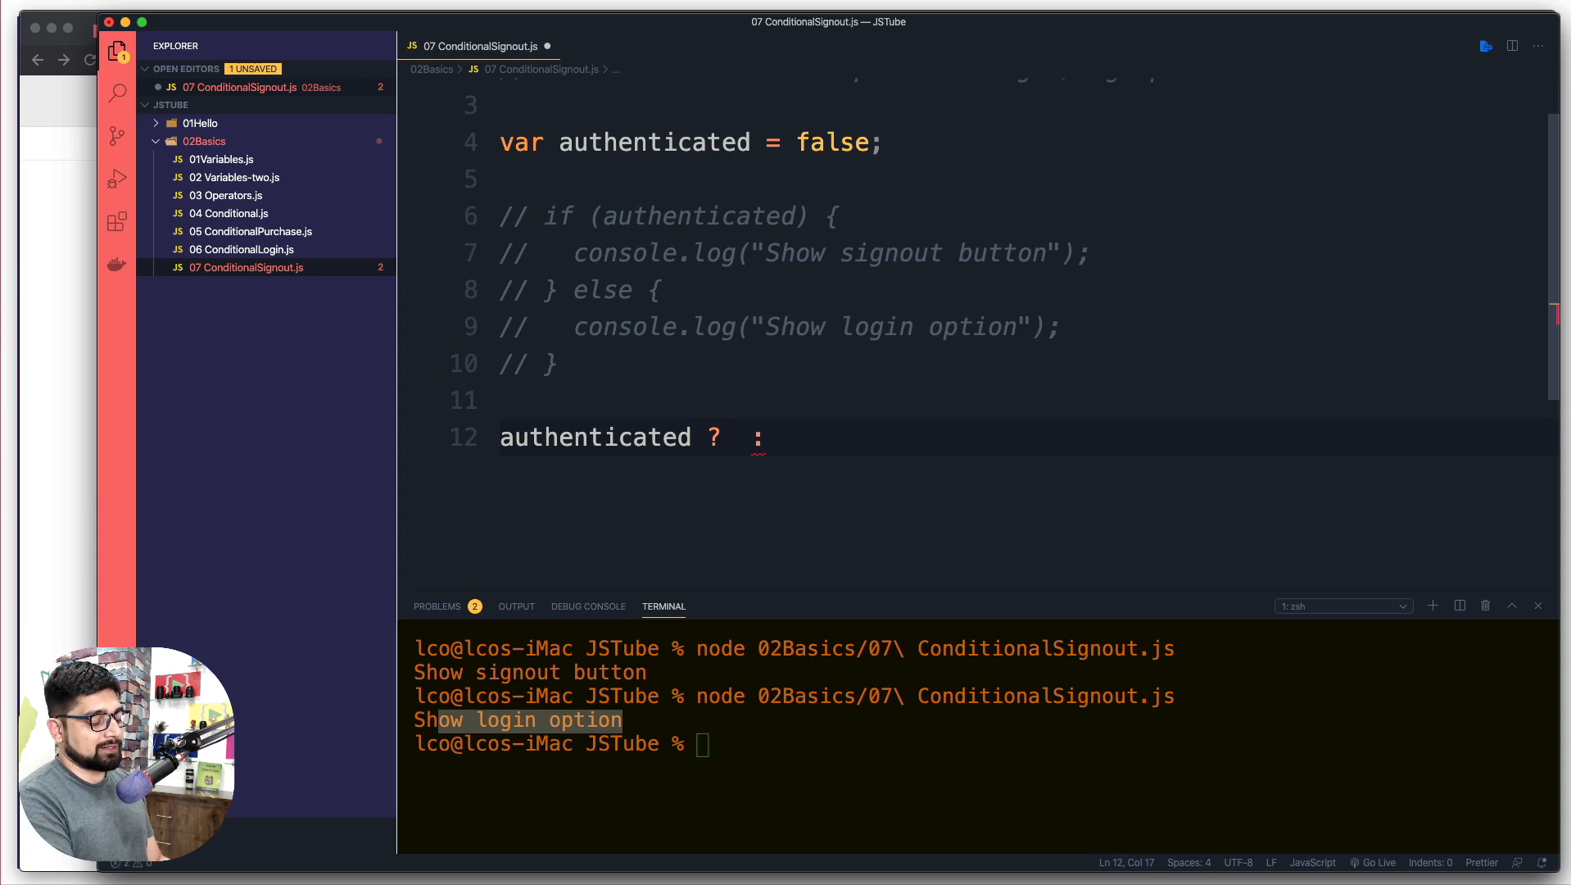
pyautogui.write('console.log()')
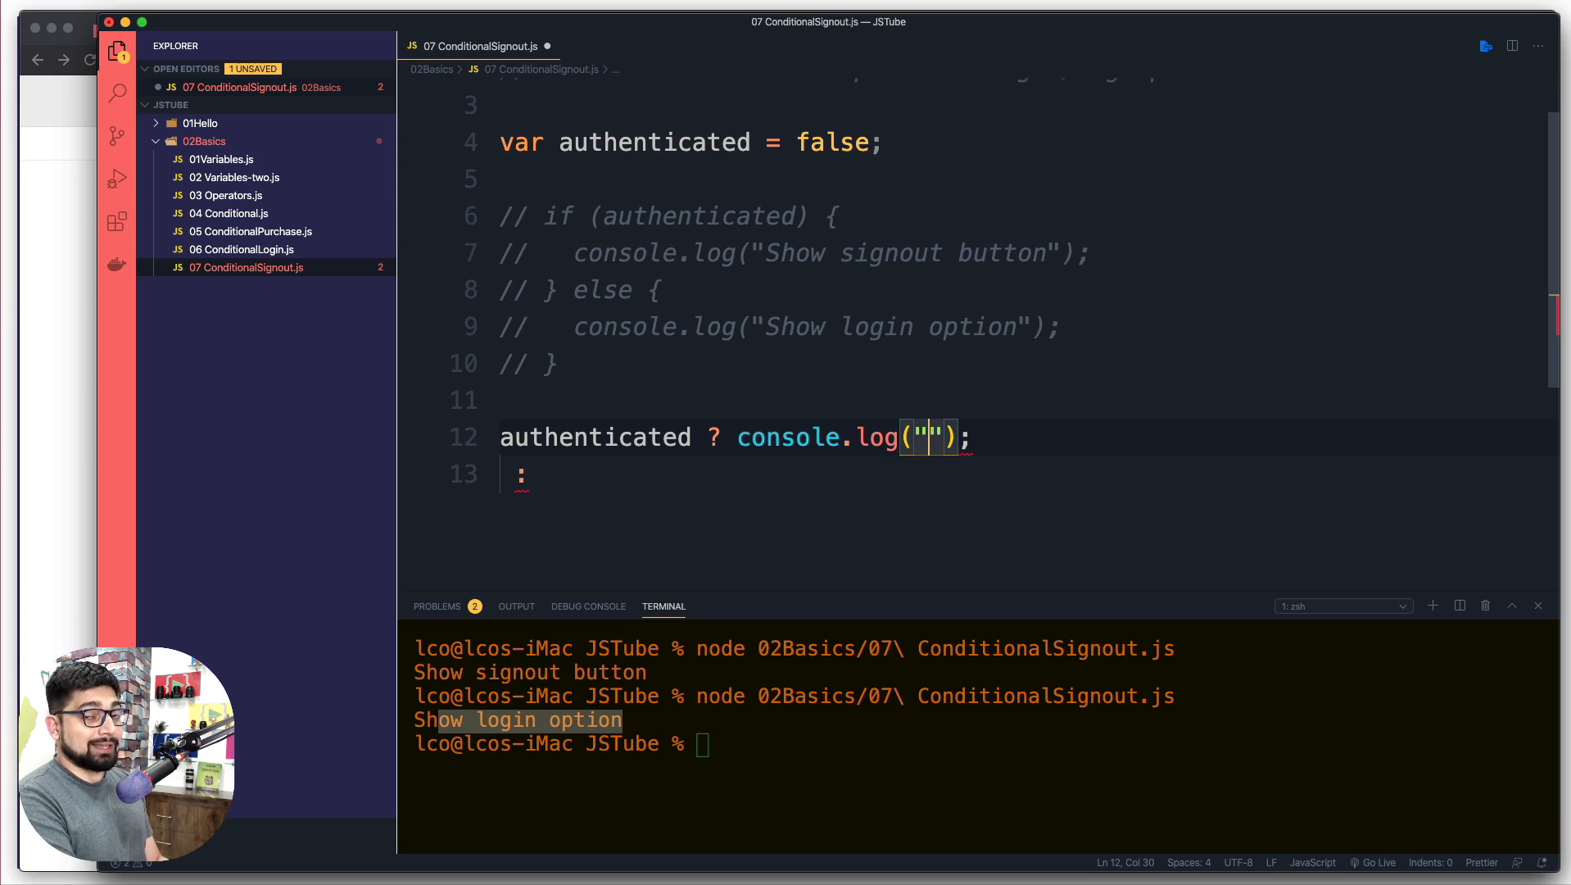
pyautogui.write('SignOut')
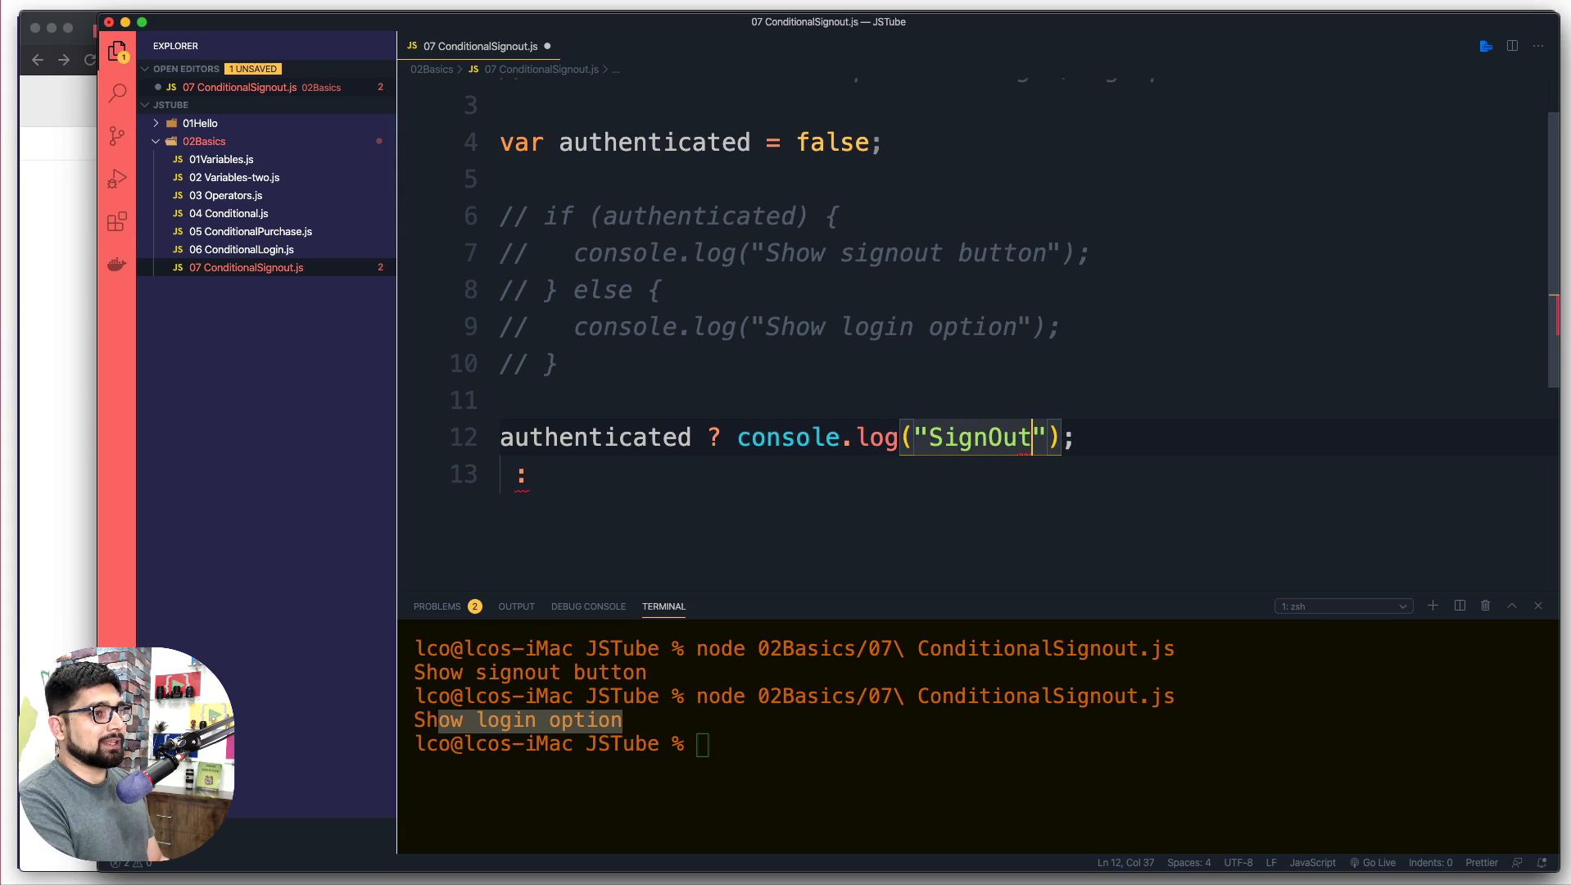
pyautogui.write('Button')
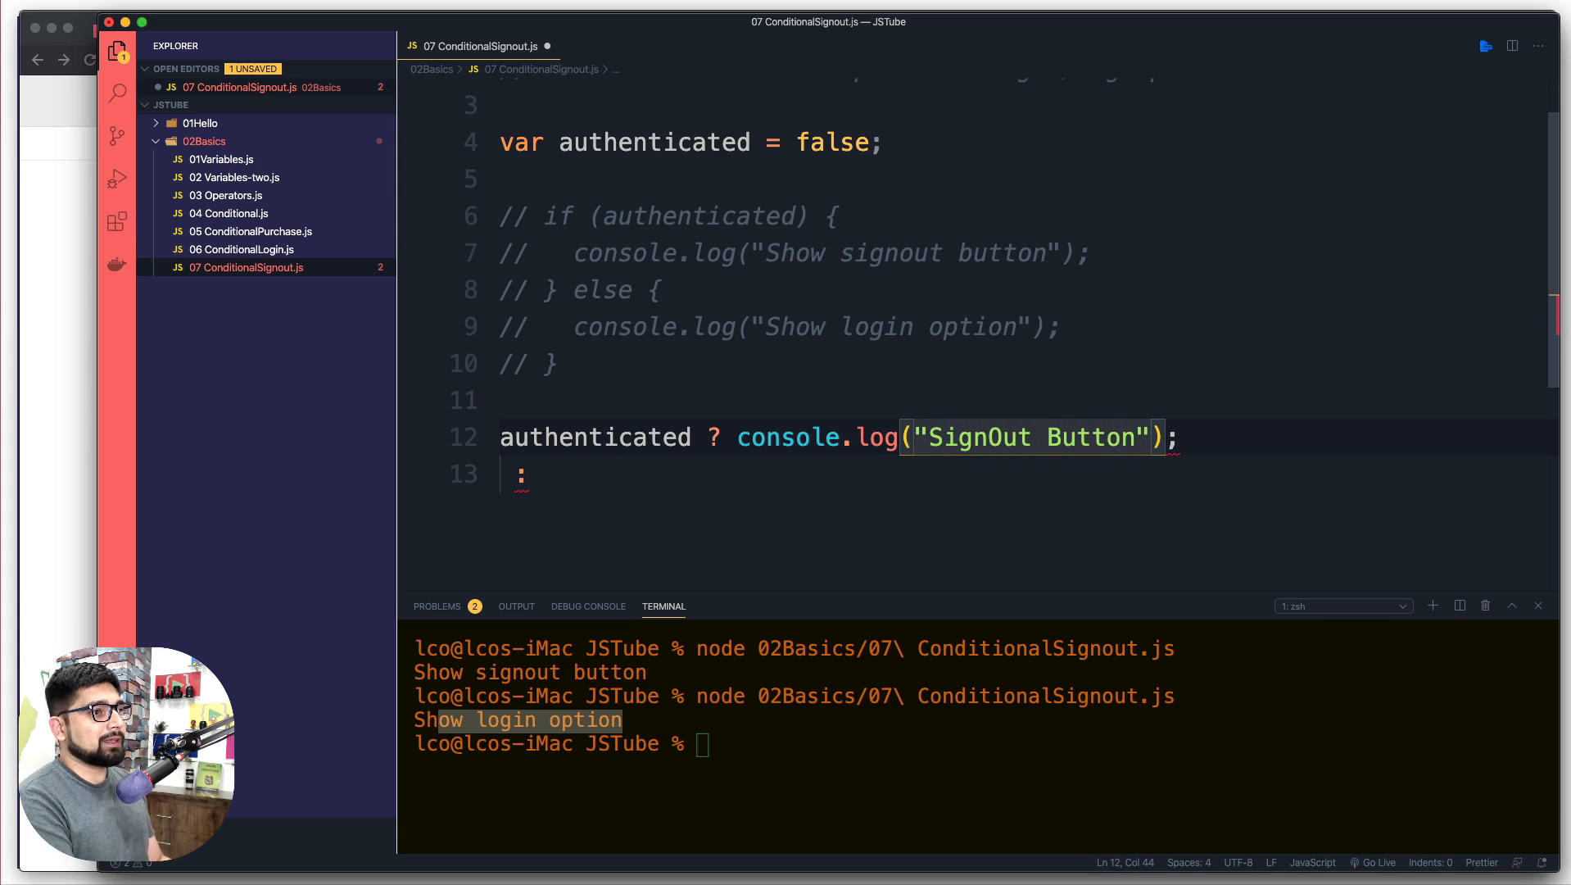
# - Join the line and finish the ternary with : console.log("LOGIN");
pyautogui.press('Backspace')
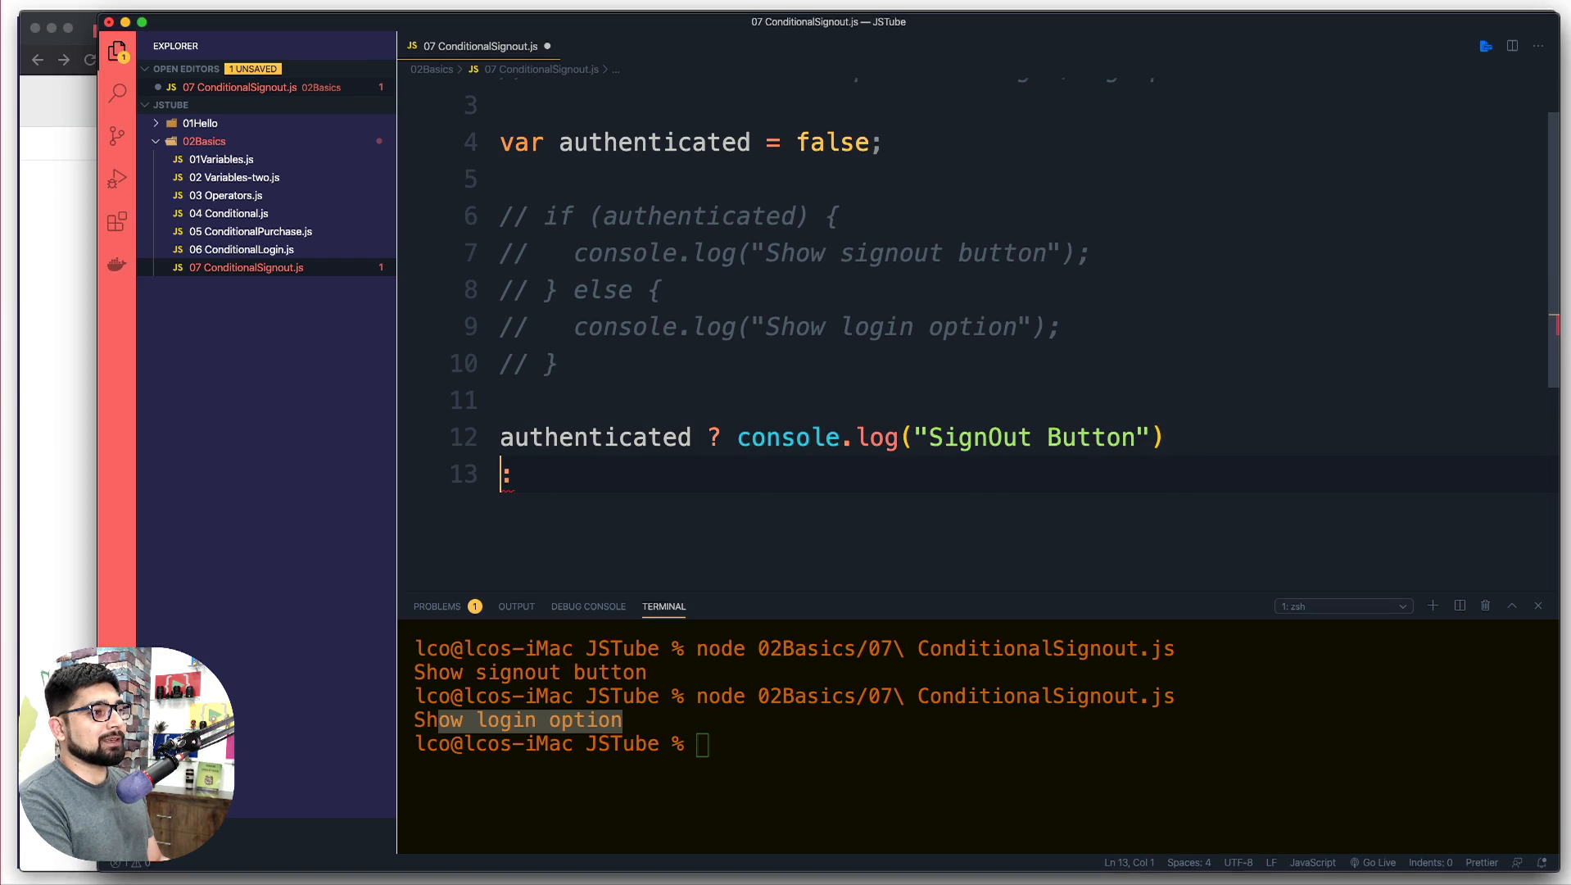
pyautogui.press('Backspace')
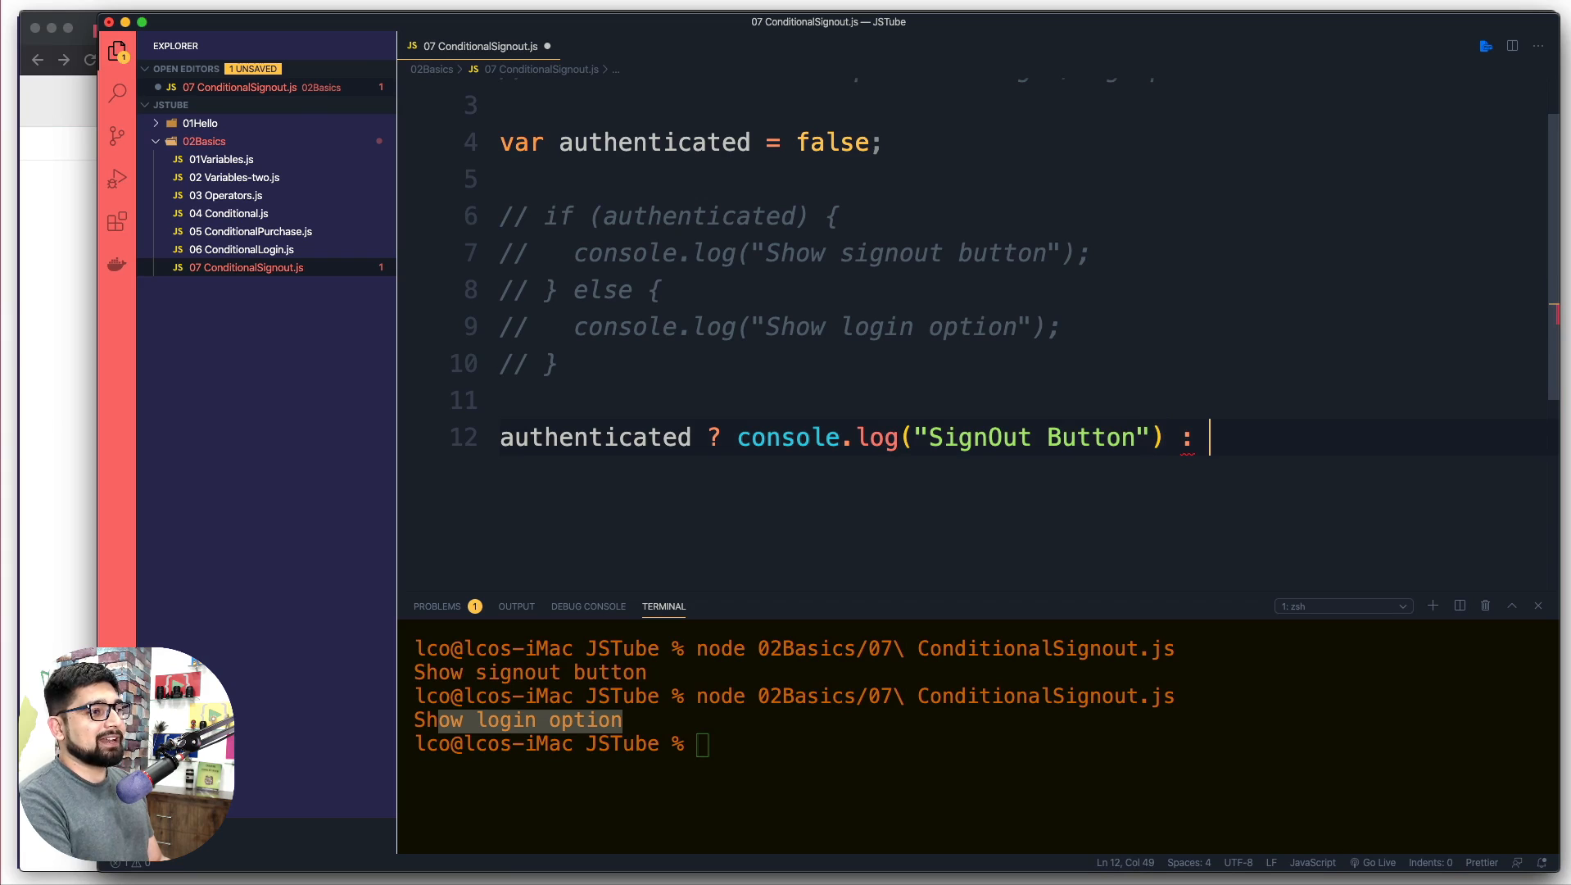
pyautogui.write('console.log(')
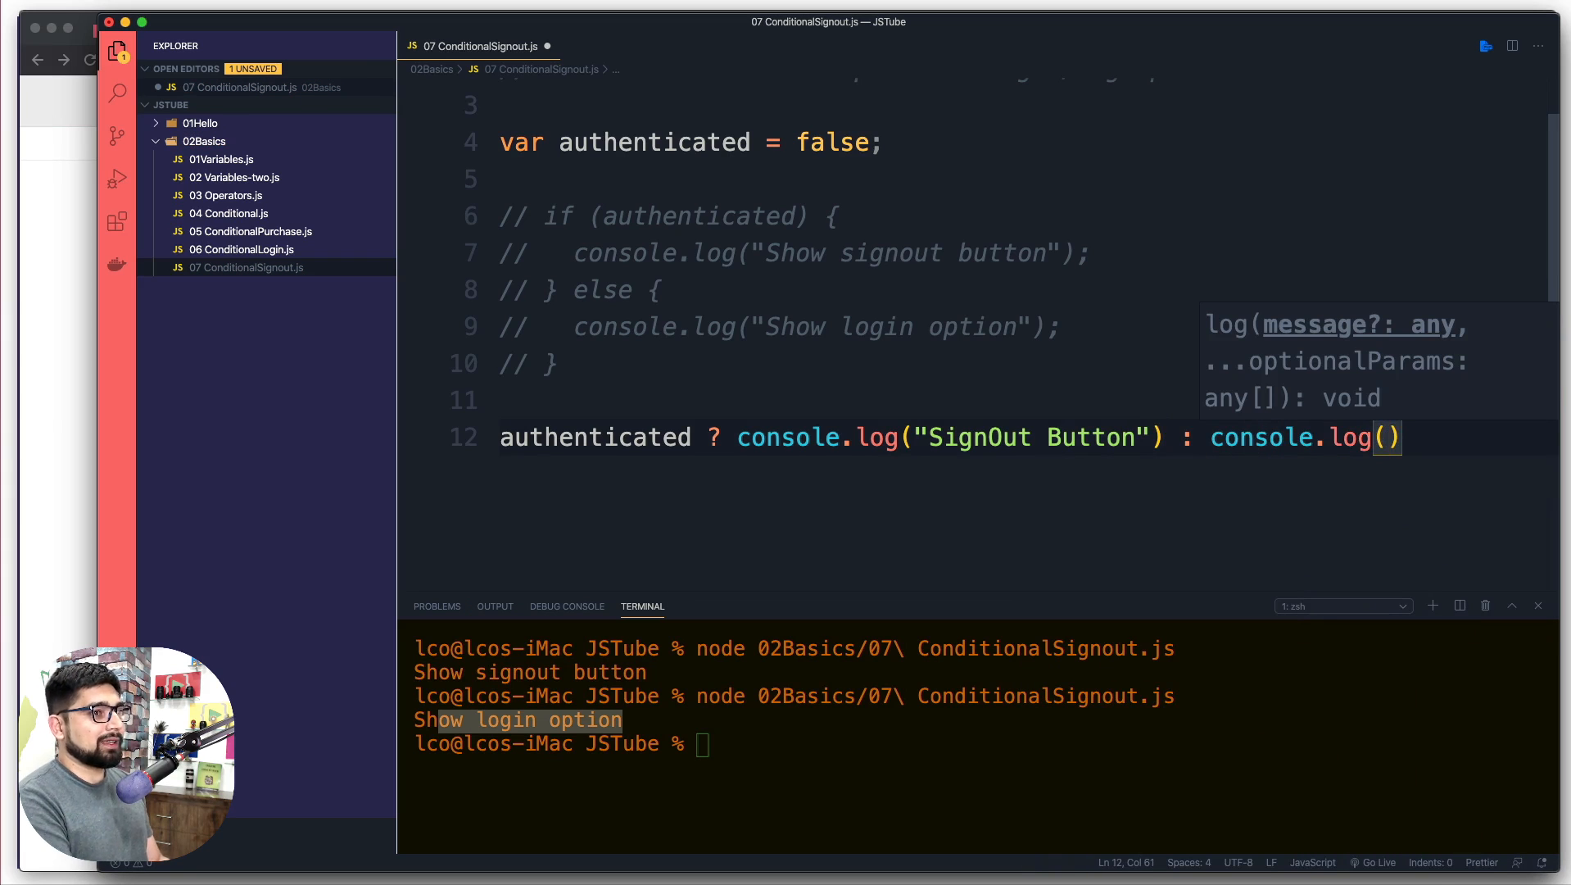
pyautogui.write('"LO"')
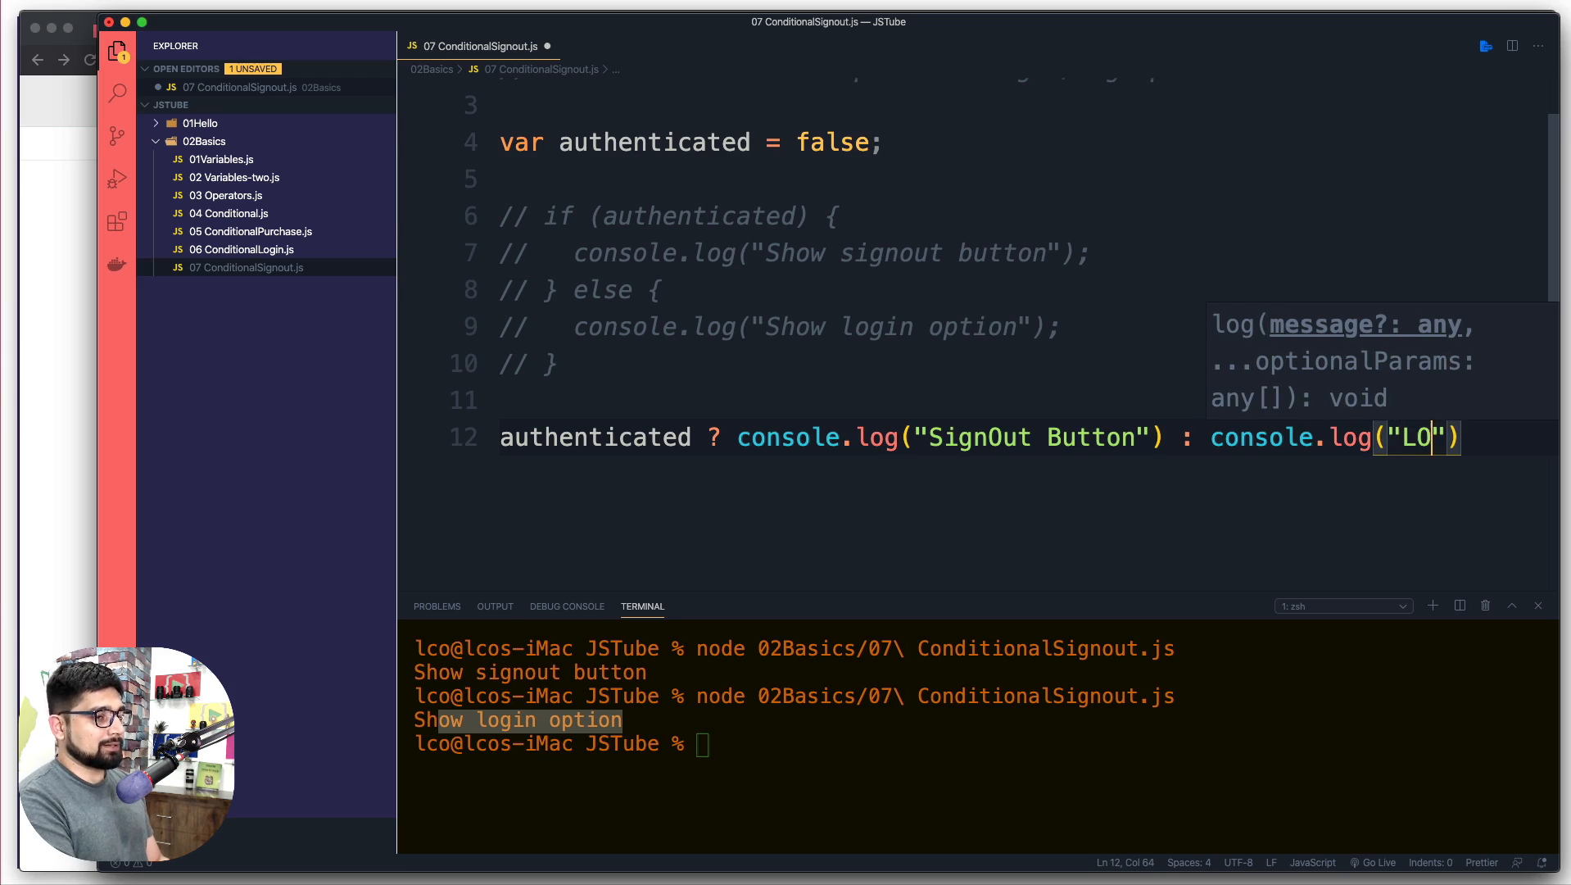
pyautogui.write('GIN')
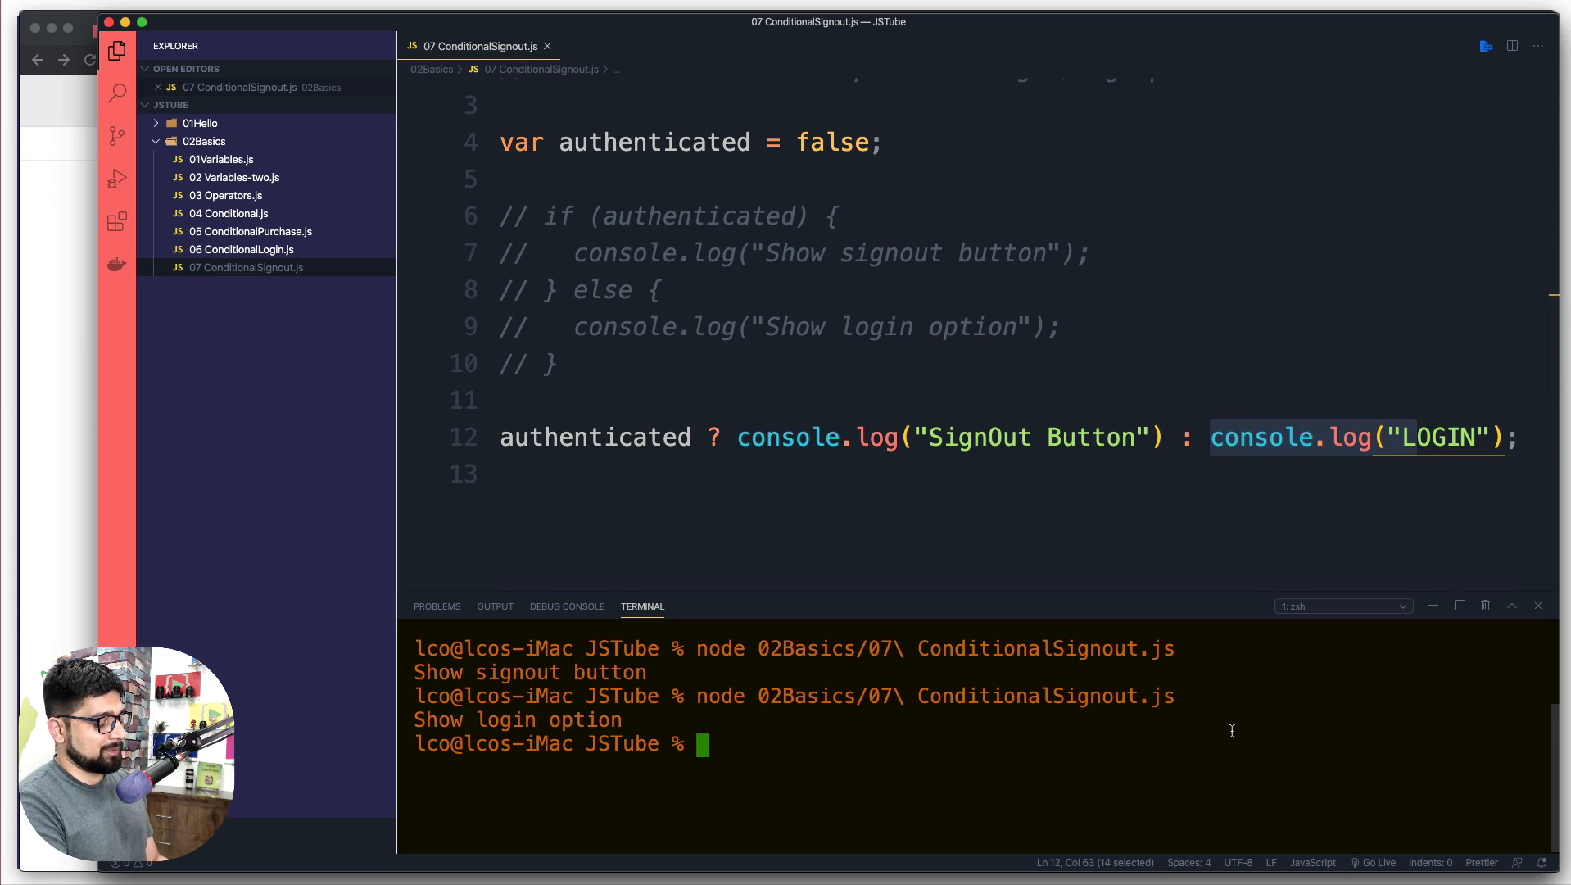
# - Run the script to print LOGIN, then set authenticated to true and rerun to print SignOut Button
pyautogui.press('Return')
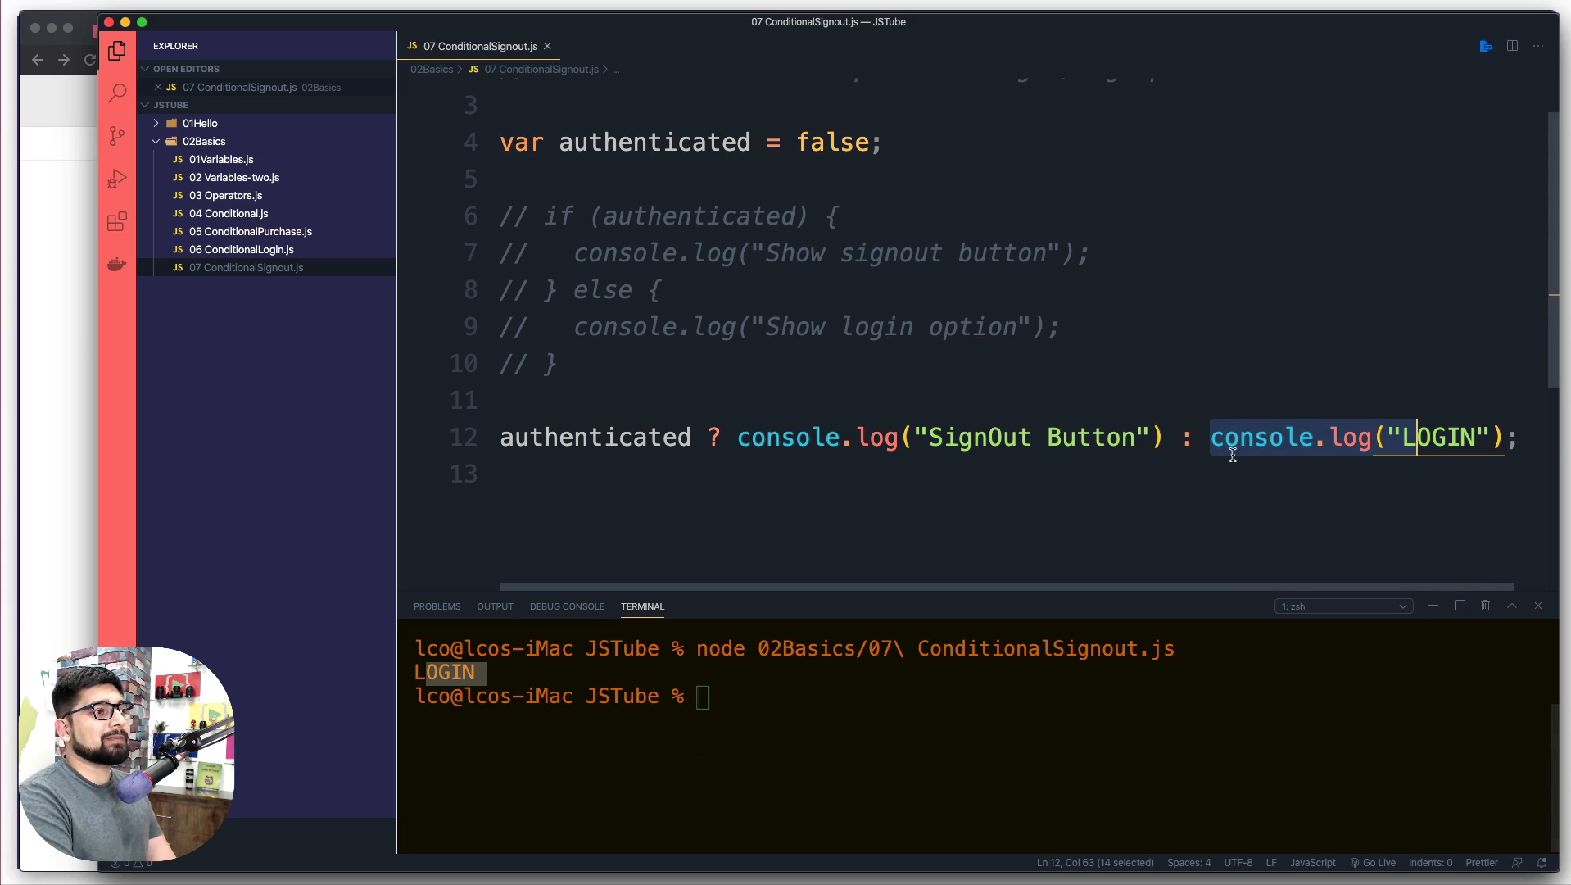
pyautogui.moveTo(837, 143)
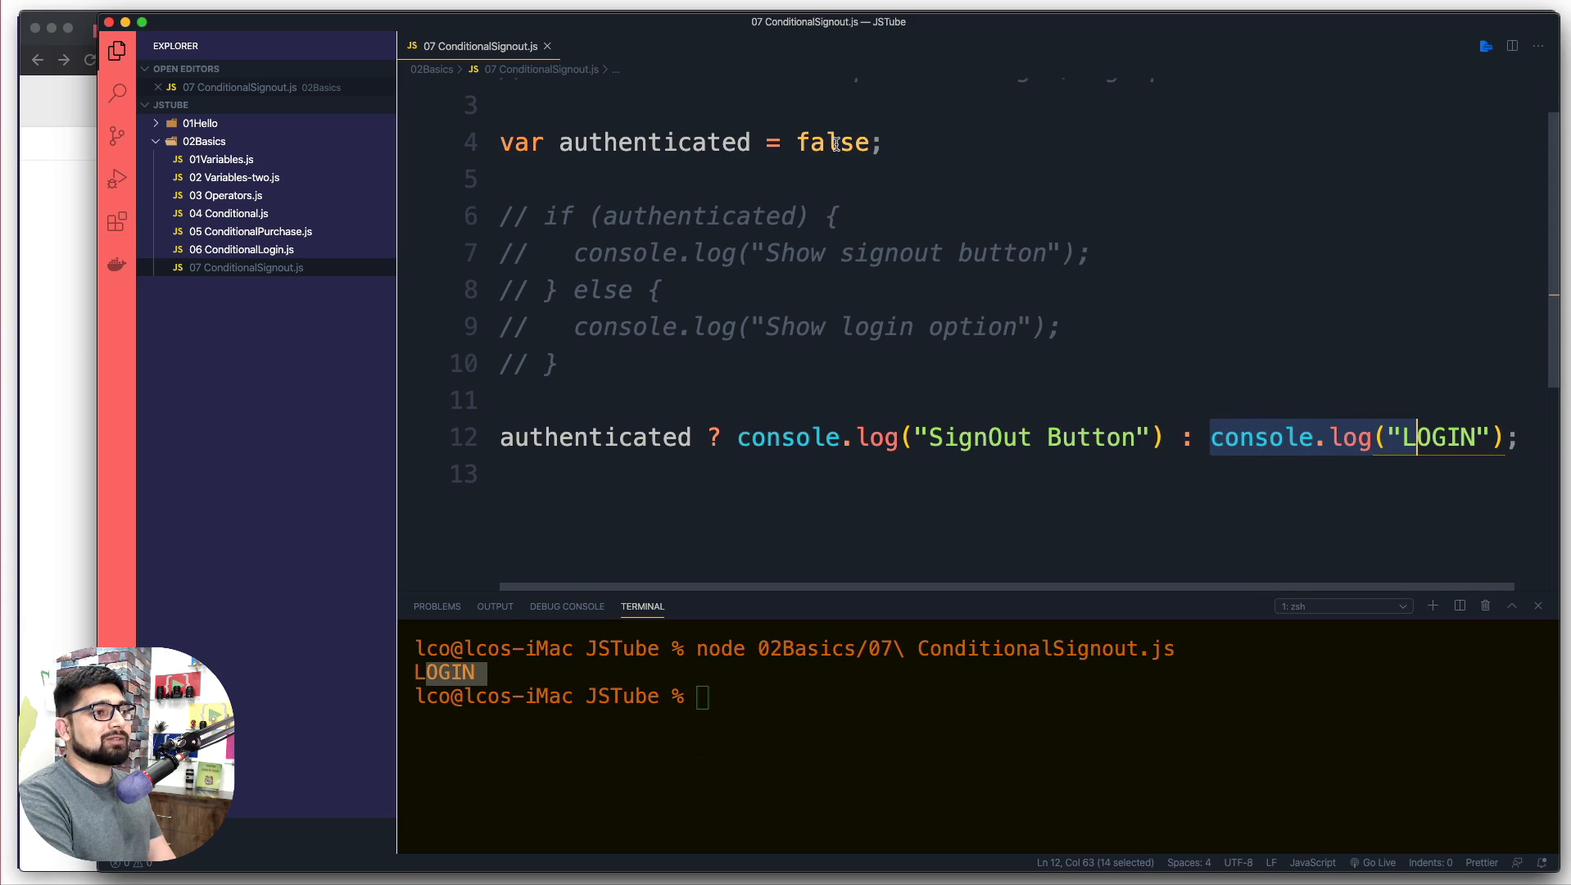
pyautogui.click(1350, 438)
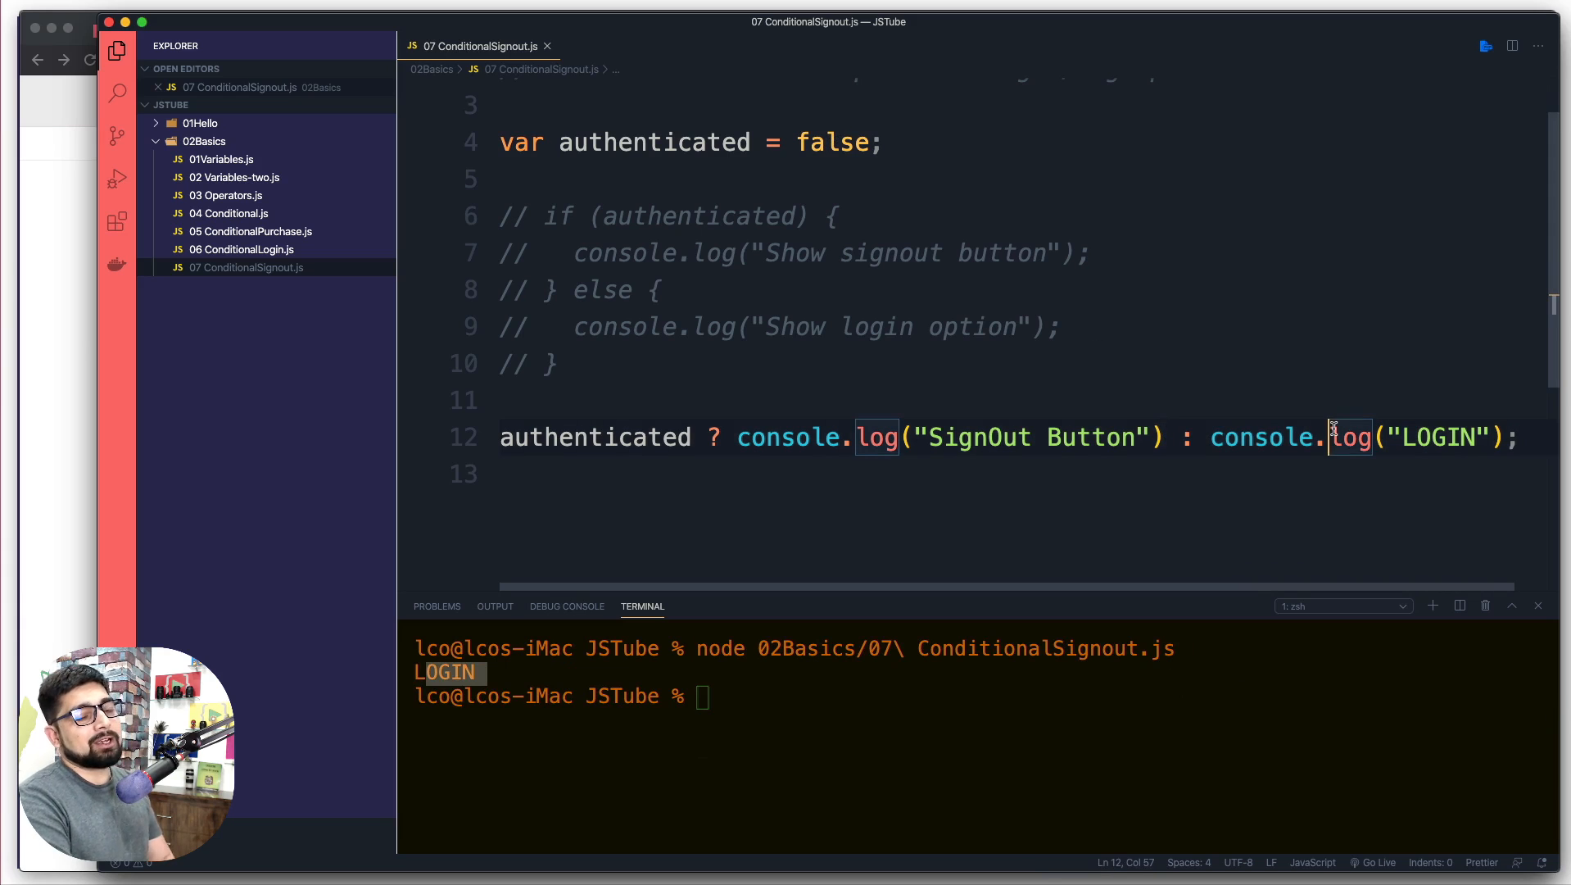
pyautogui.doubleClick(832, 141)
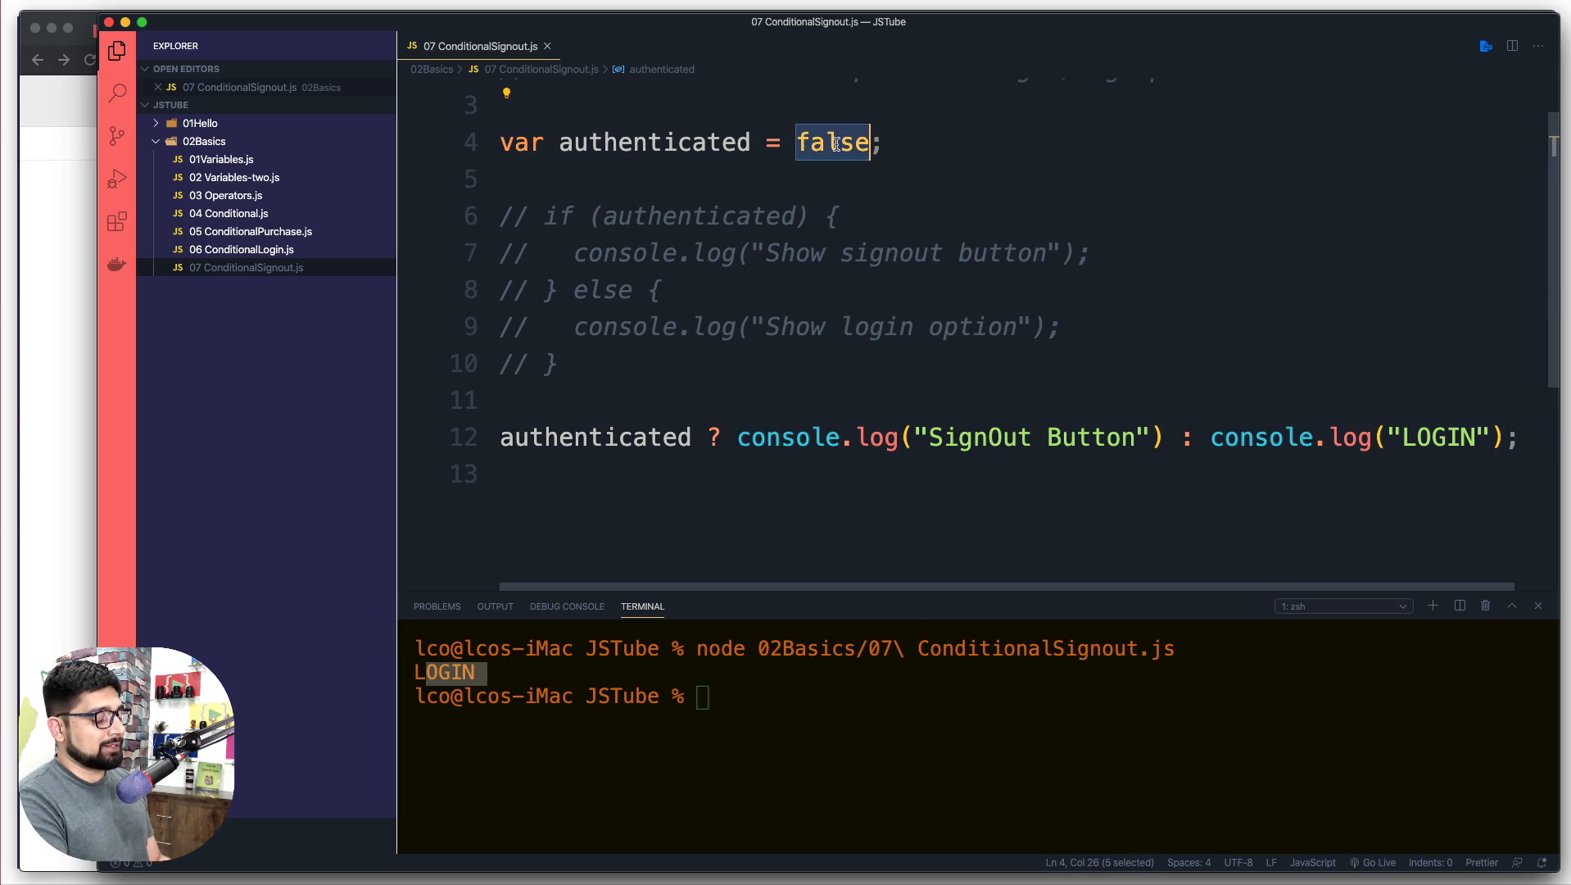
pyautogui.write('tru')
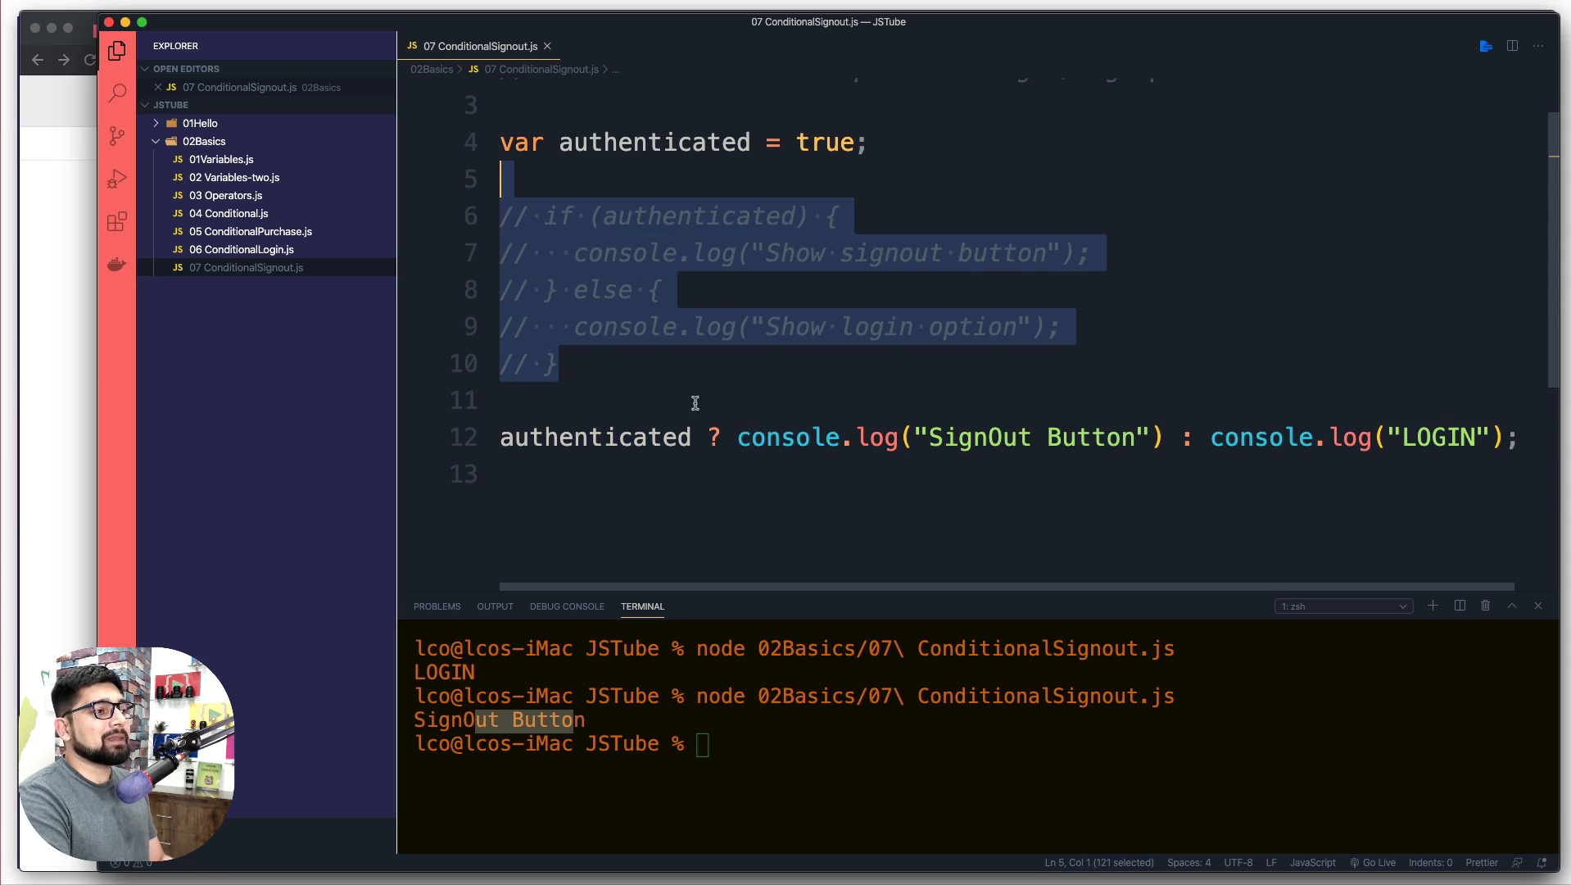
pyautogui.click(702, 398)
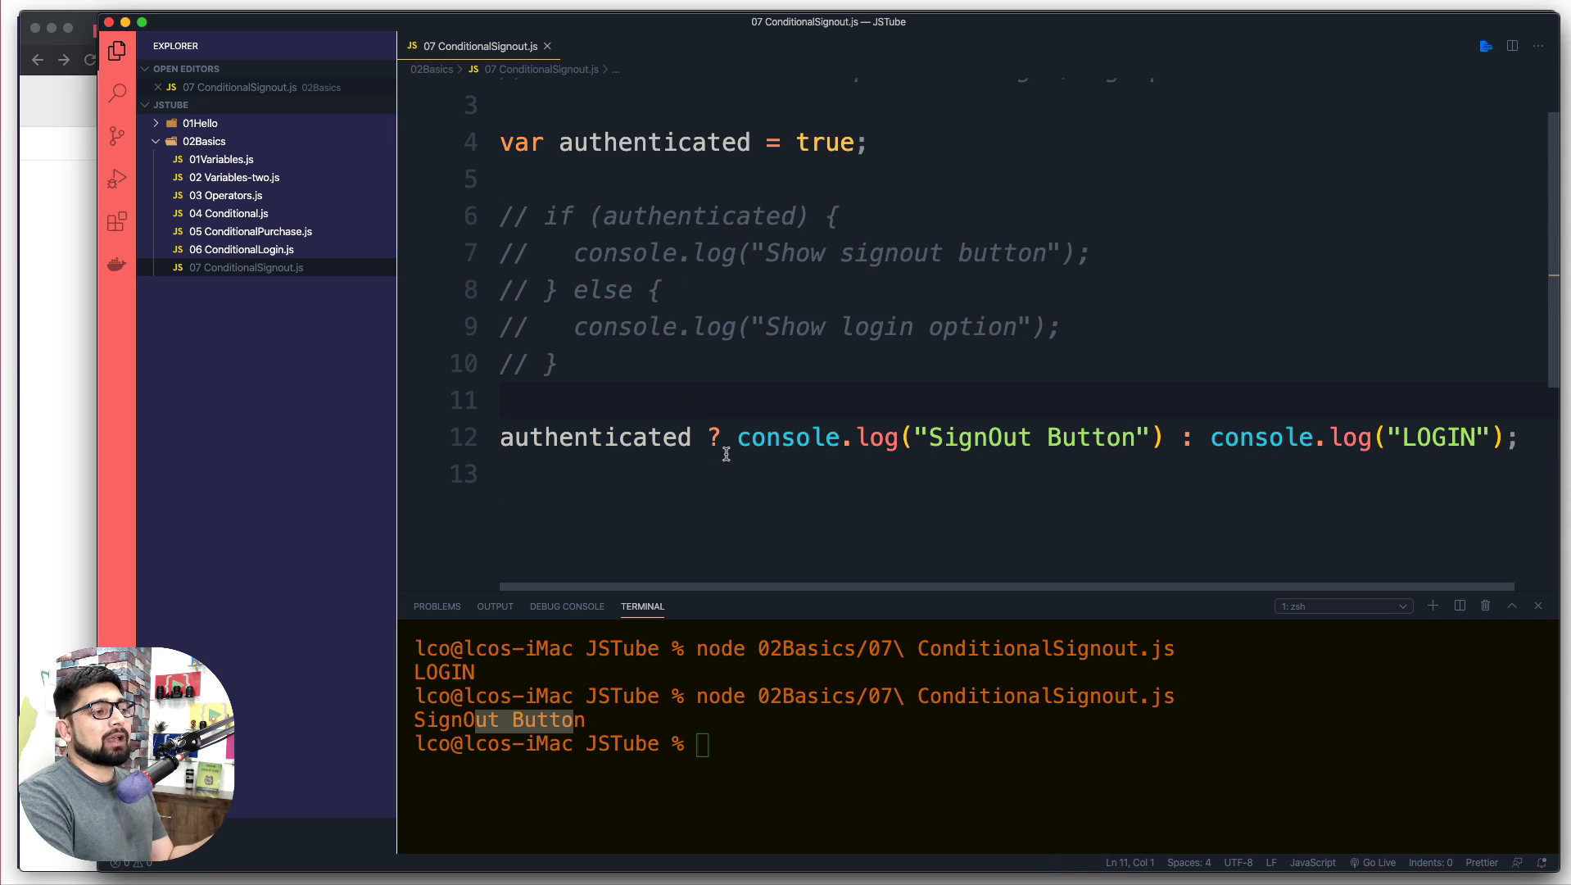
pyautogui.moveTo(729, 457)
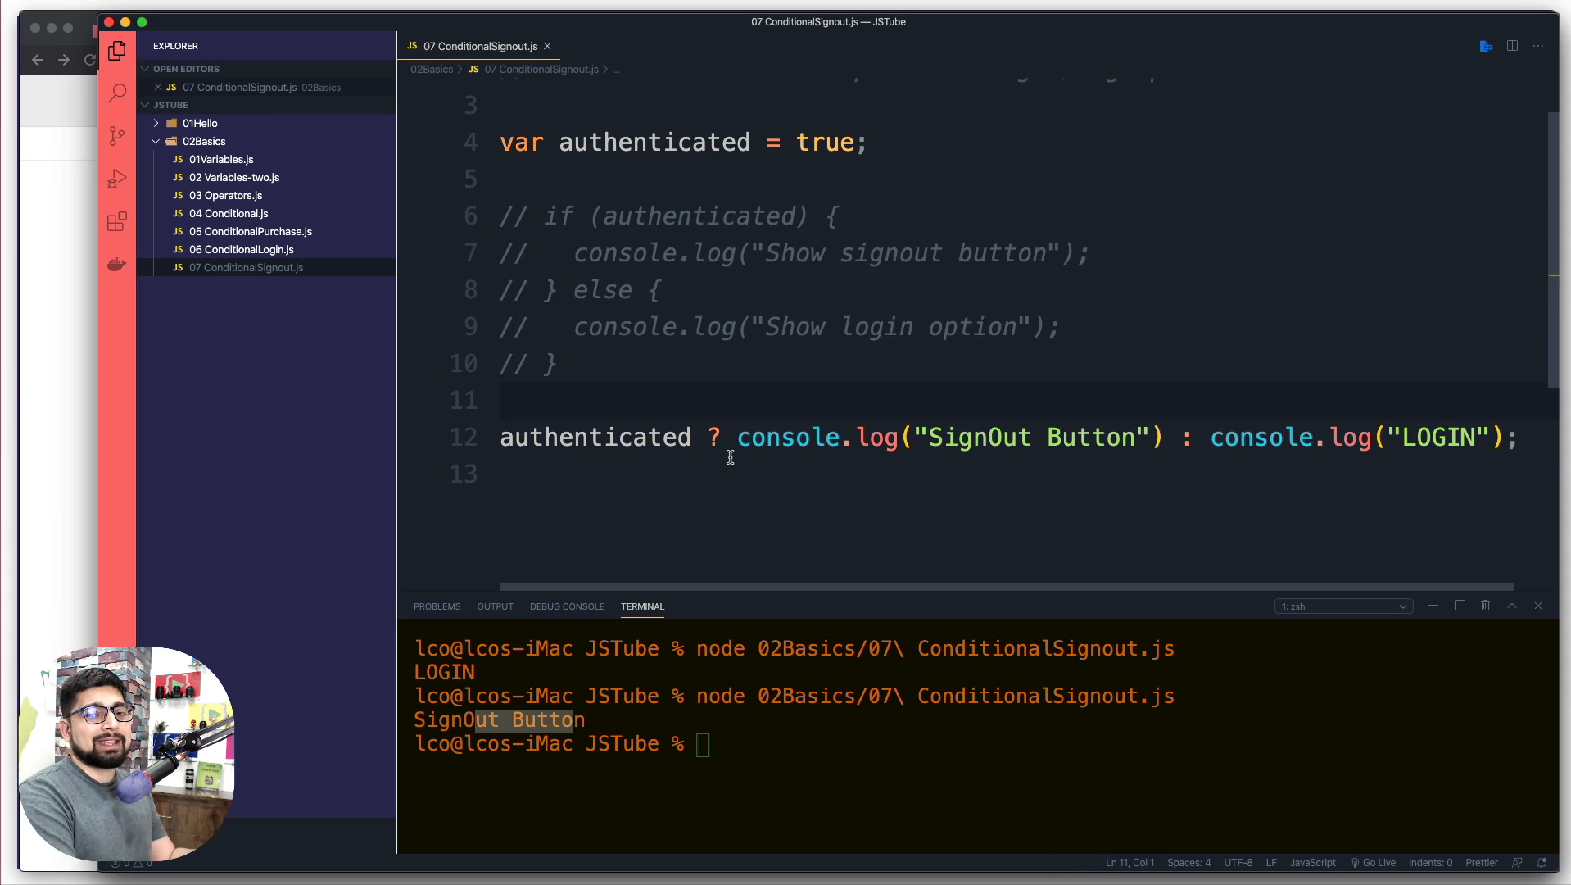
pyautogui.moveTo(722, 466)
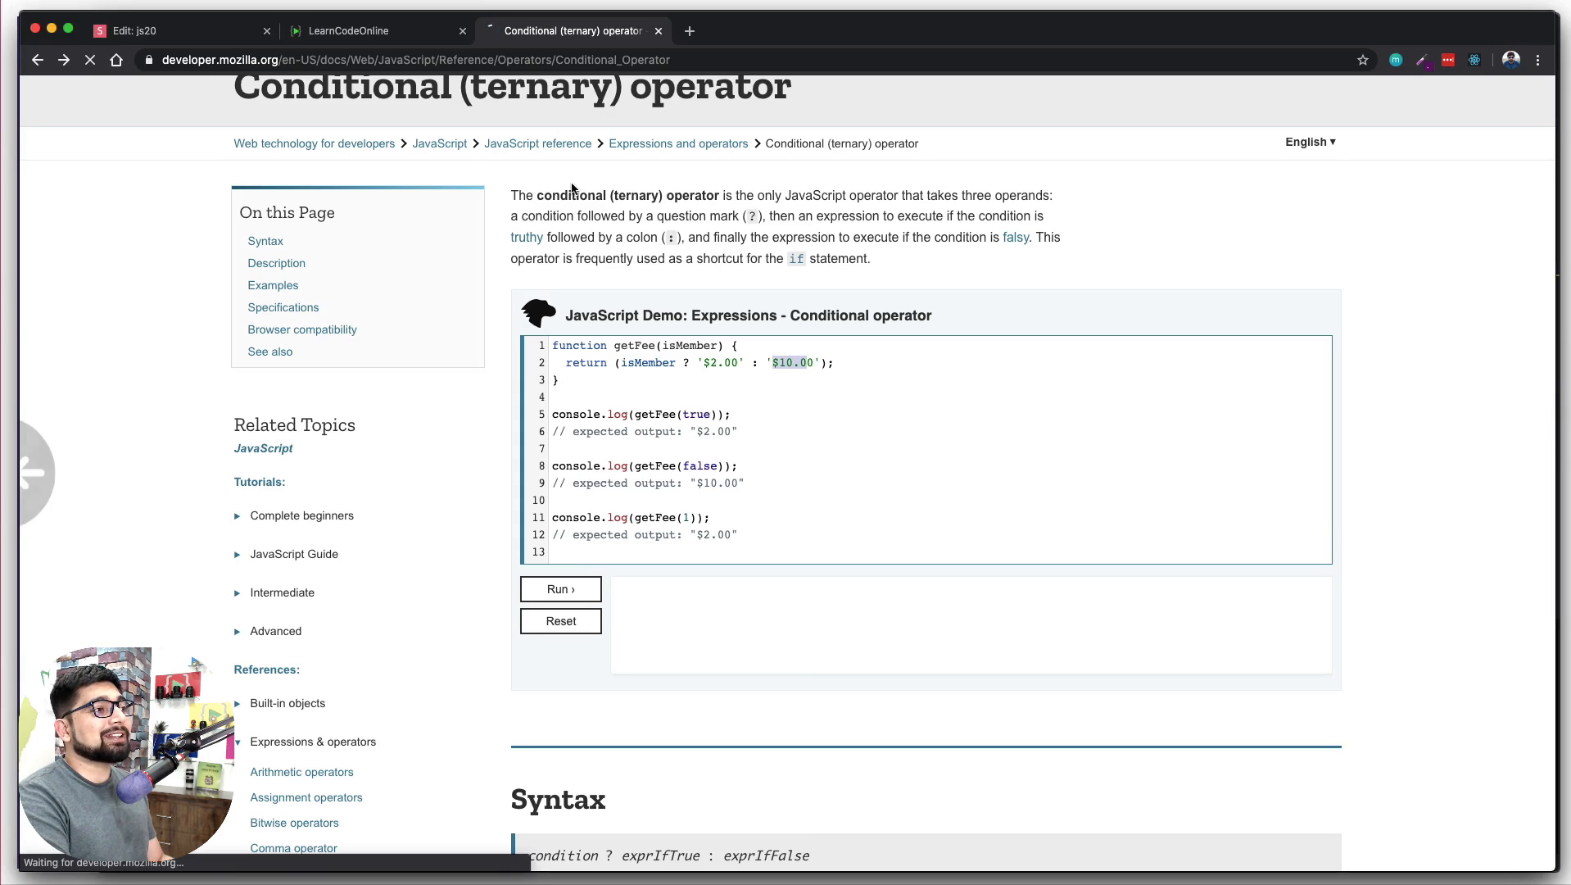
# - Return to the Expressions and operators reference and scroll through logical, relational, unary and left-hand-side operator categories
pyautogui.click(677, 142)
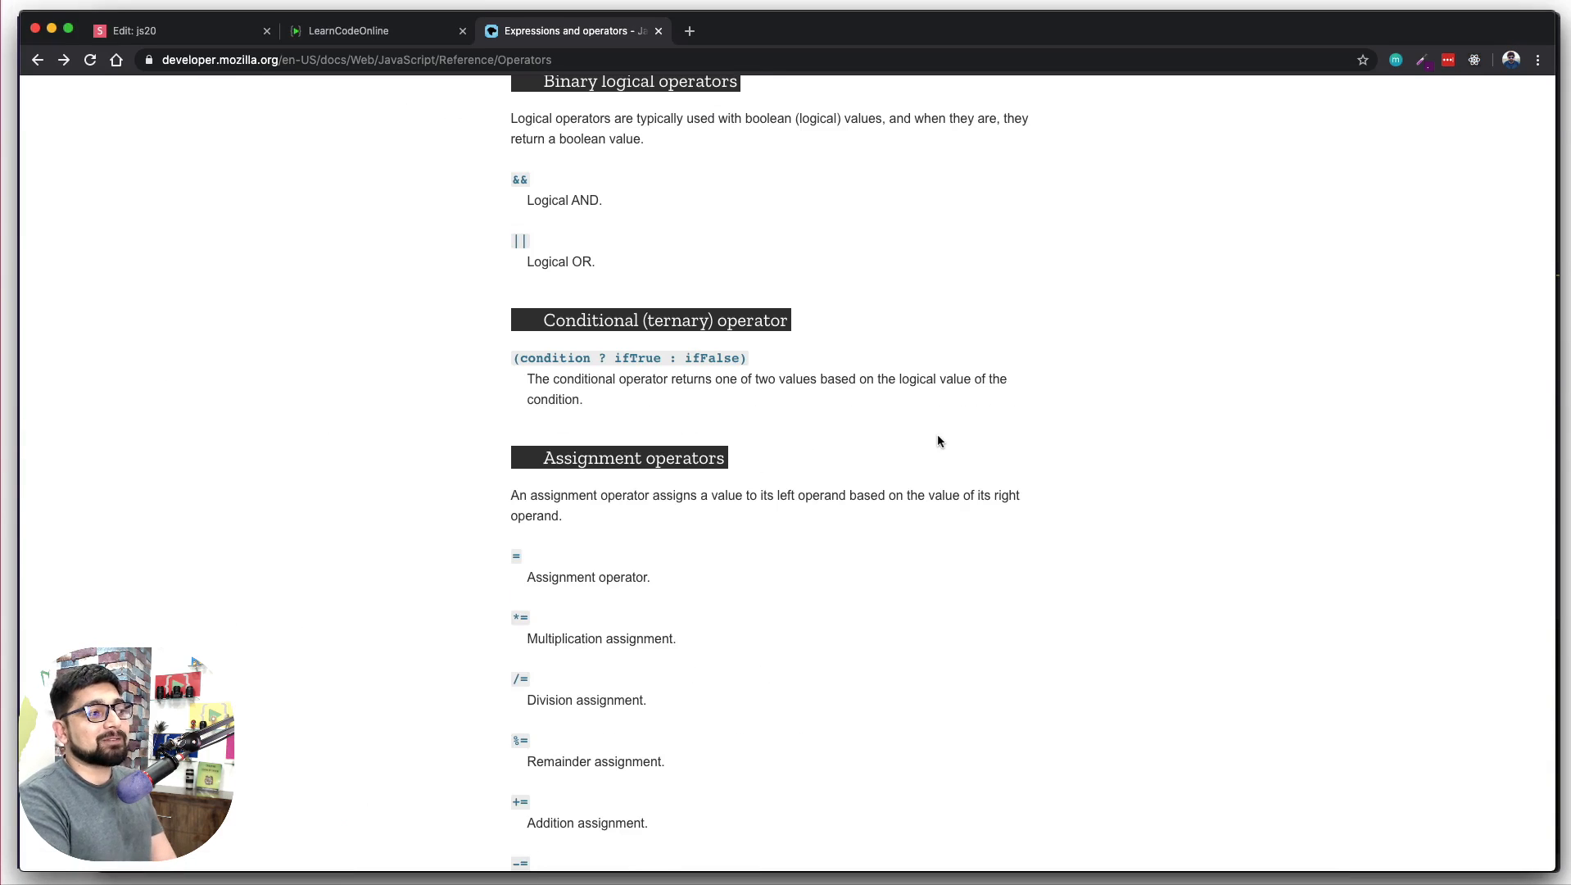
pyautogui.scroll(-3)
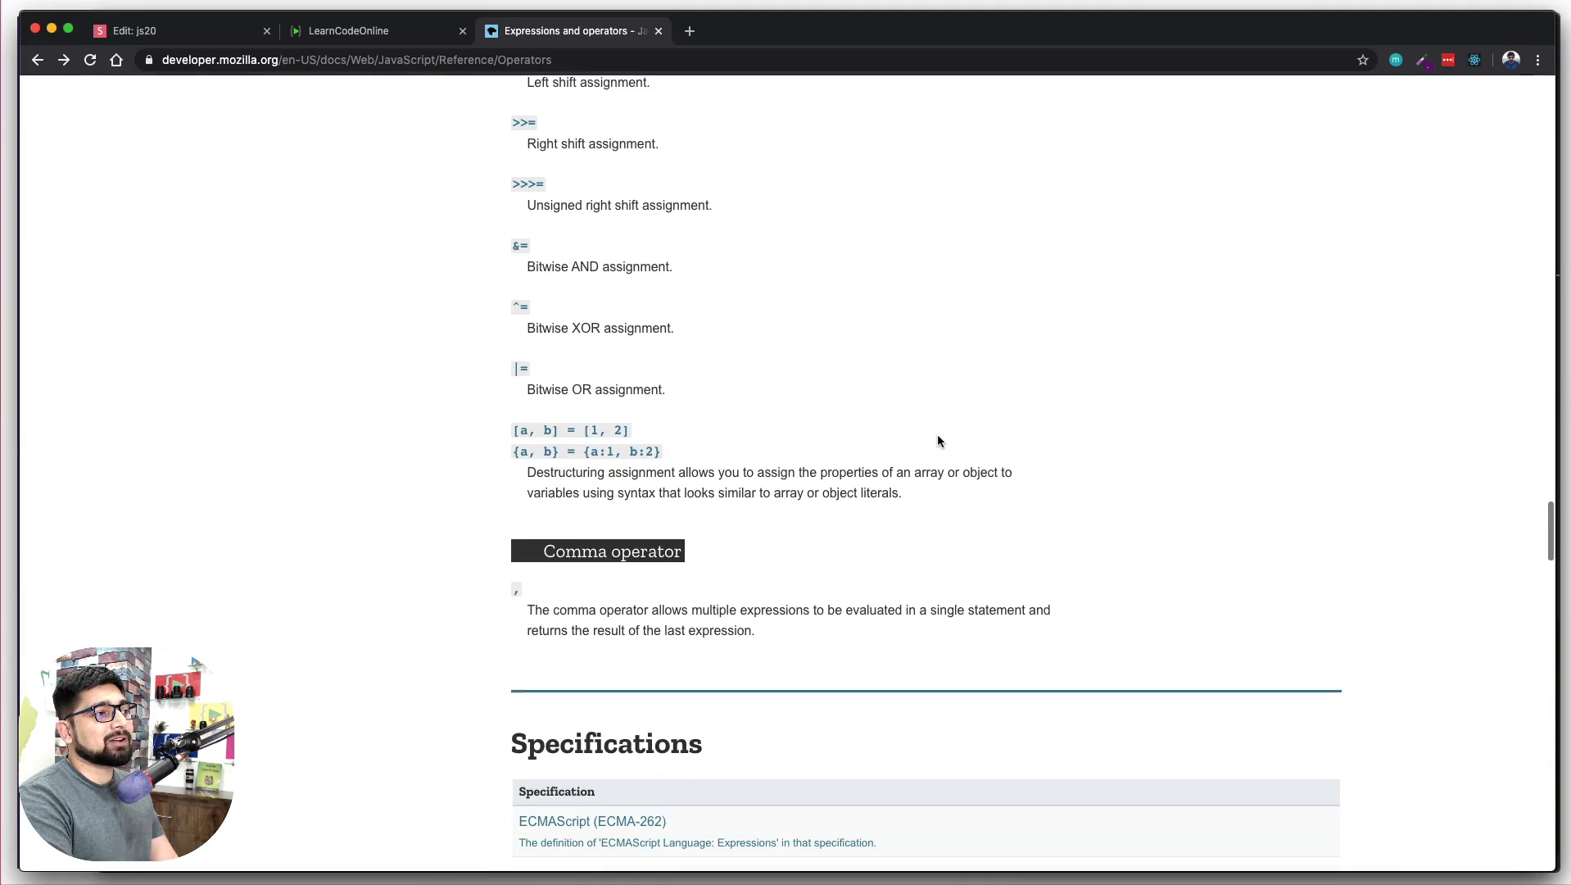
pyautogui.scroll(3)
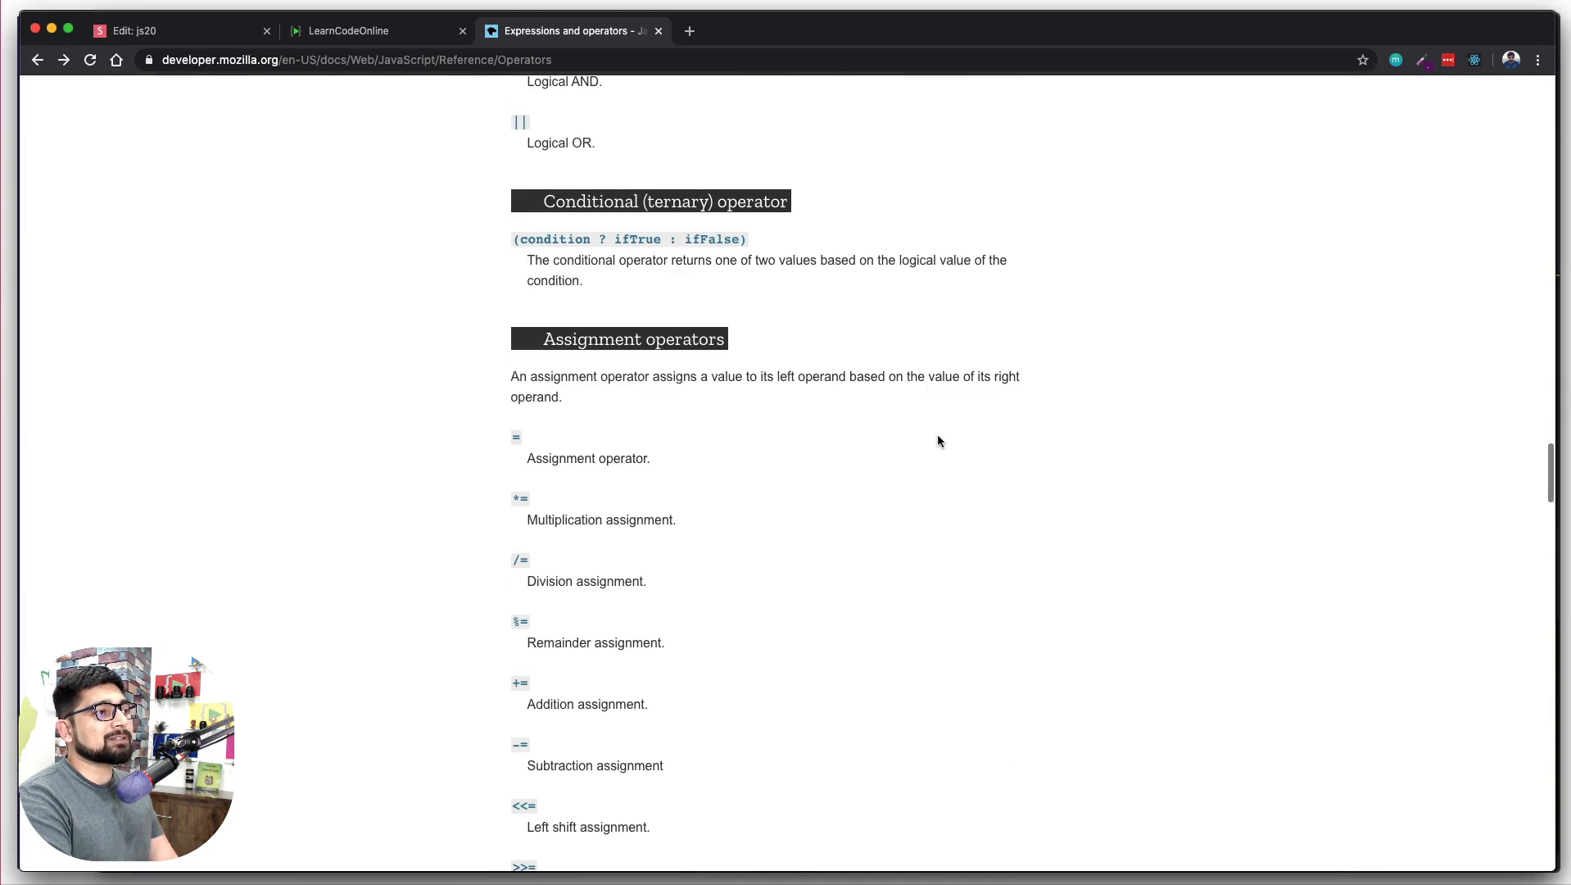
pyautogui.scroll(3)
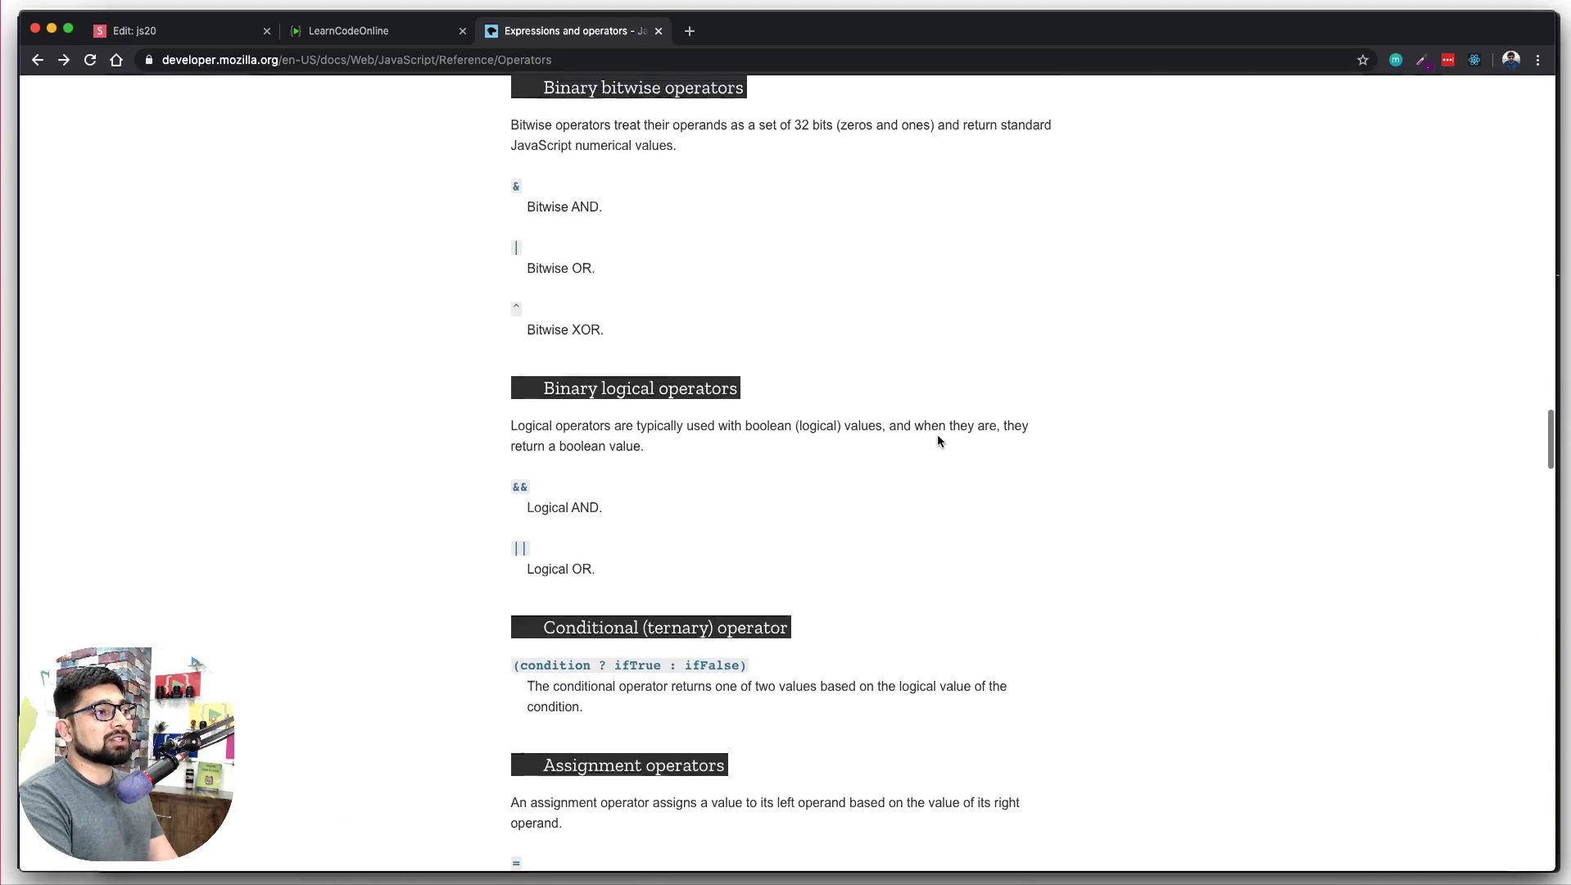
pyautogui.scroll(3)
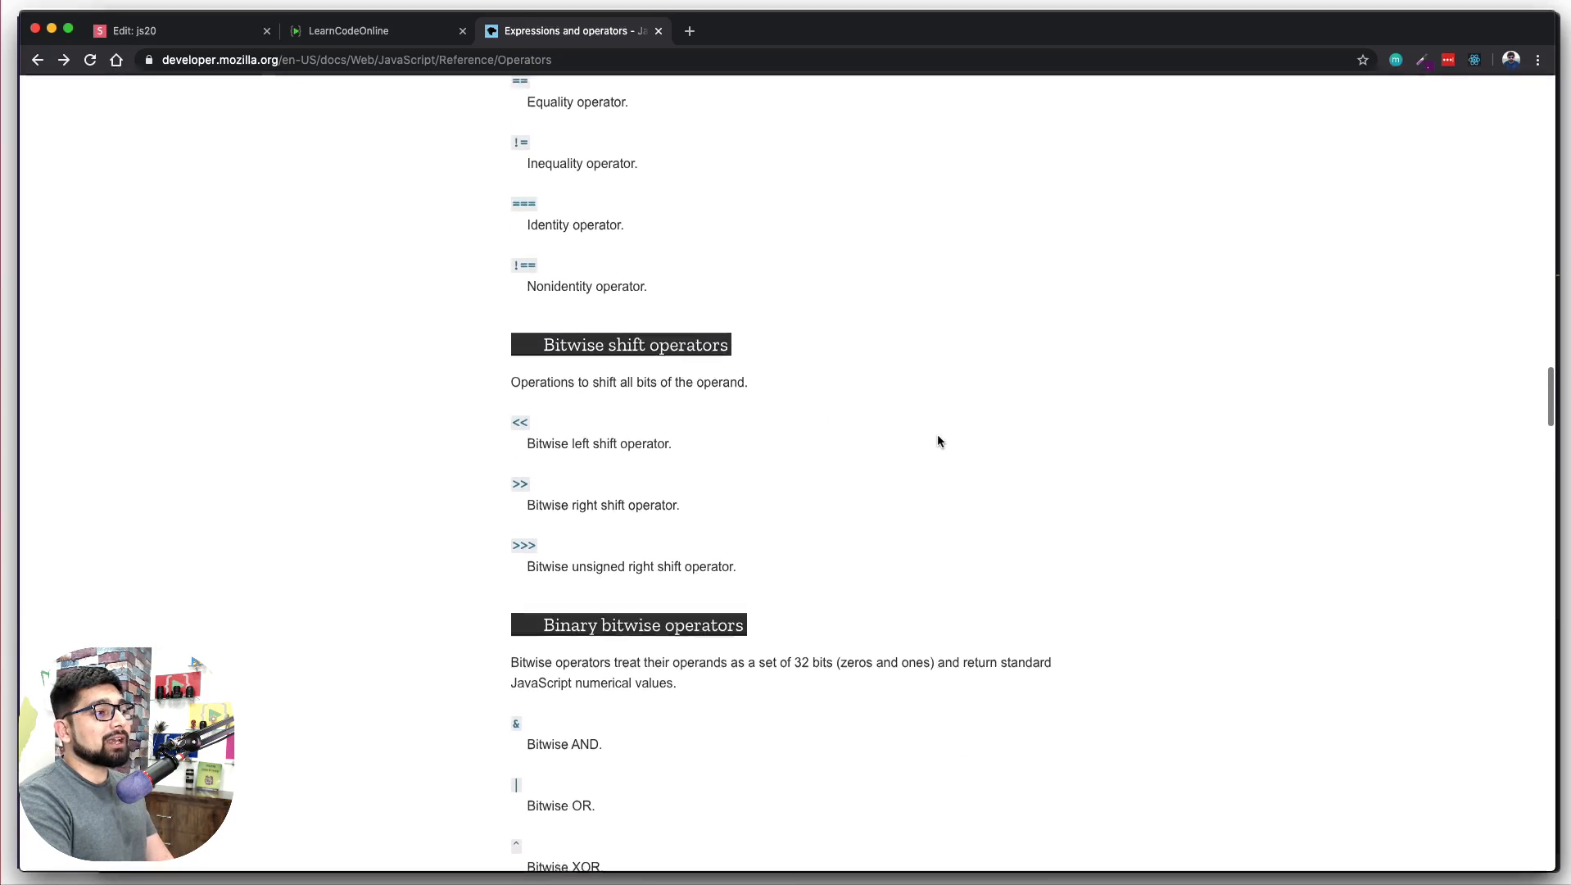
pyautogui.scroll(-3)
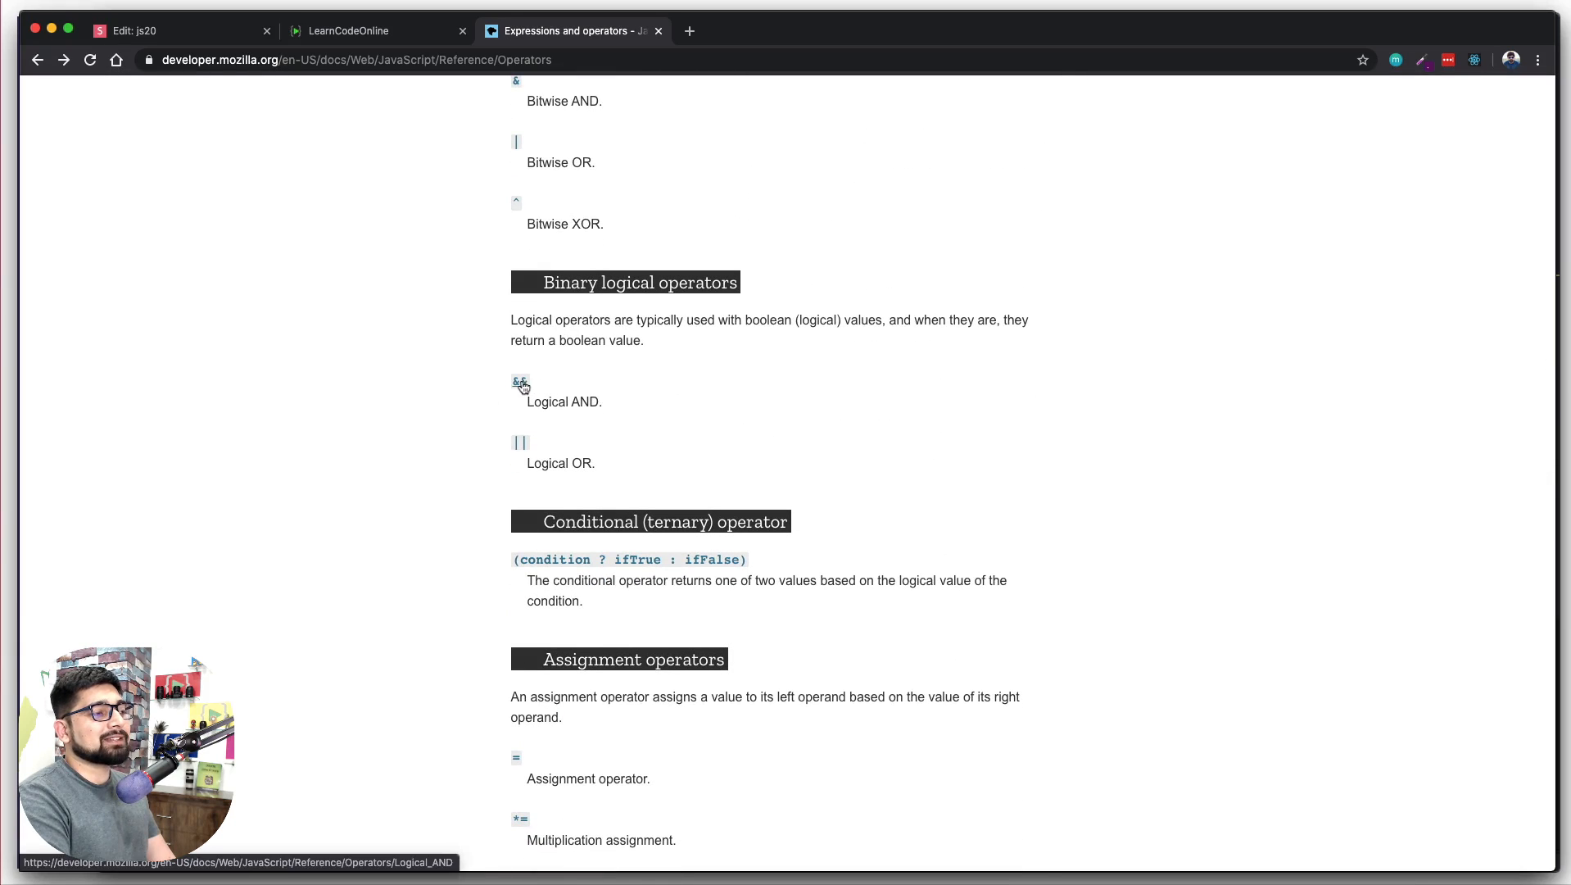
pyautogui.moveTo(855, 396)
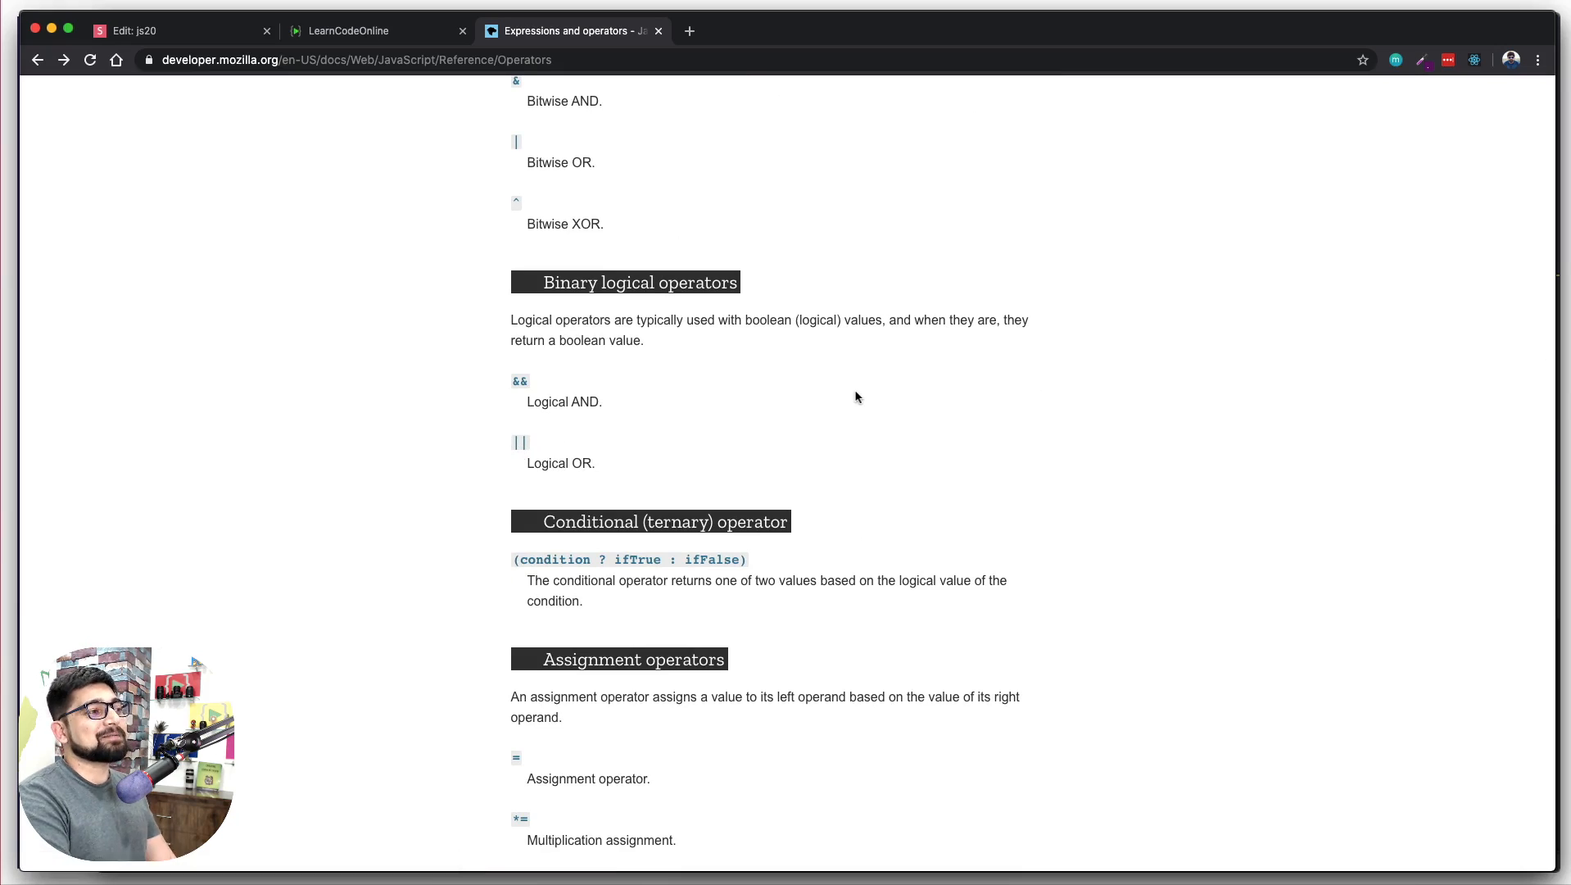
pyautogui.scroll(-3)
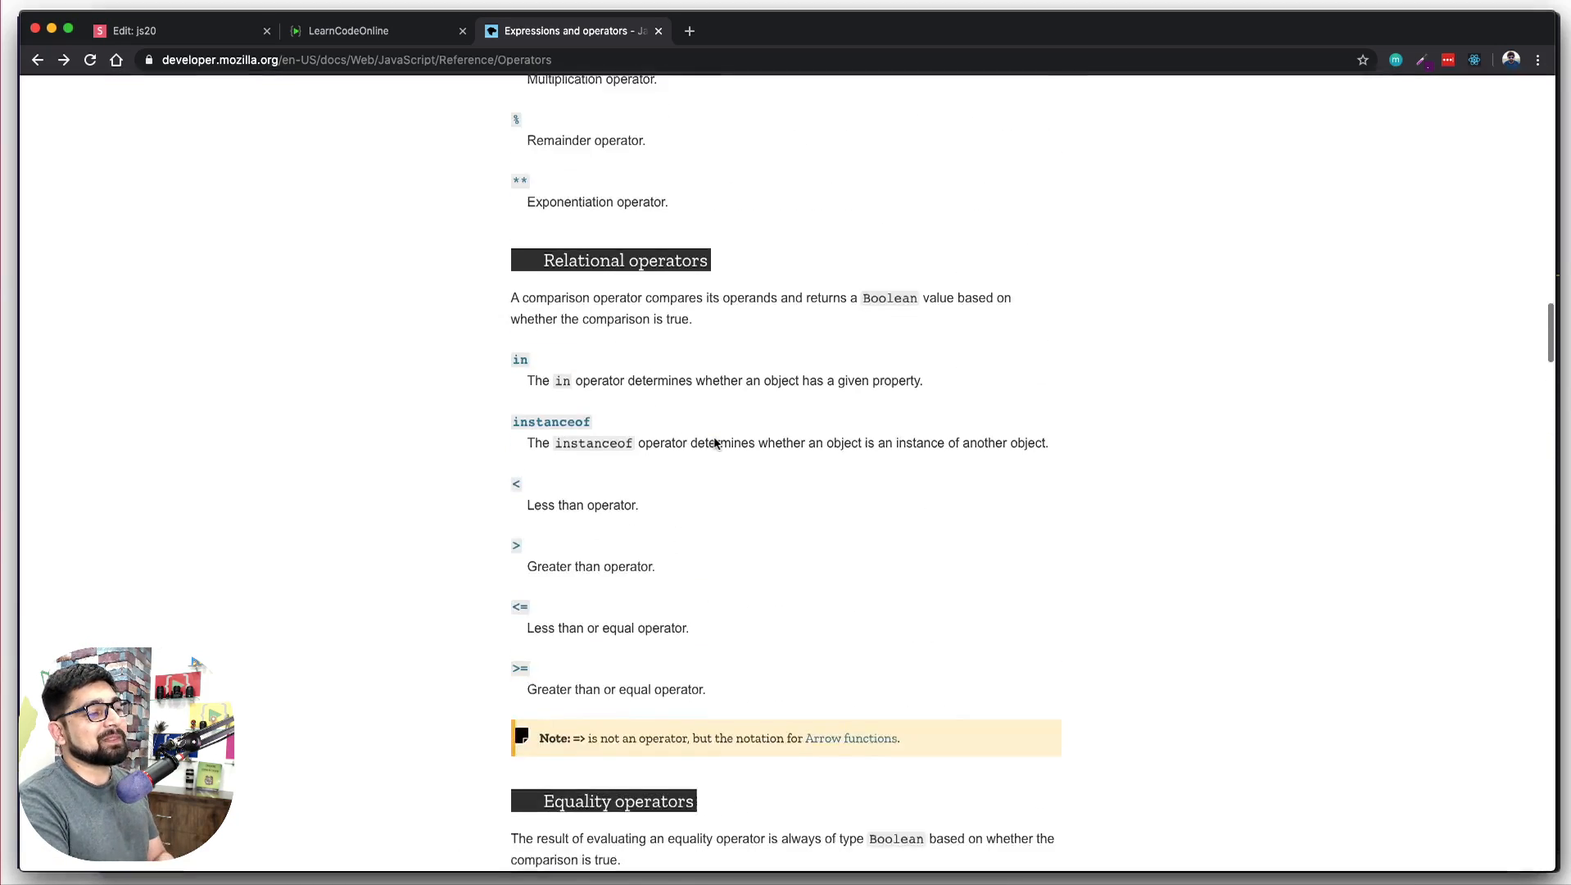
pyautogui.scroll(3)
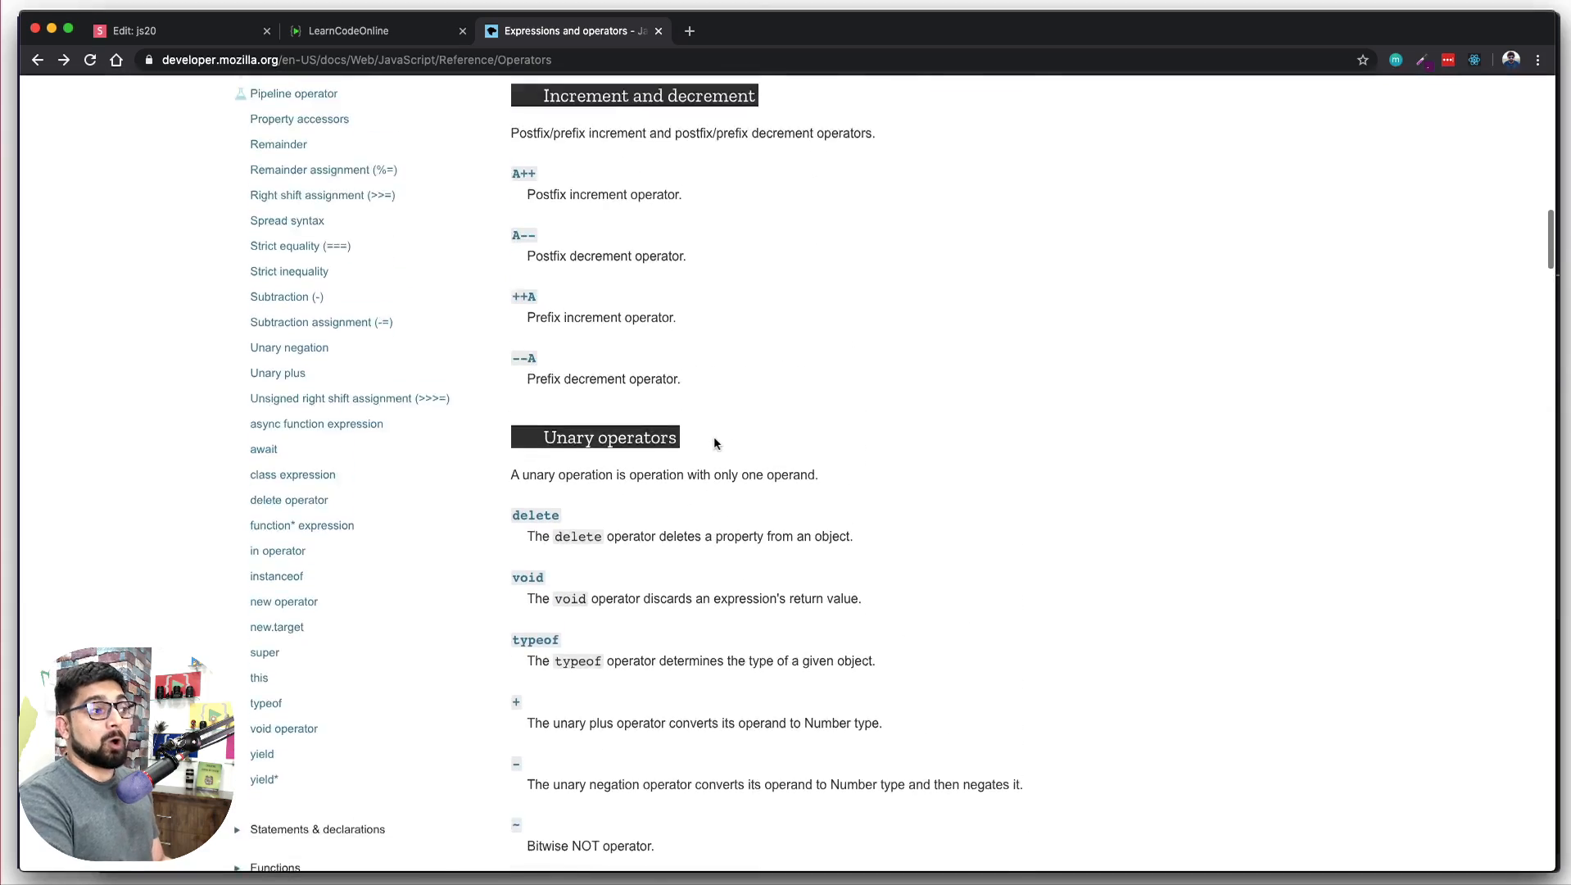
pyautogui.scroll(3)
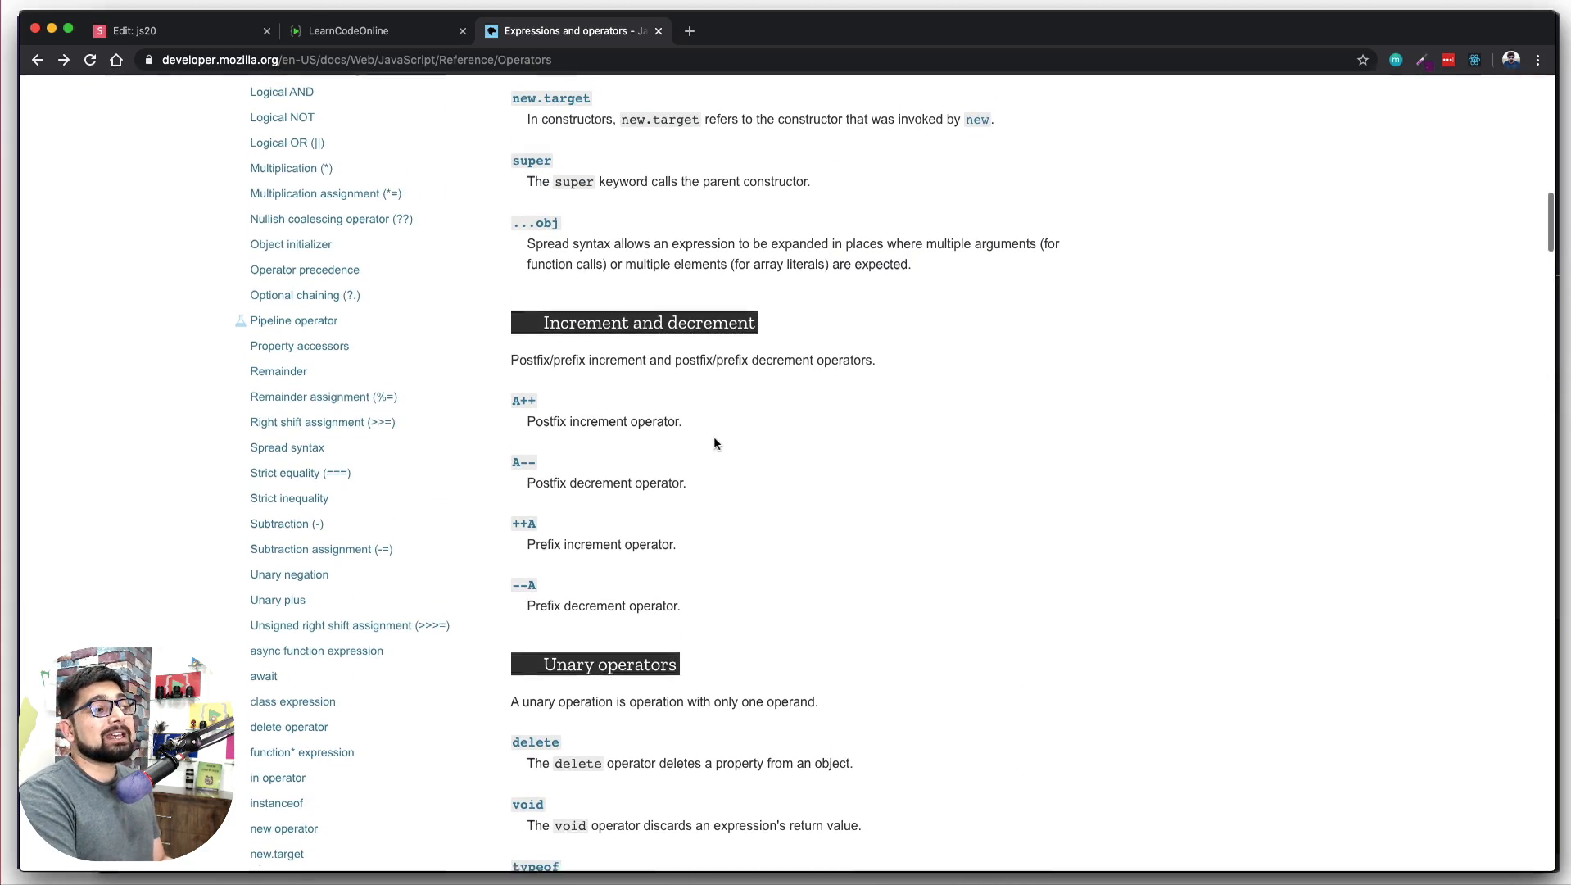
pyautogui.scroll(3)
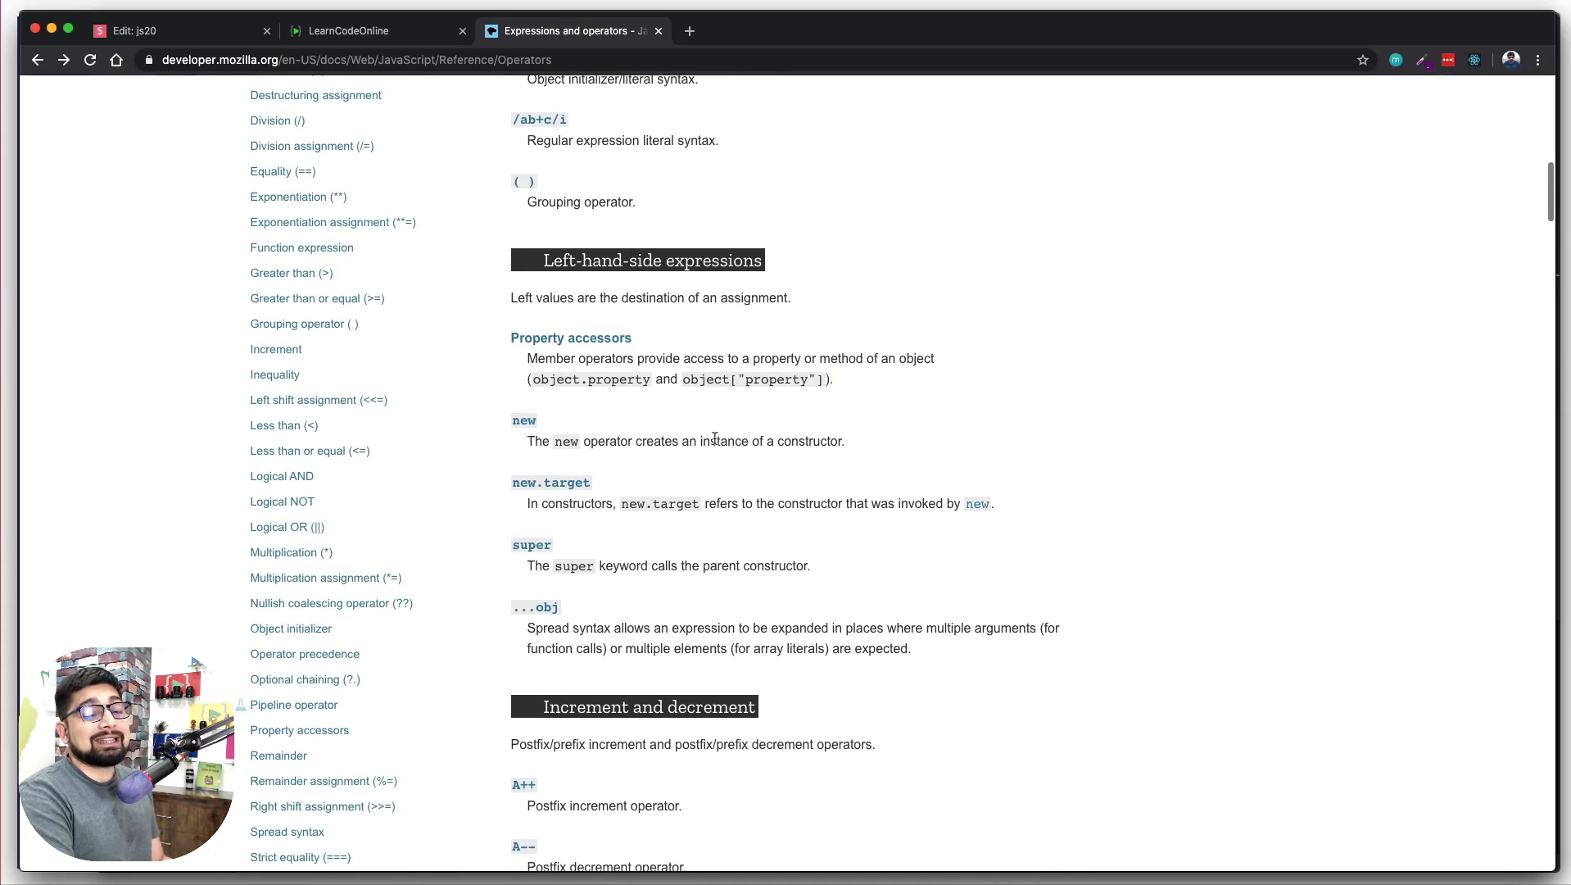